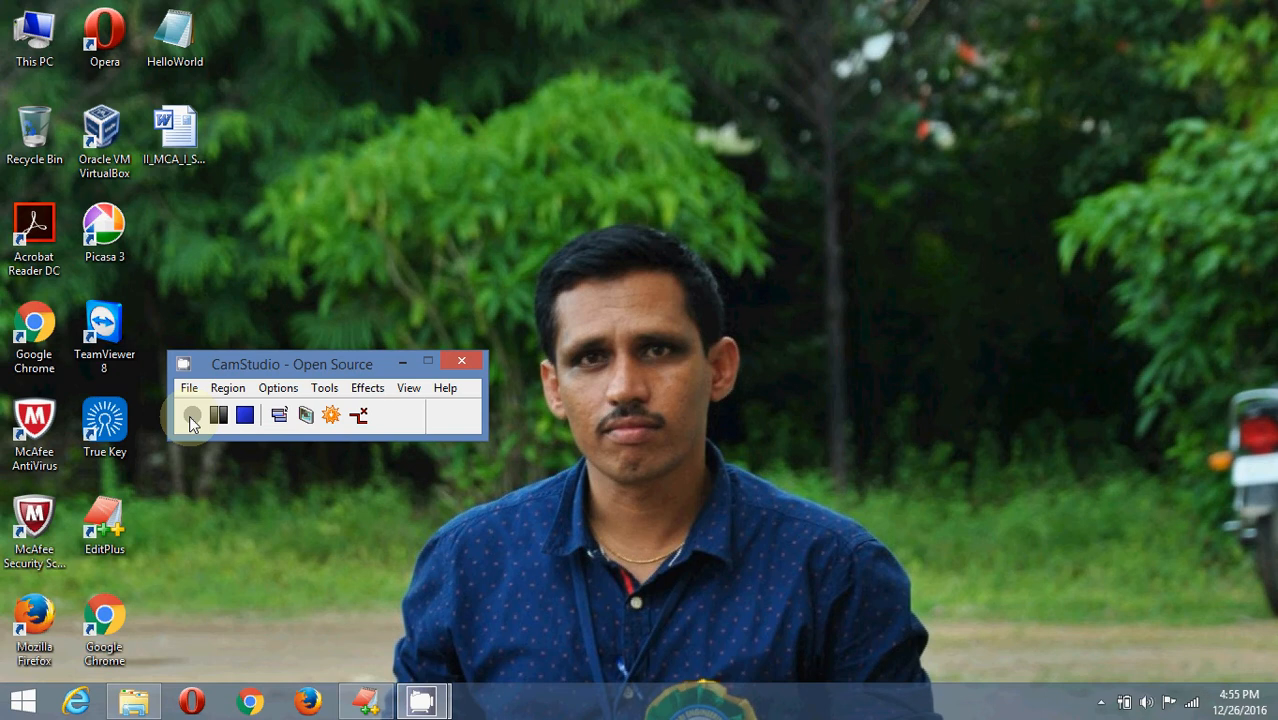
Step: Start the CamStudio screen recording with the red Record button
click(192, 415)
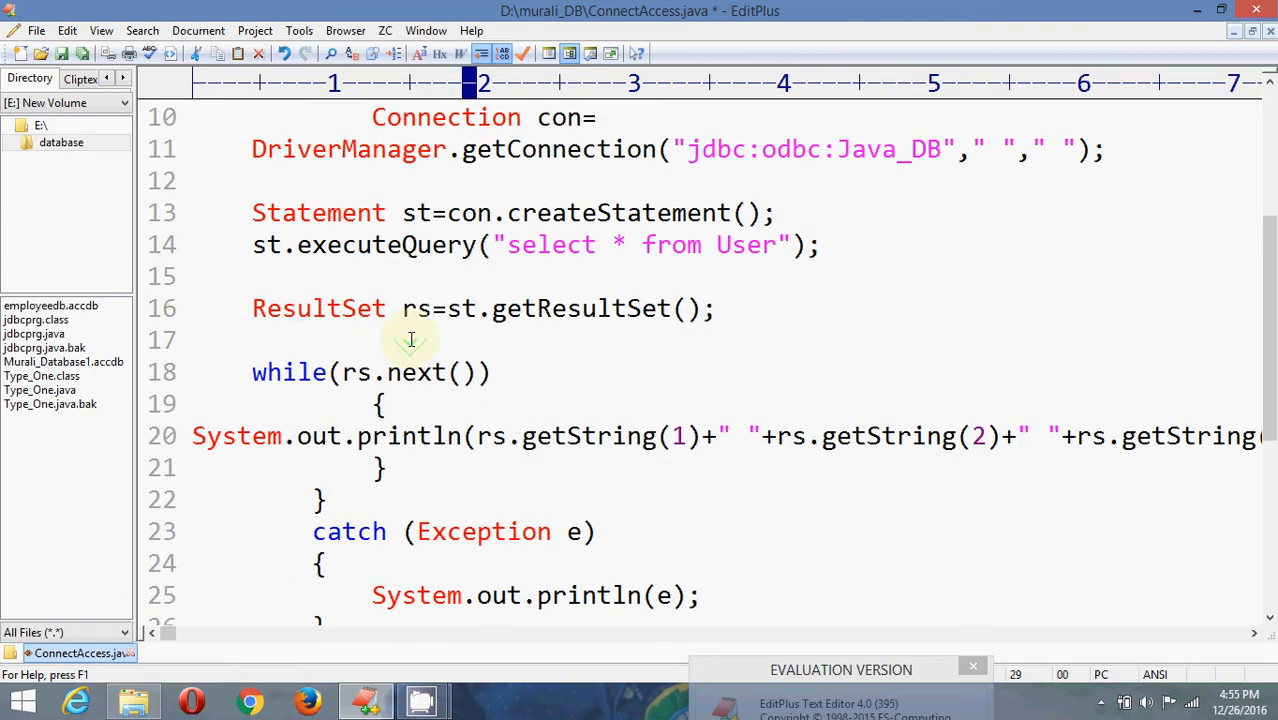
scroll(down, 3)
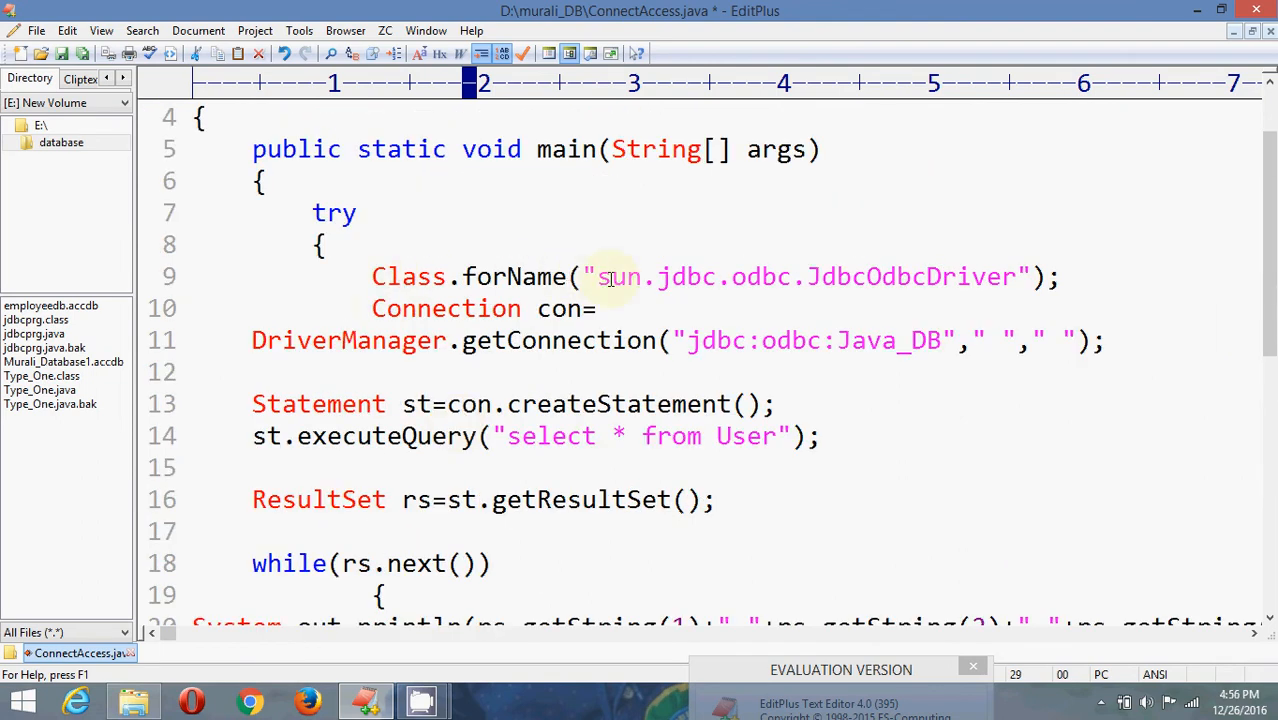
drag(597, 277, 790, 277)
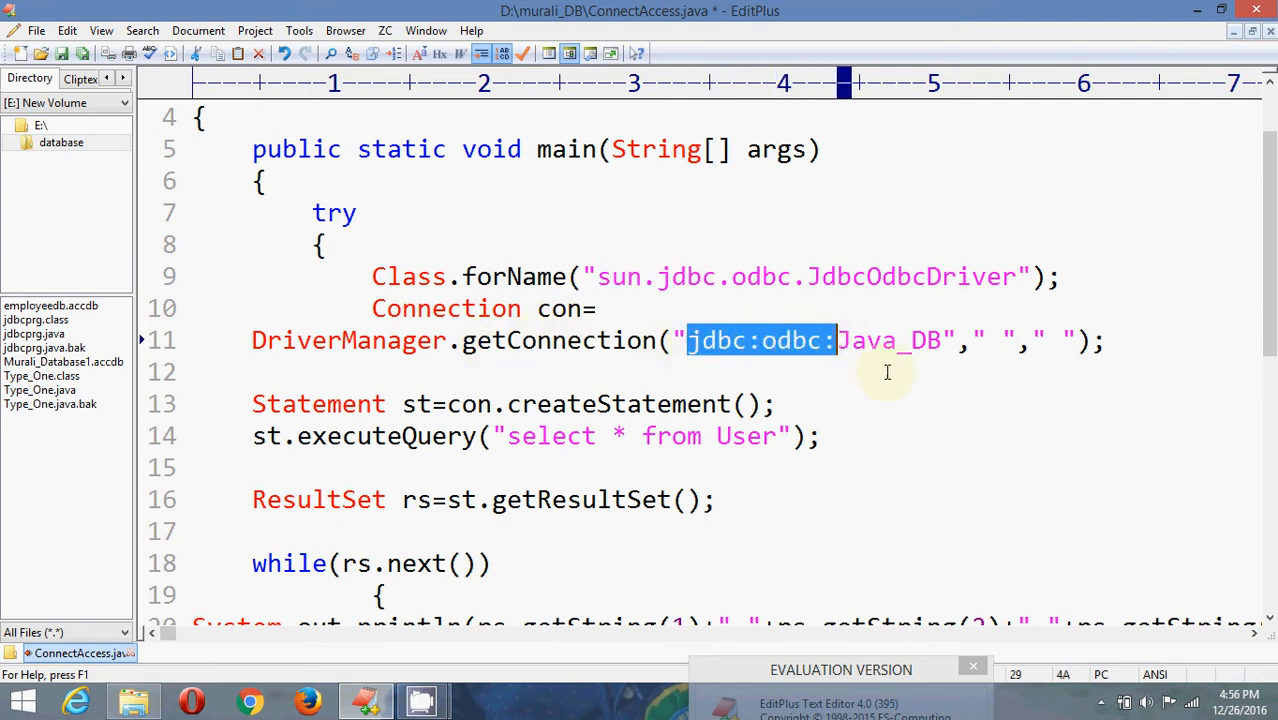
click(943, 340)
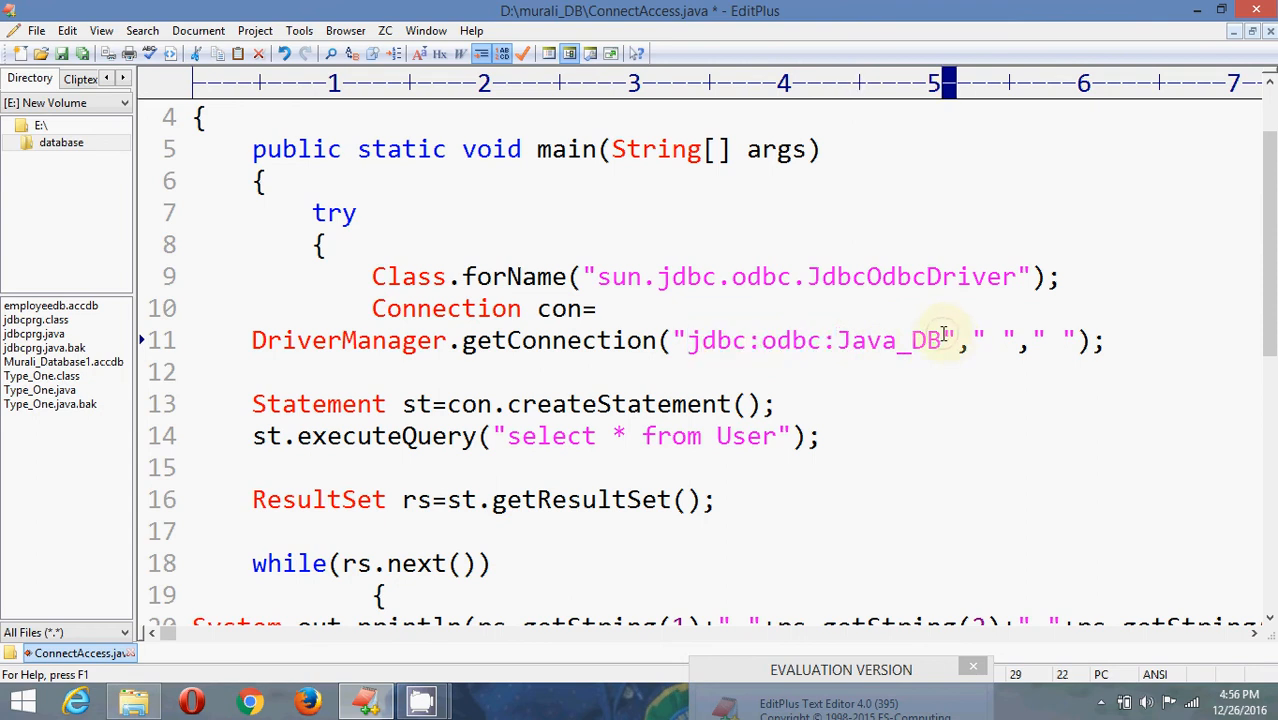
double_click(888, 340)
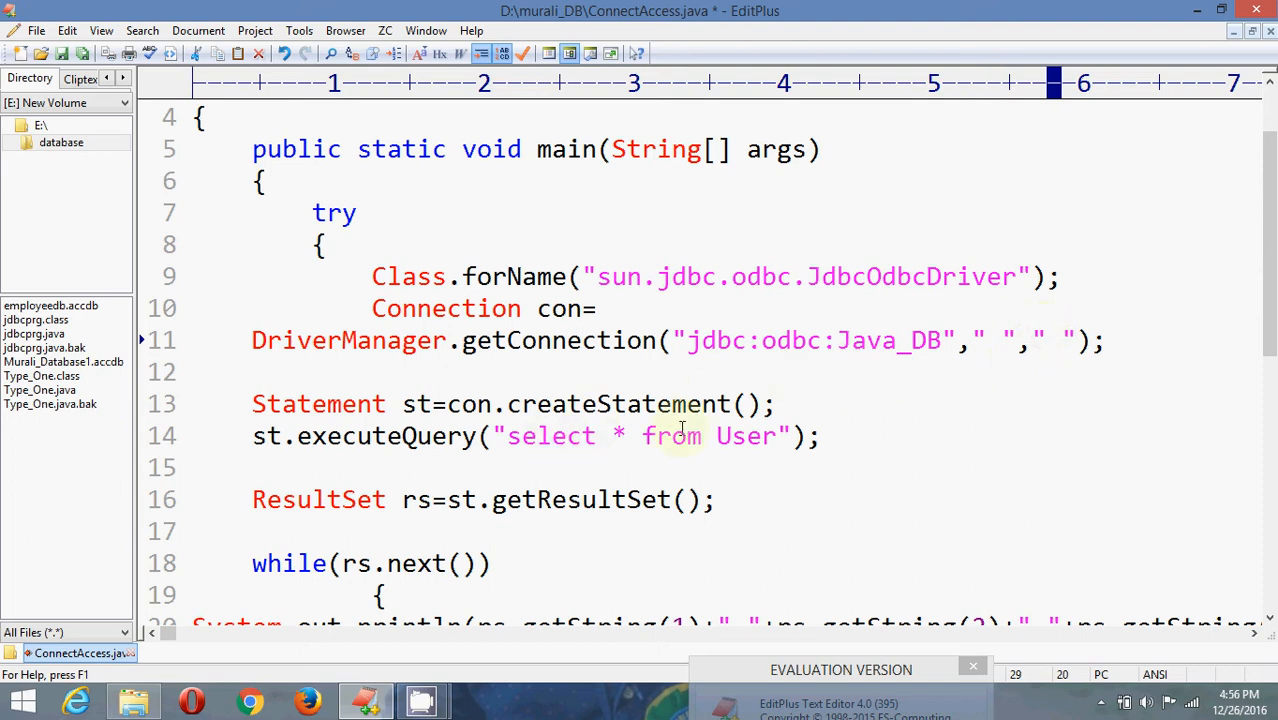
scroll(down, 3)
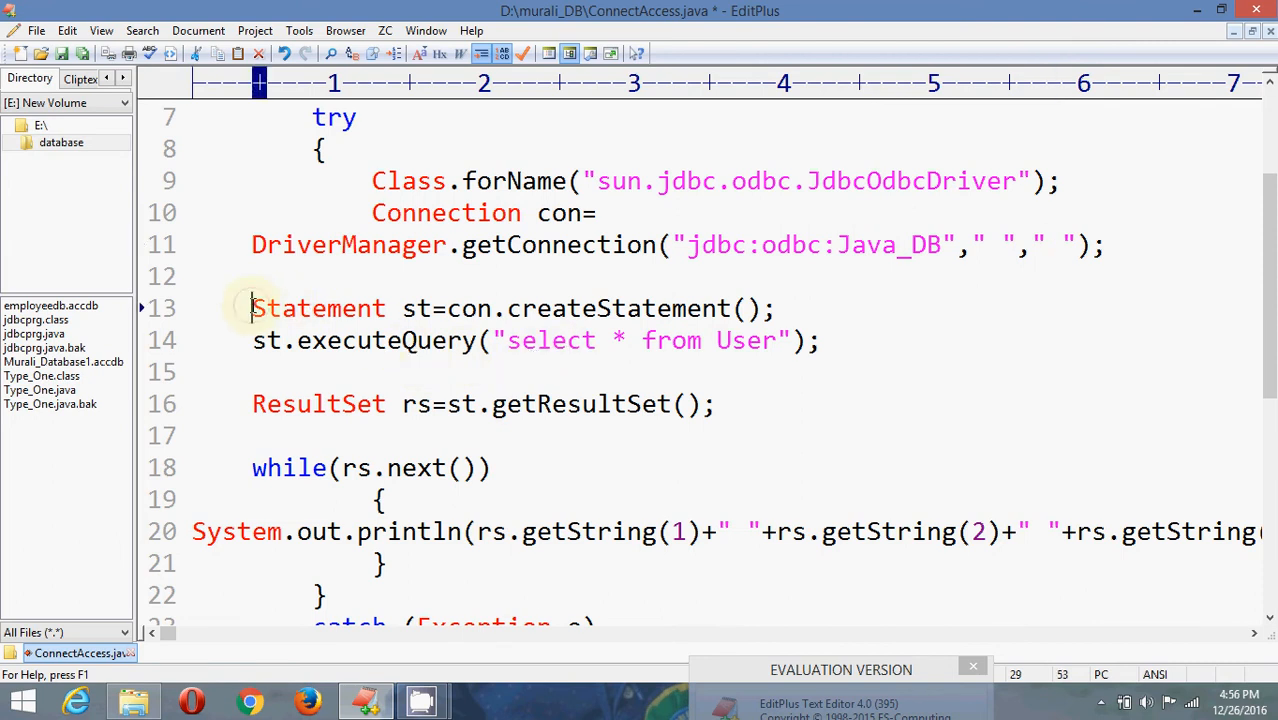
drag(252, 308, 660, 308)
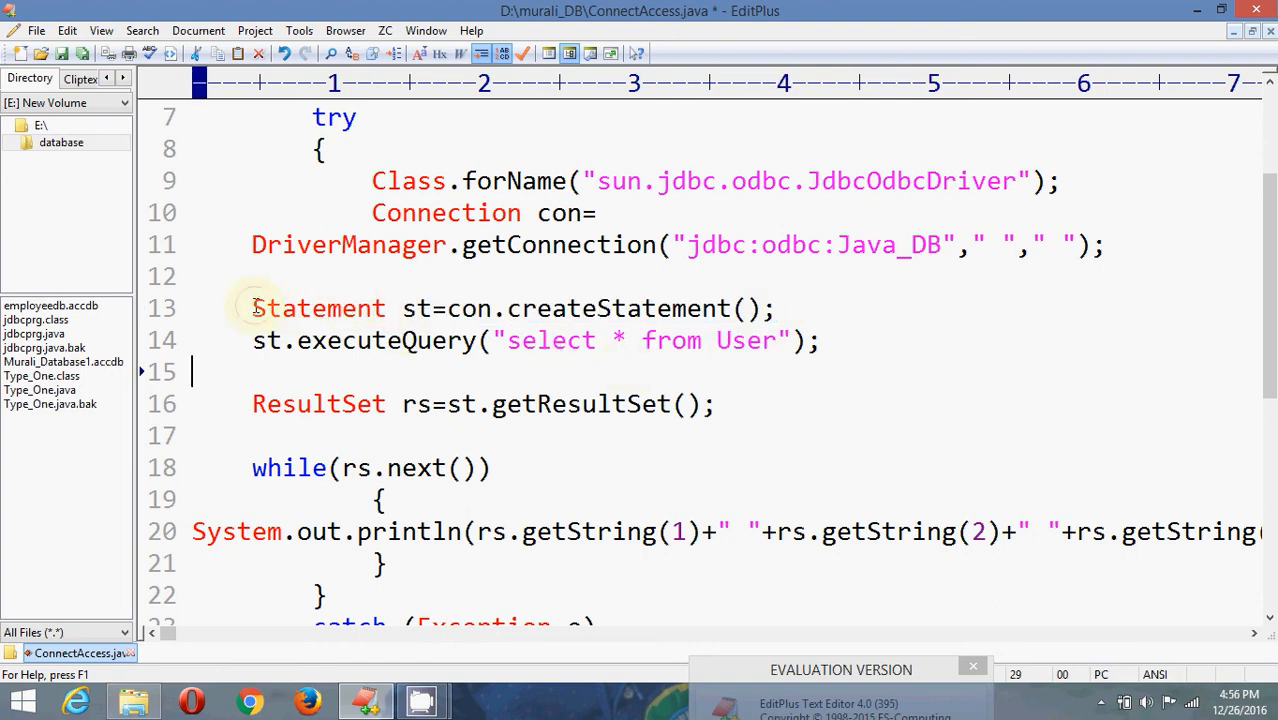
double_click(318, 308)
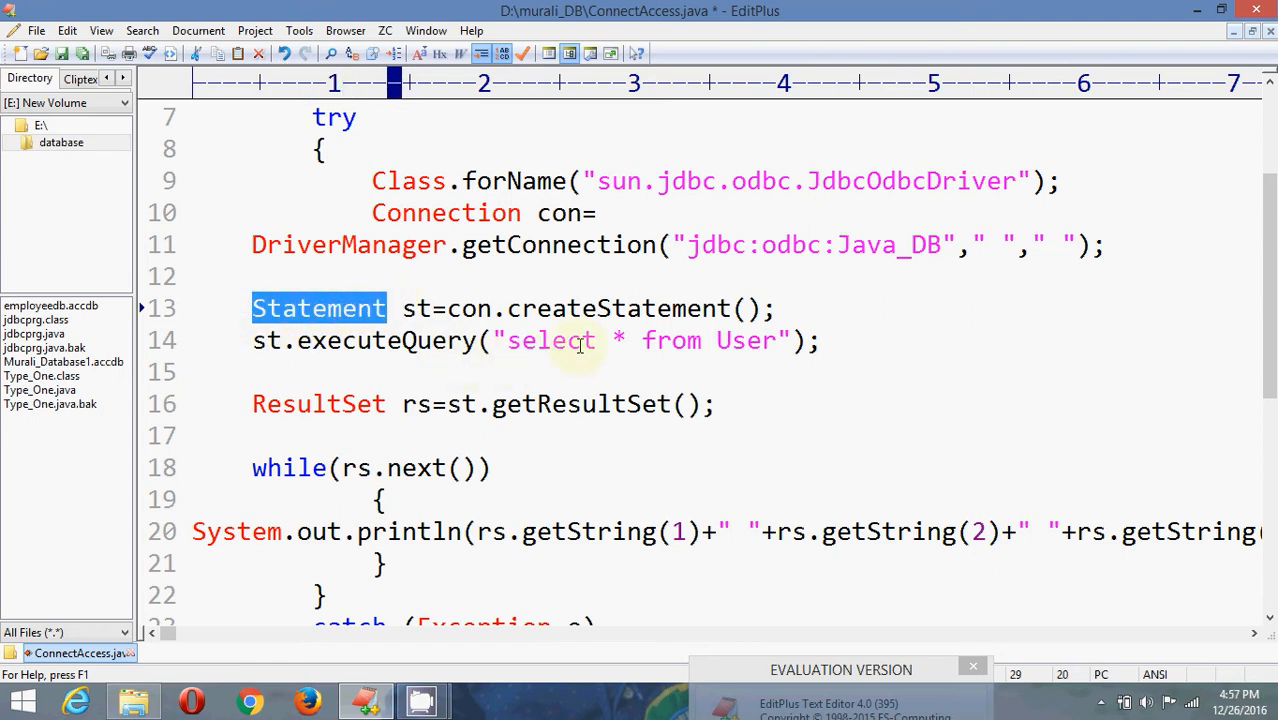
mouse_move(685, 357)
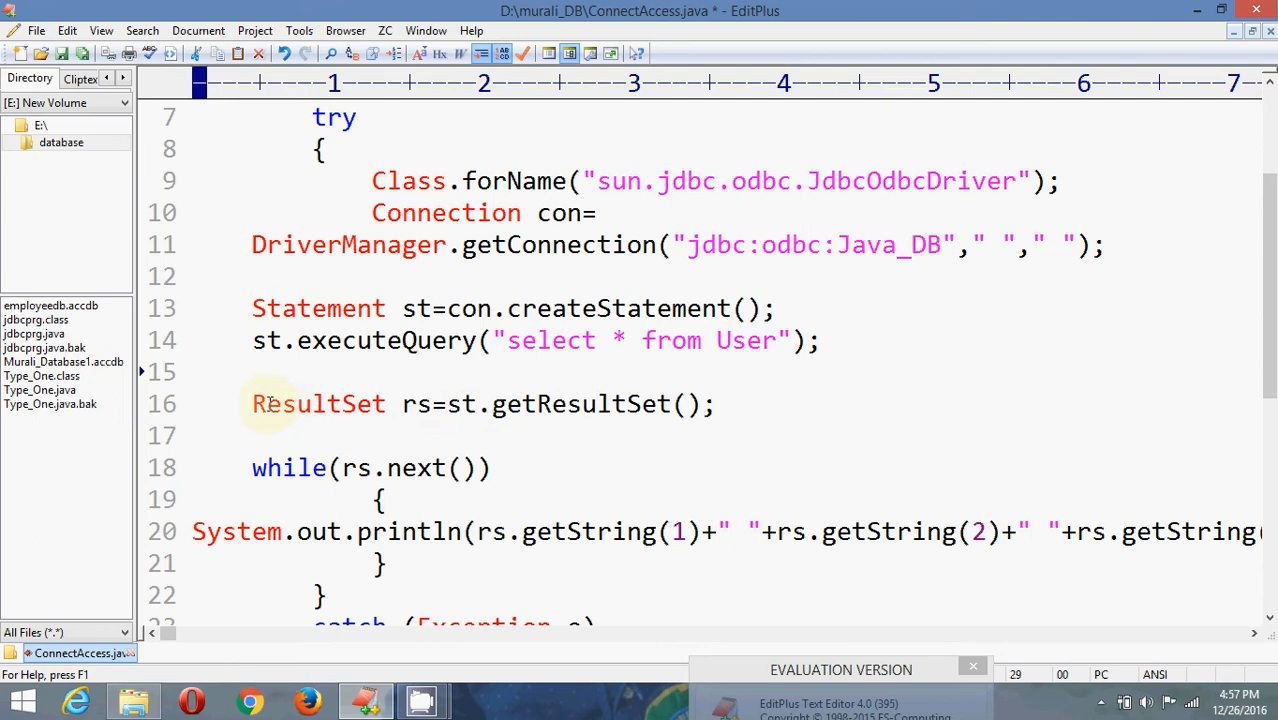
double_click(318, 403)
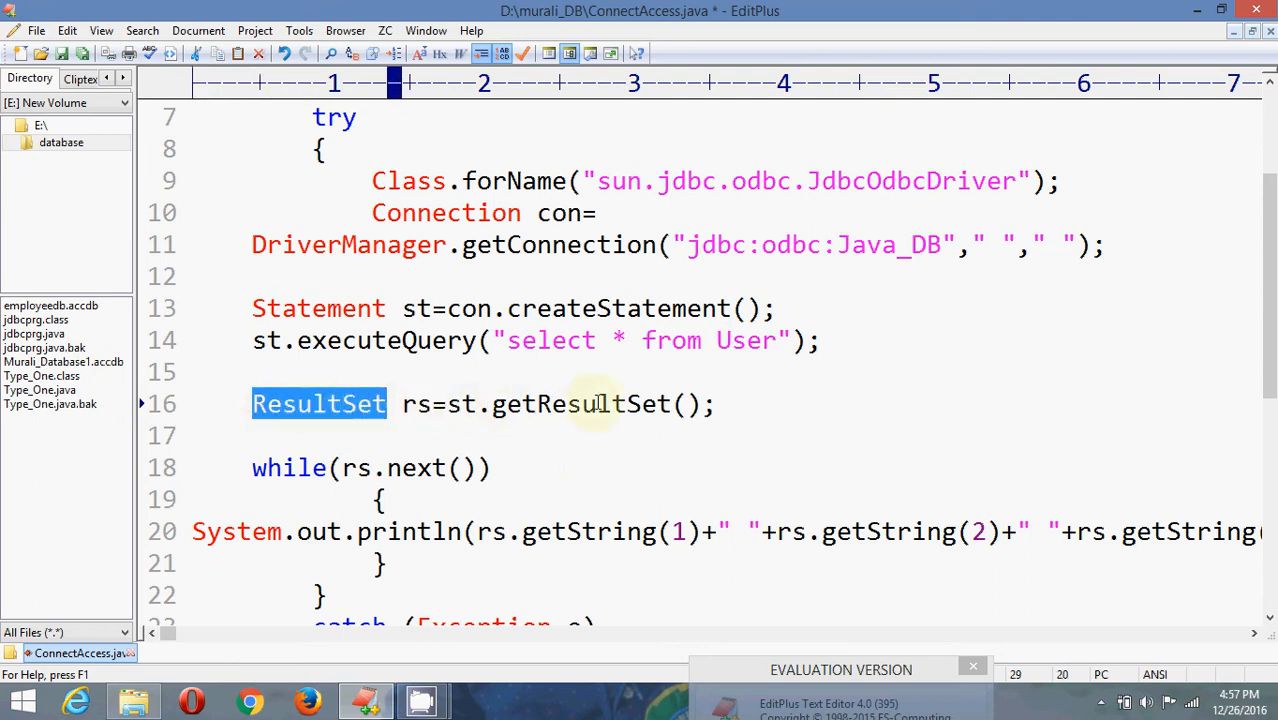
double_click(558, 404)
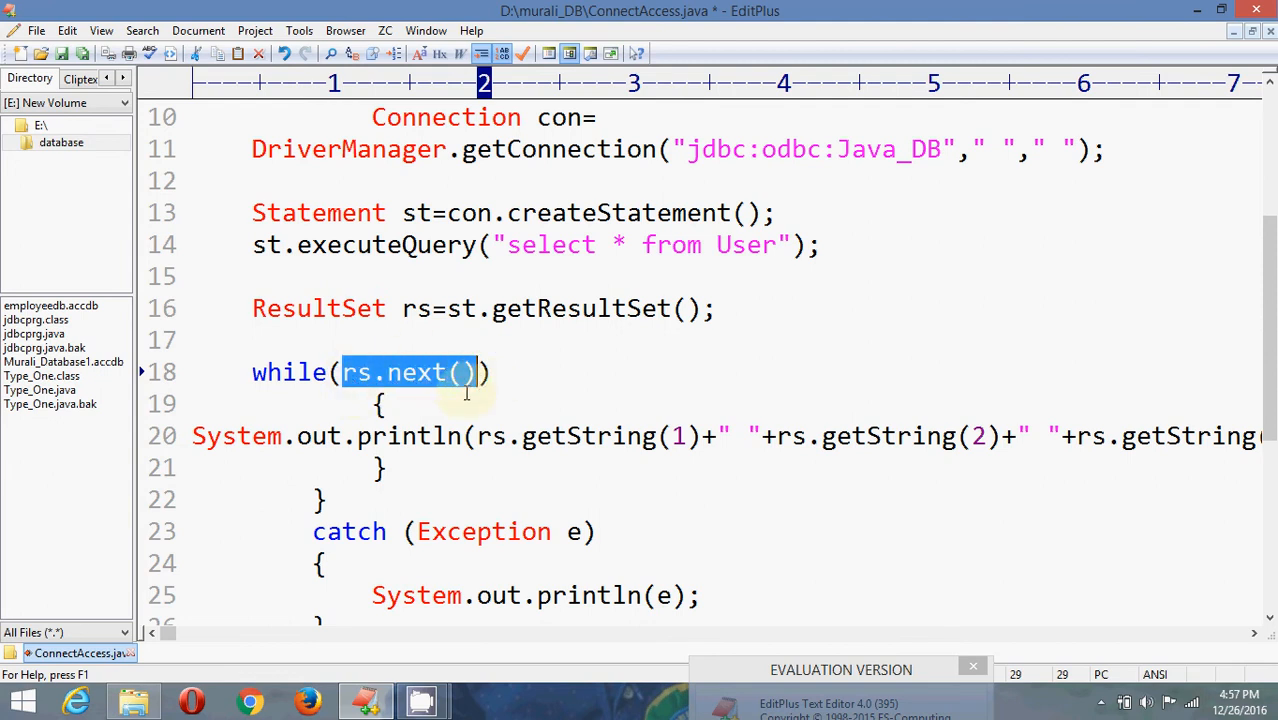
scroll(down, 3)
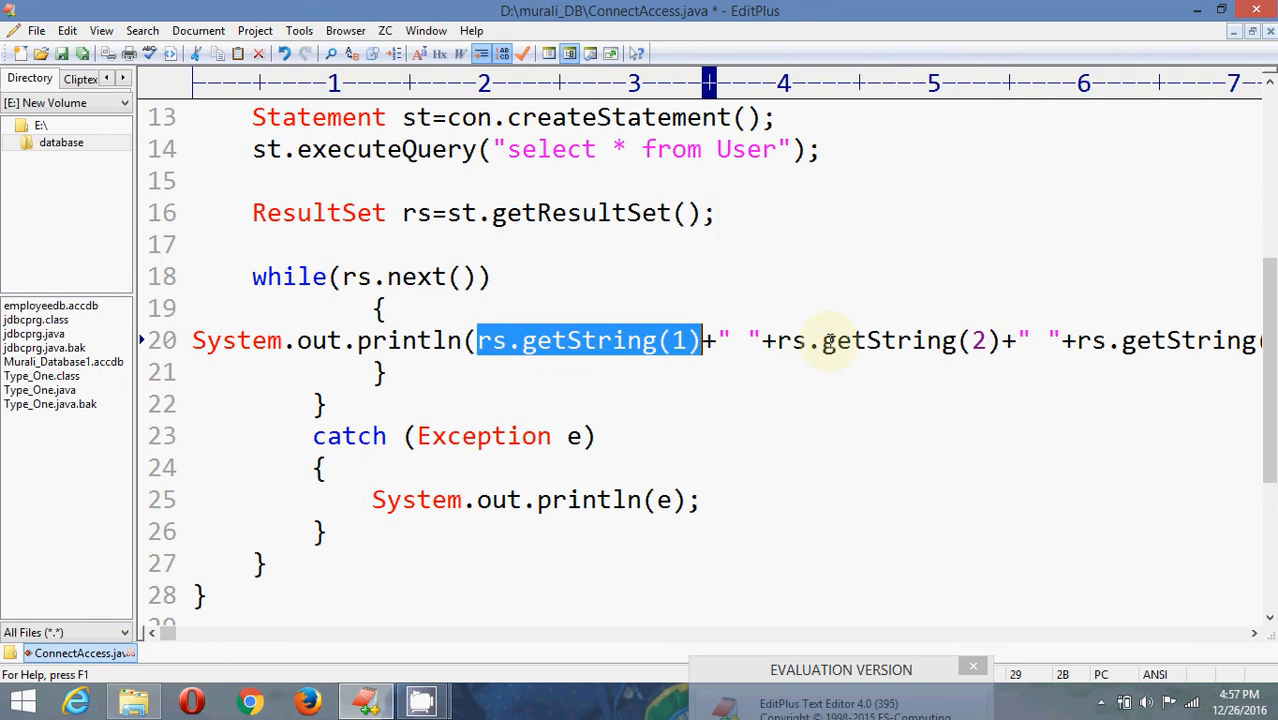
mouse_move(980, 340)
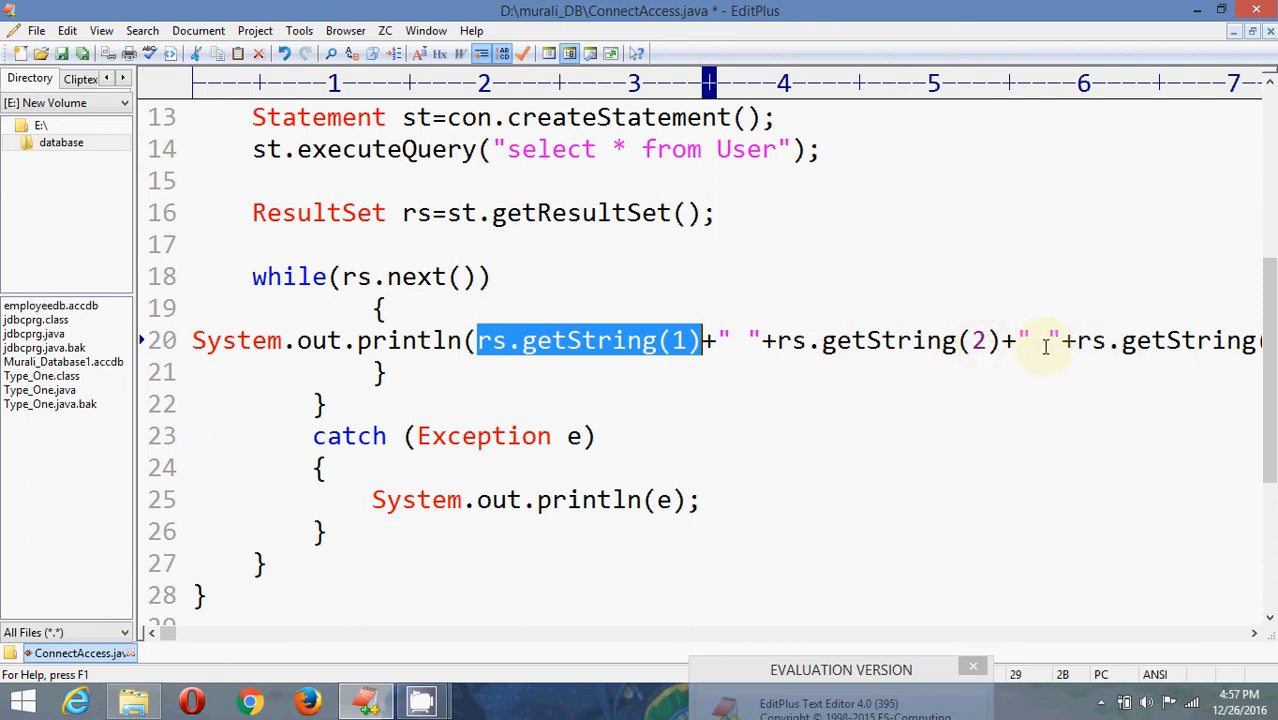
click(1060, 340)
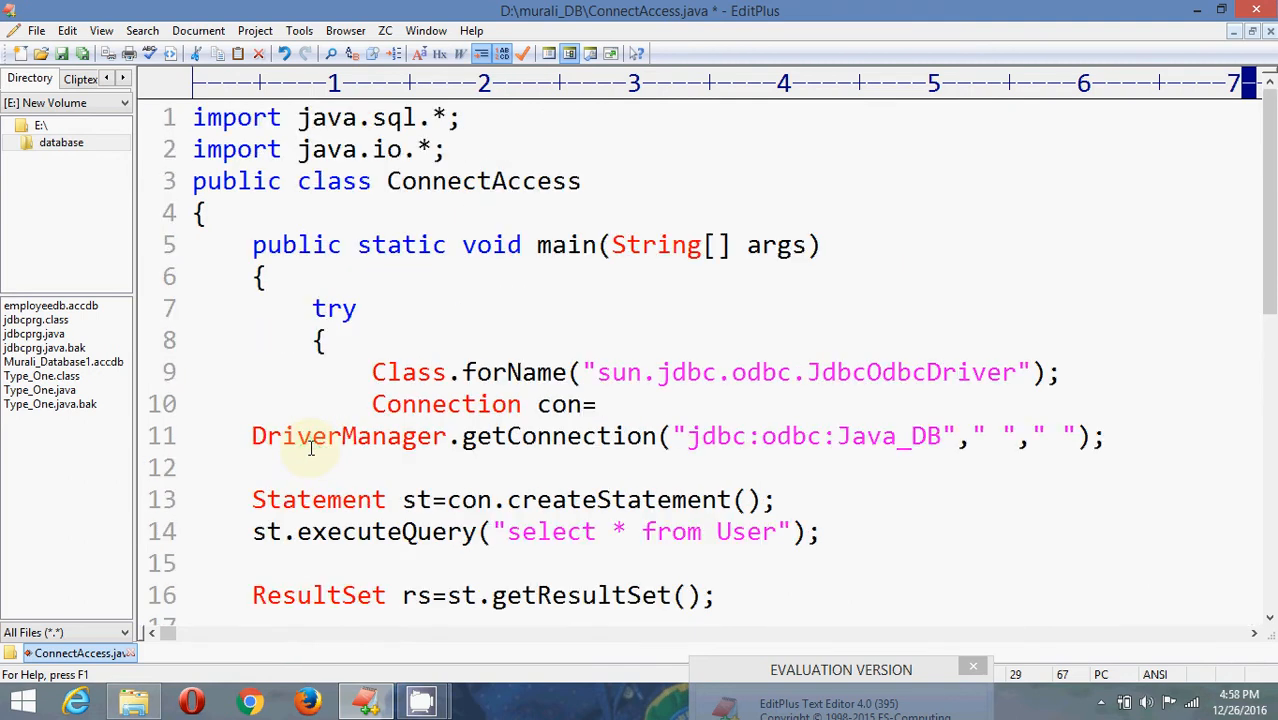
scroll(down, 3)
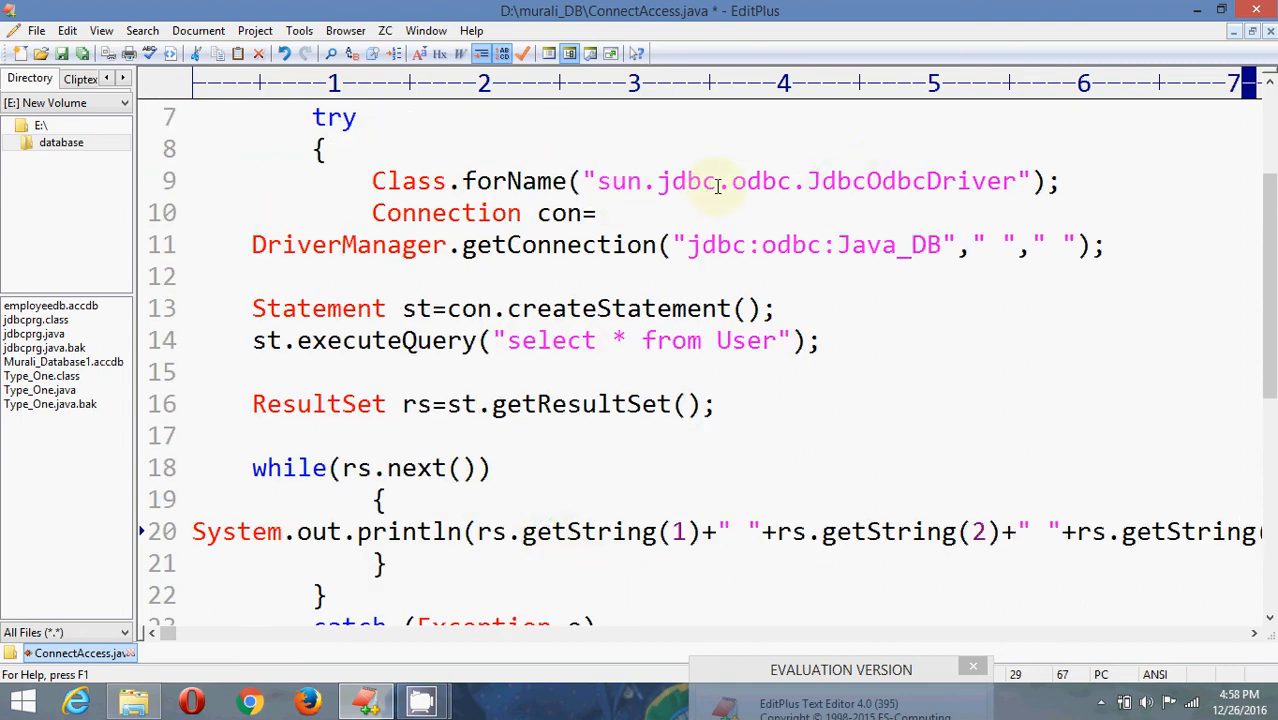
scroll(down, 3)
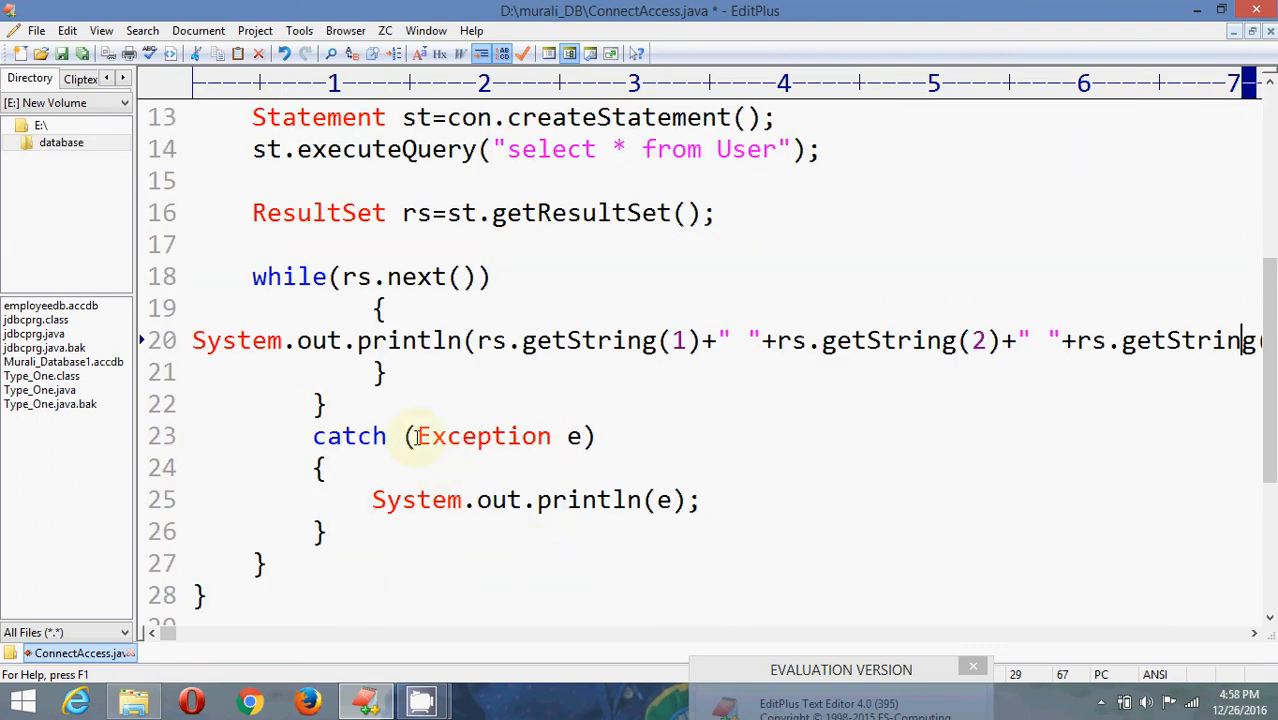
mouse_move(438, 435)
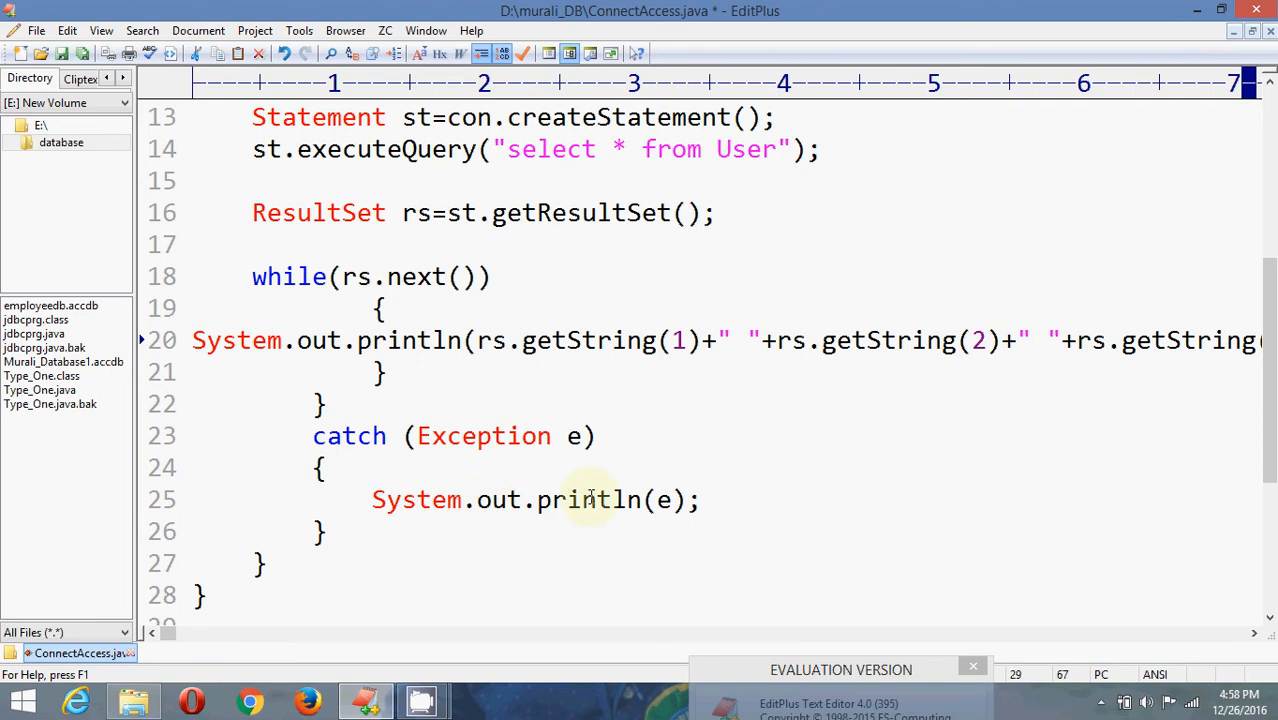
mouse_move(602, 523)
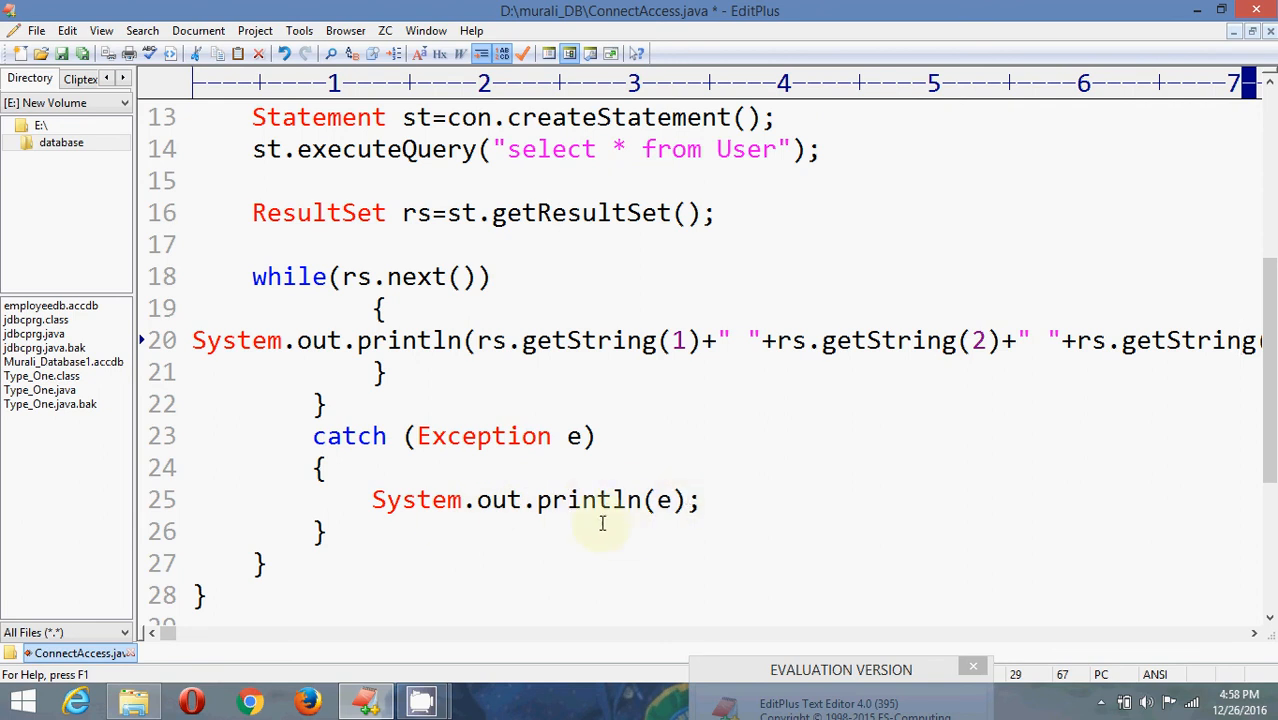
mouse_move(581, 555)
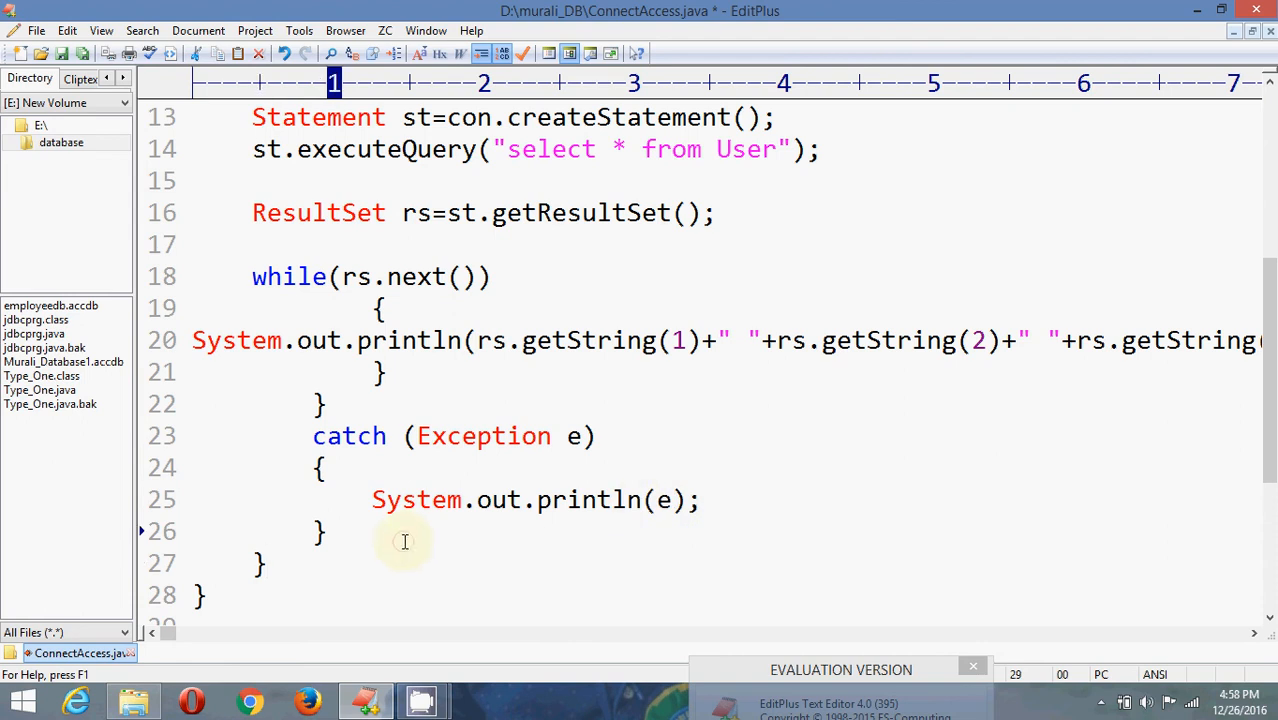
click(325, 531)
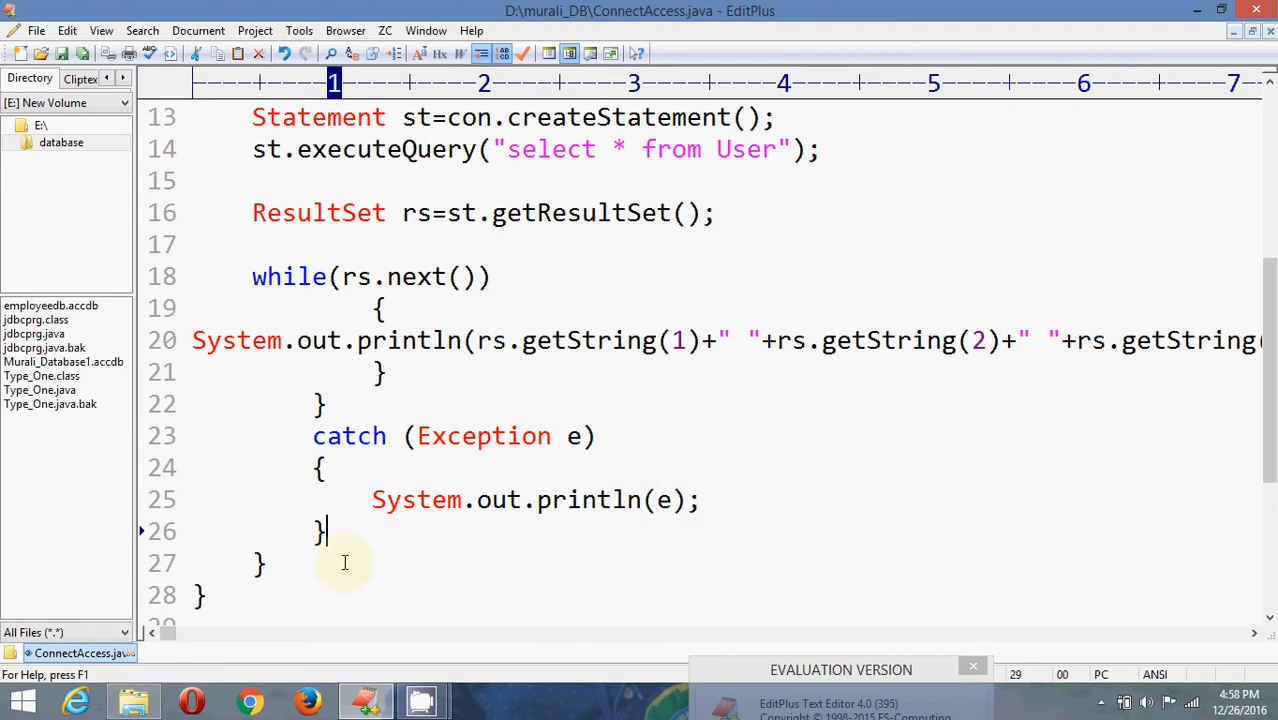
click(36, 30)
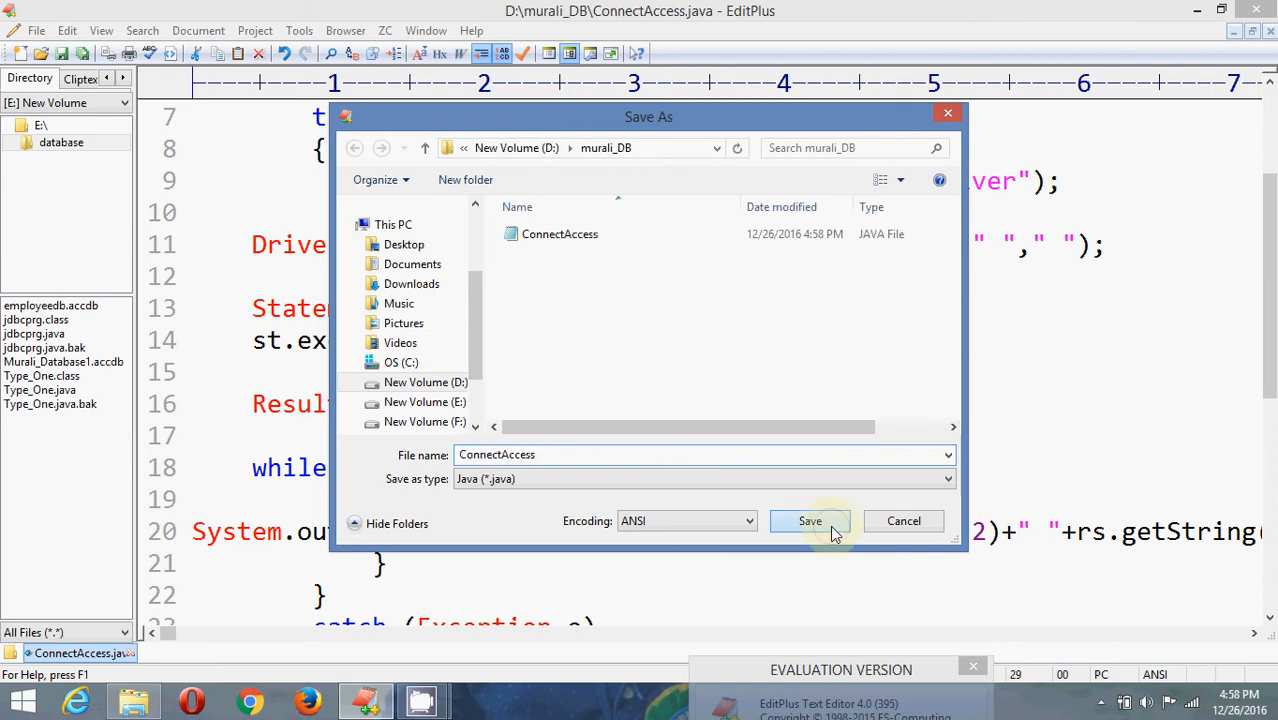
Step: Save ConnectAccess.java over the existing file of the same name
click(810, 521)
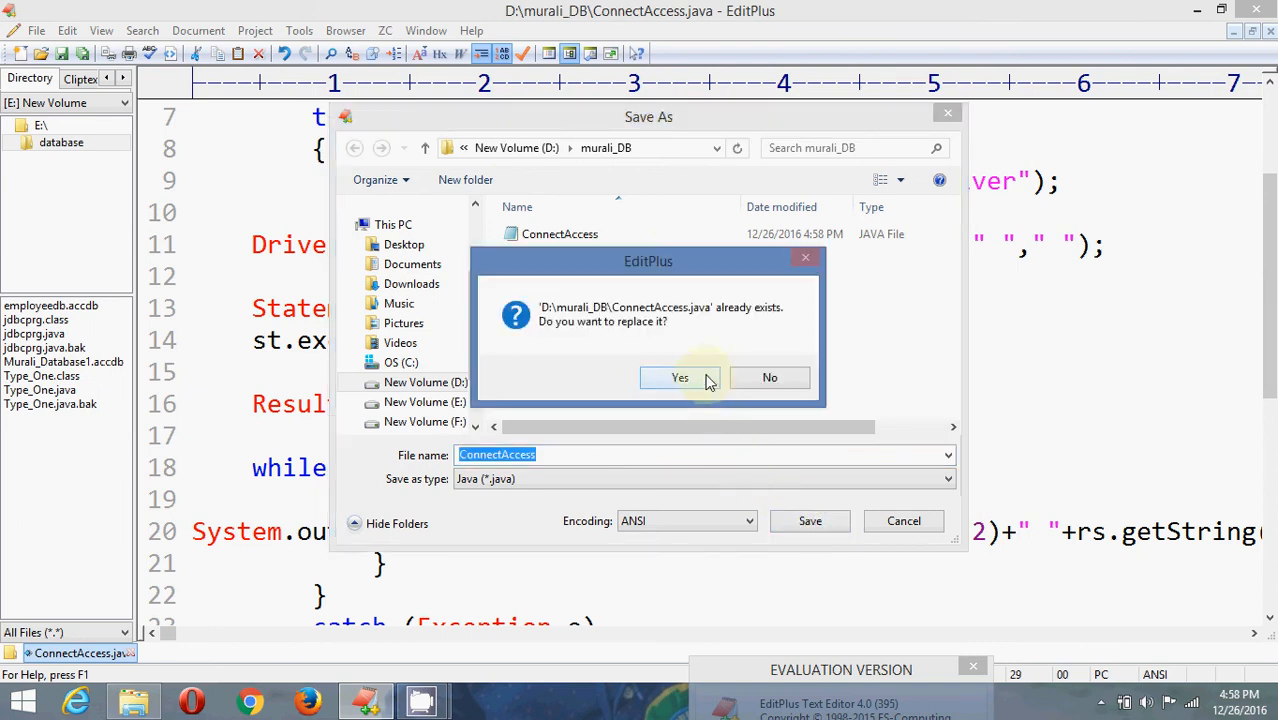
click(680, 377)
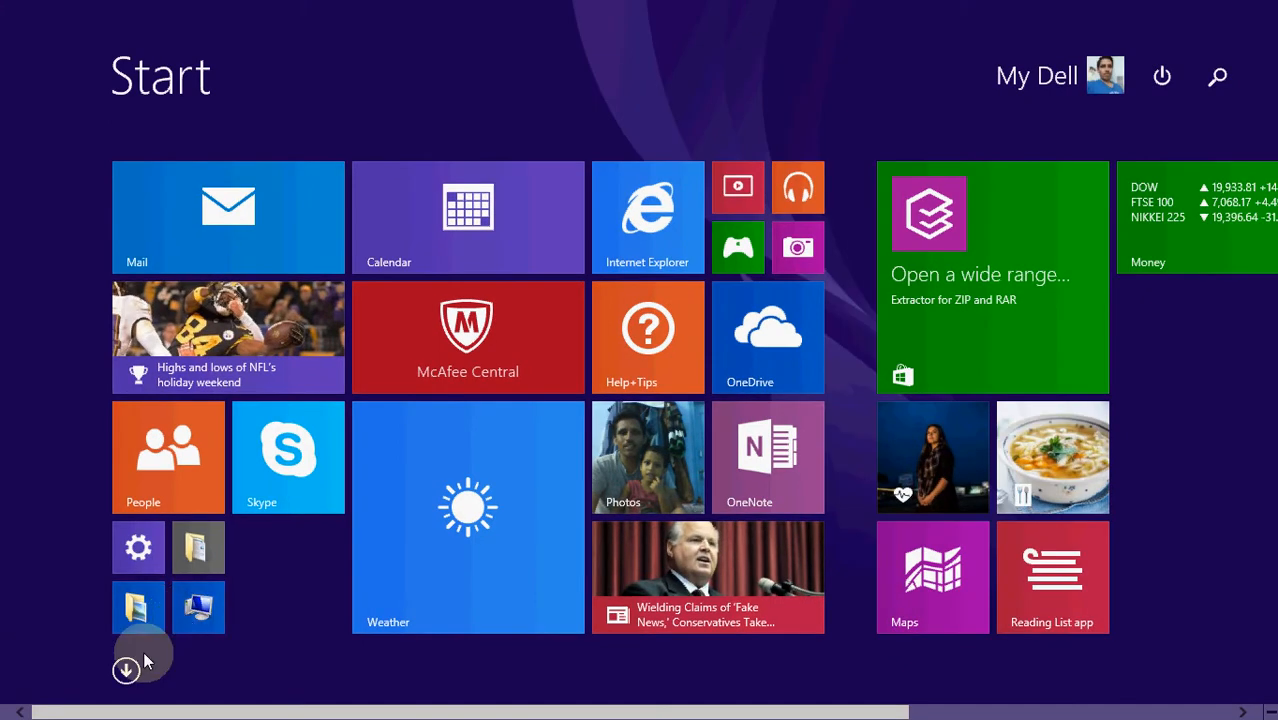
Step: Show the Start screen Apps list and scroll to Microsoft Office Access 2007
click(126, 670)
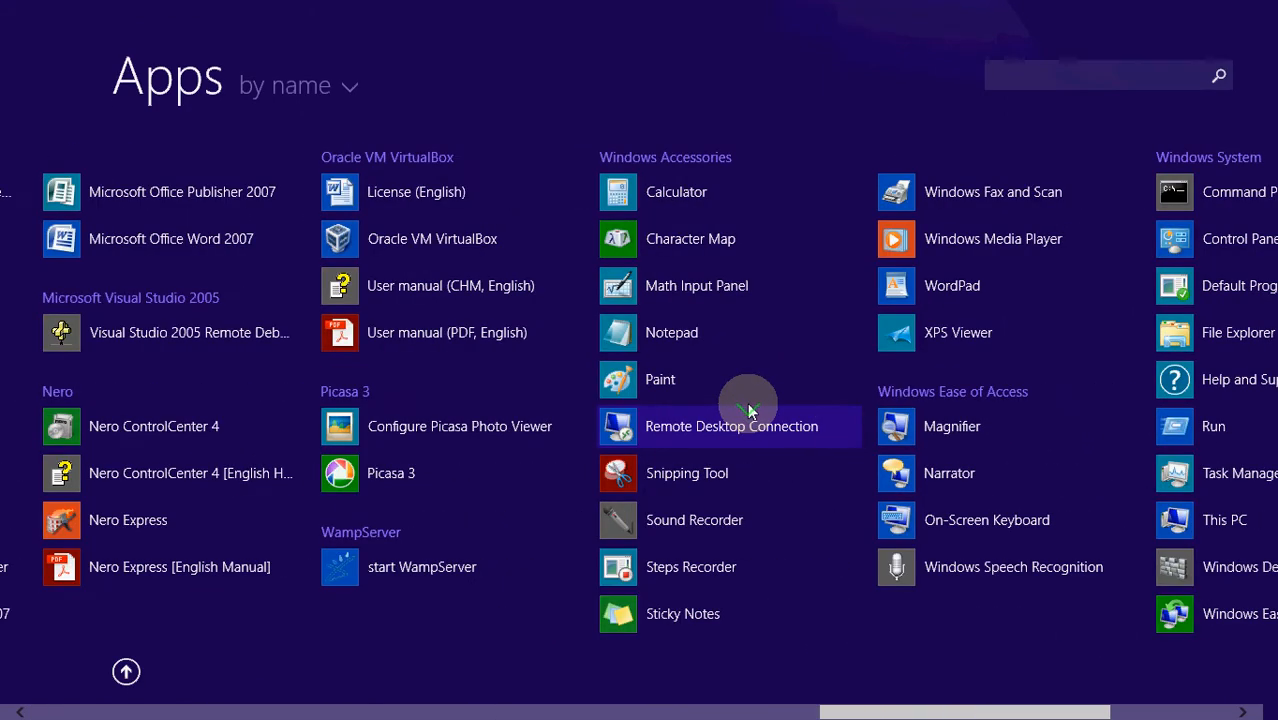
scroll(right, 3)
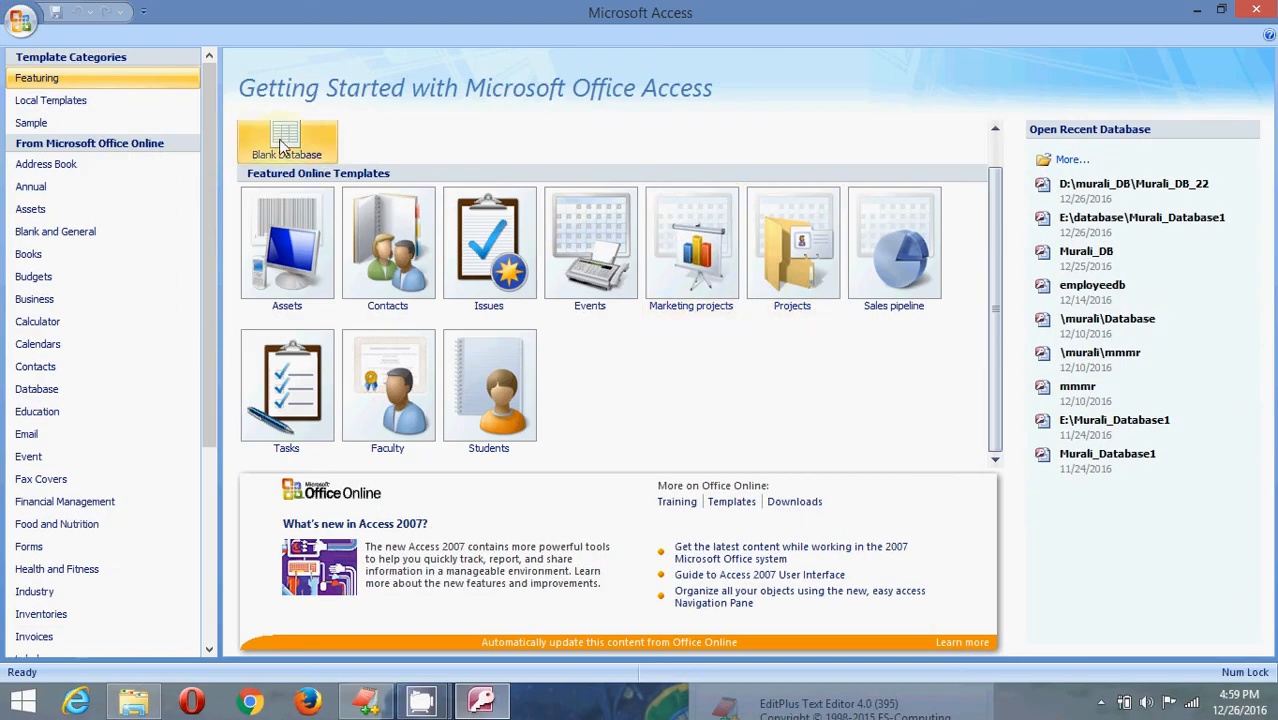
Step: Create a blank Access database named murali_db in D:\murali_DB
click(287, 140)
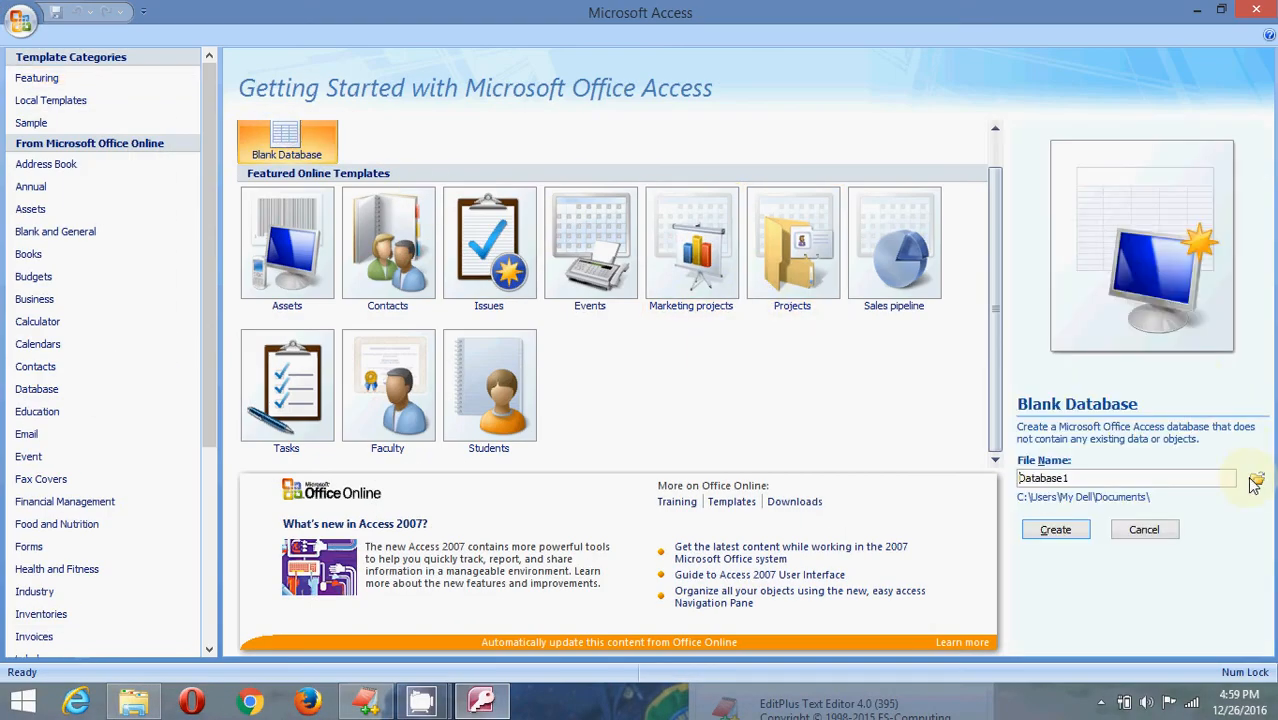
click(1256, 479)
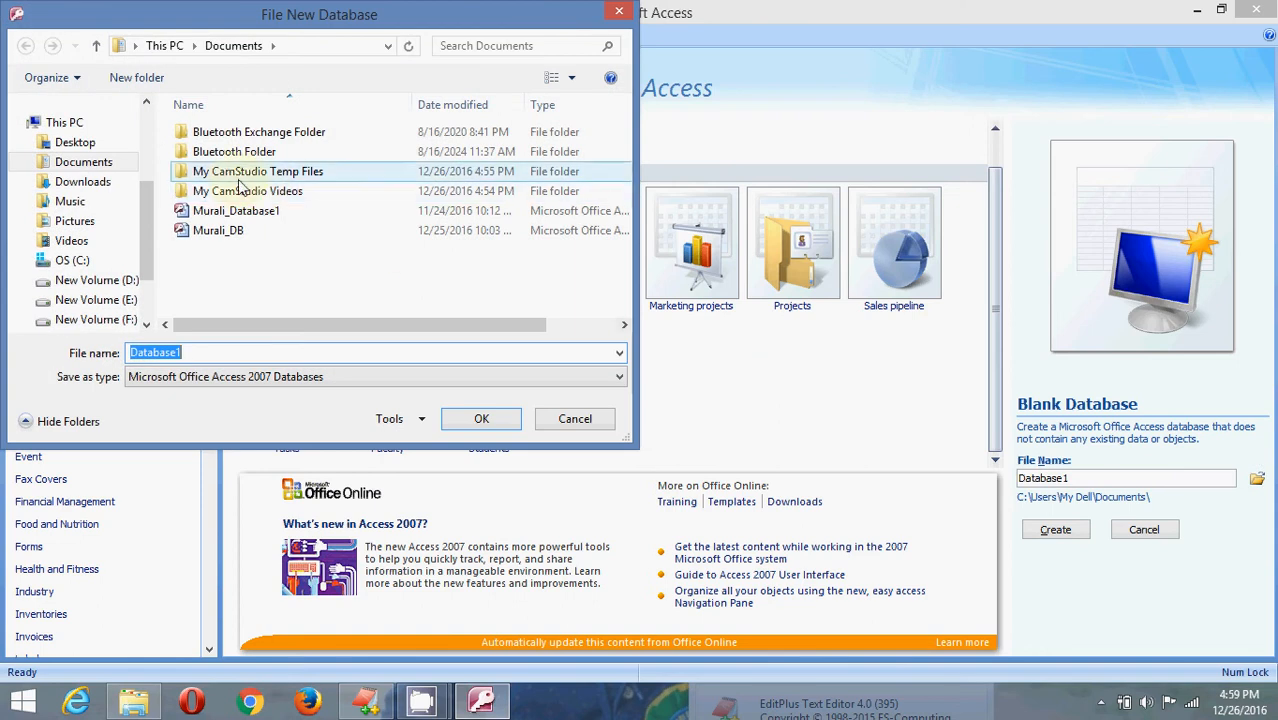
click(96, 280)
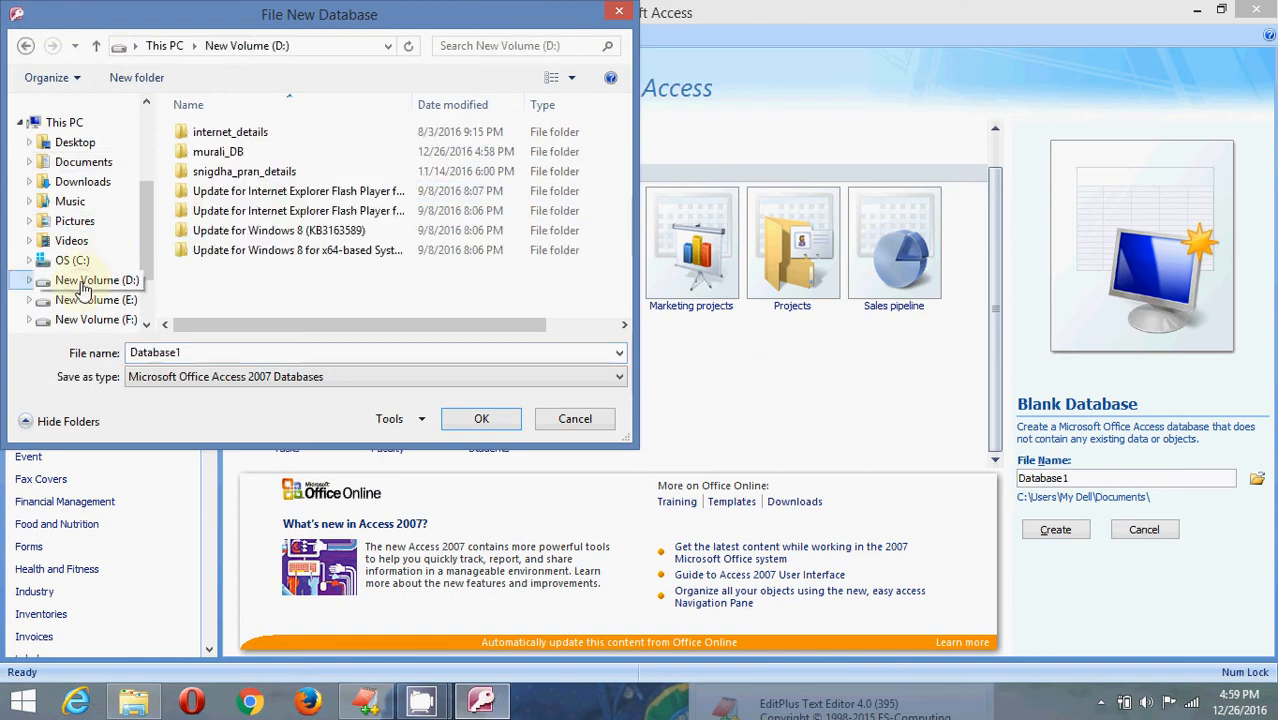
double_click(218, 151)
text(")
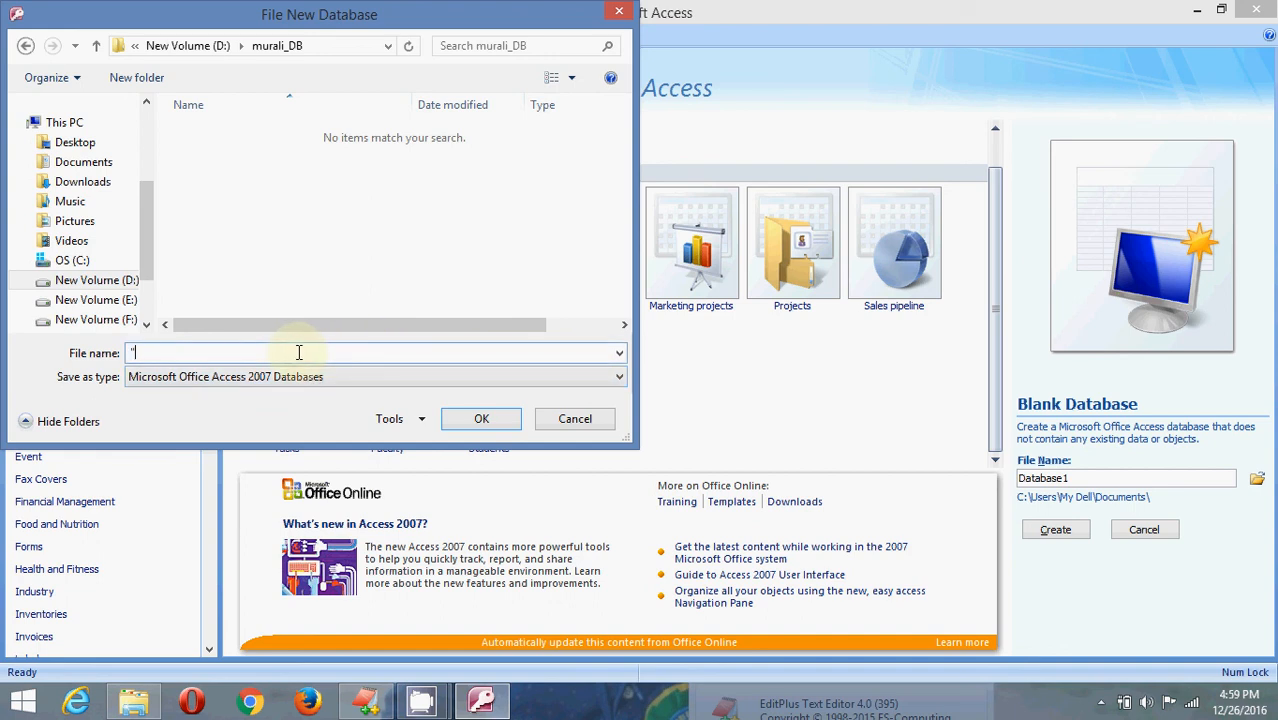
text(murali_db)
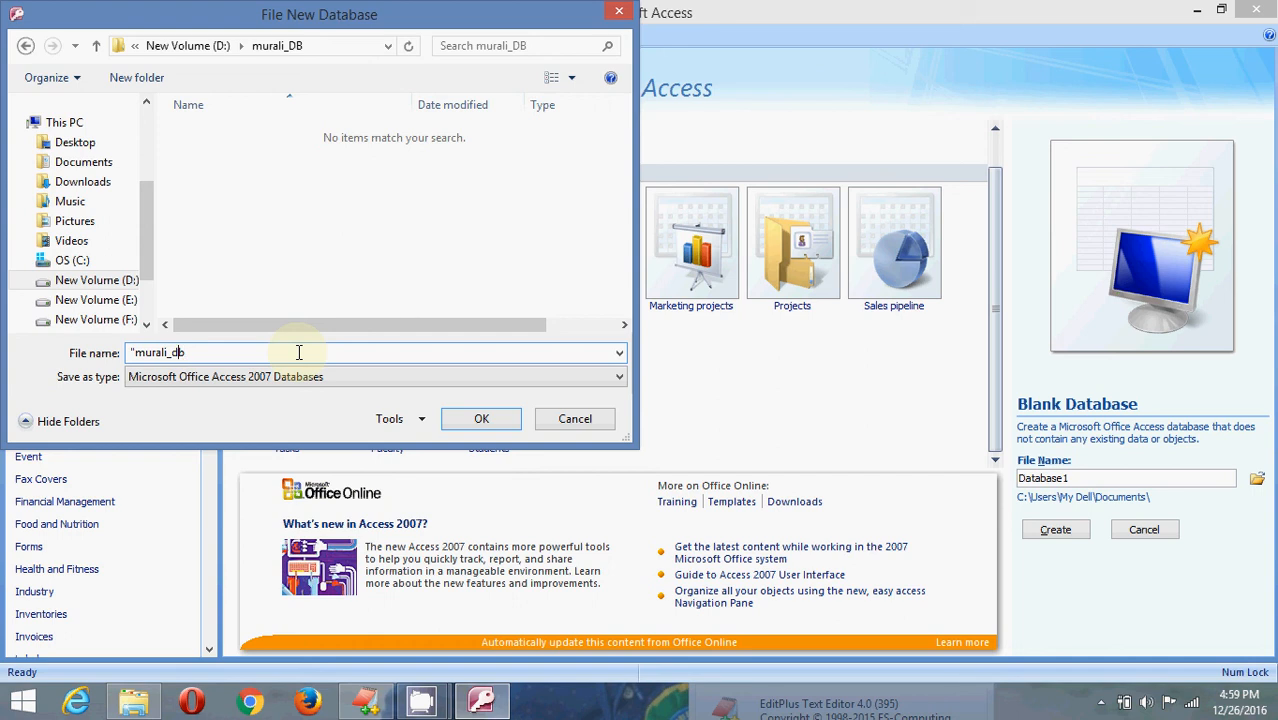
click(300, 352)
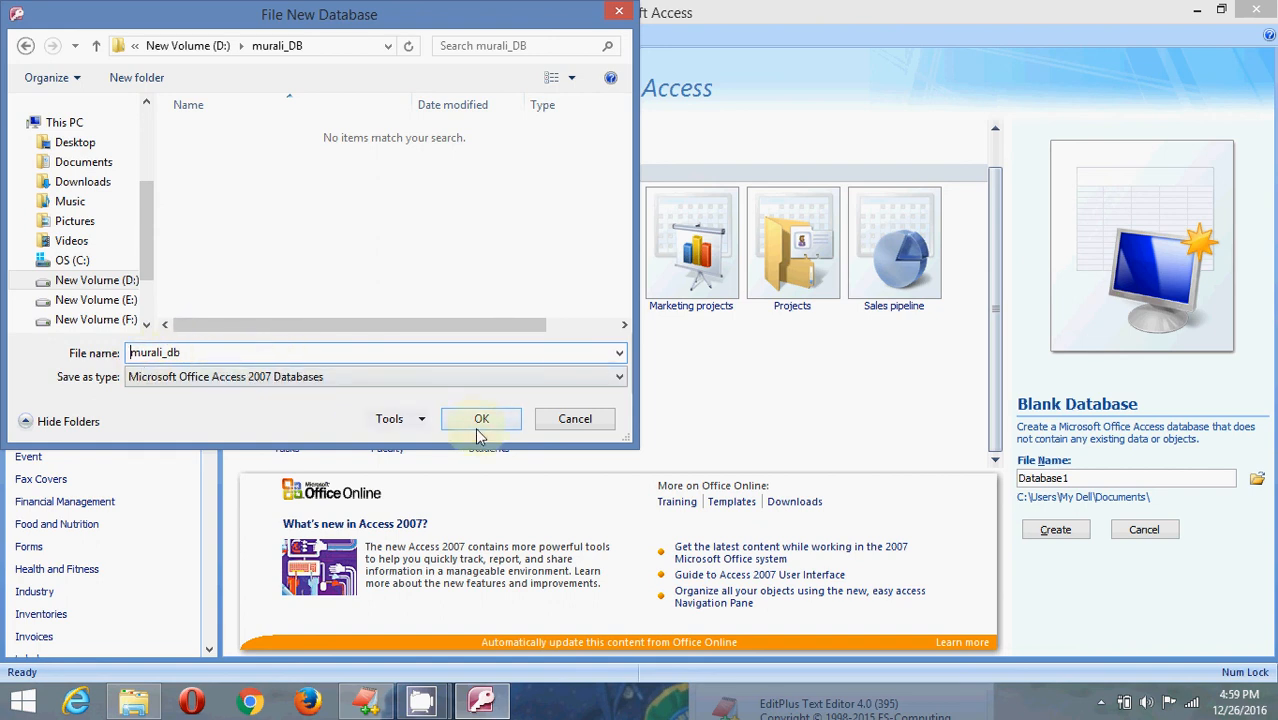
click(481, 418)
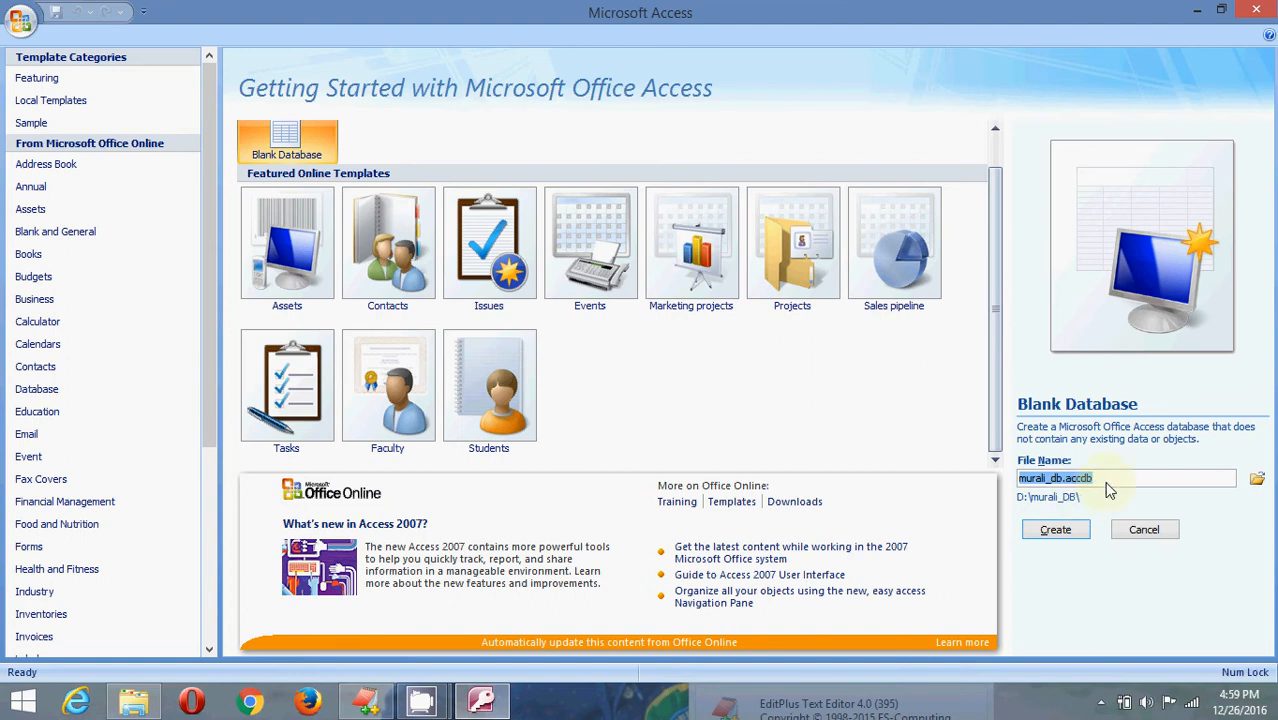
click(1055, 529)
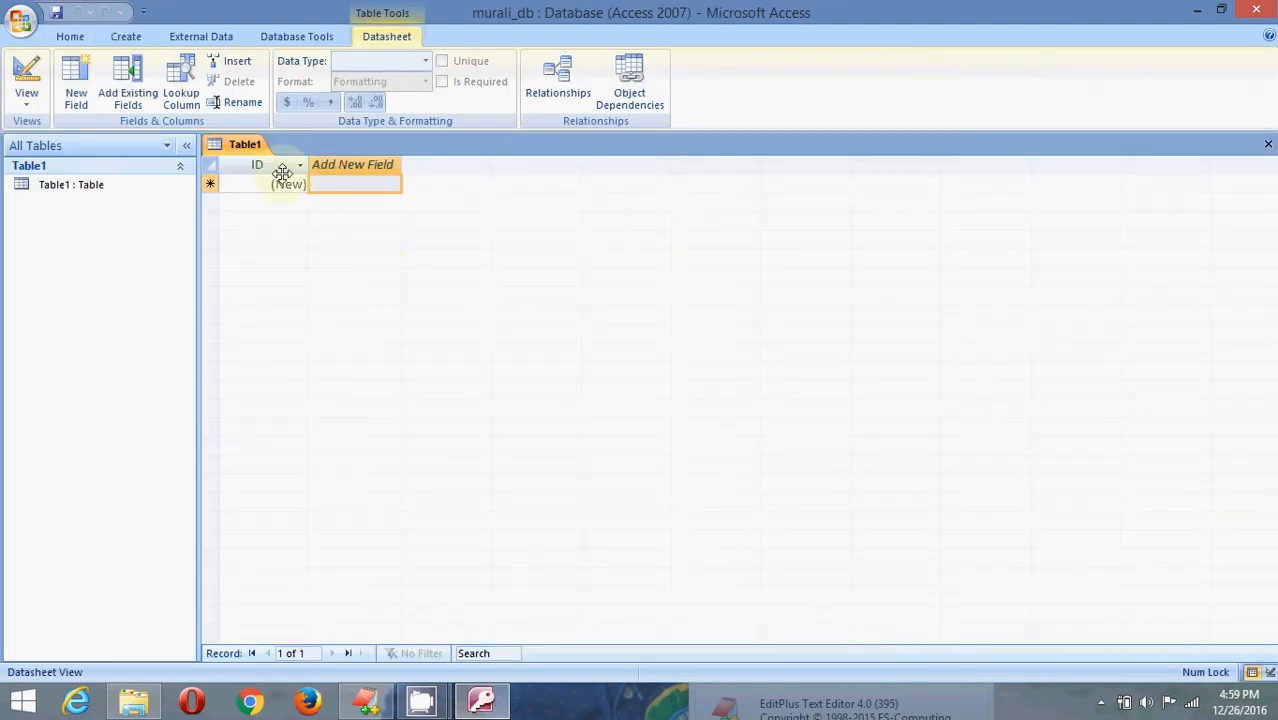
Step: Make ID a Number field and add a 'name' field, accepting the reserved-word warning
click(257, 164)
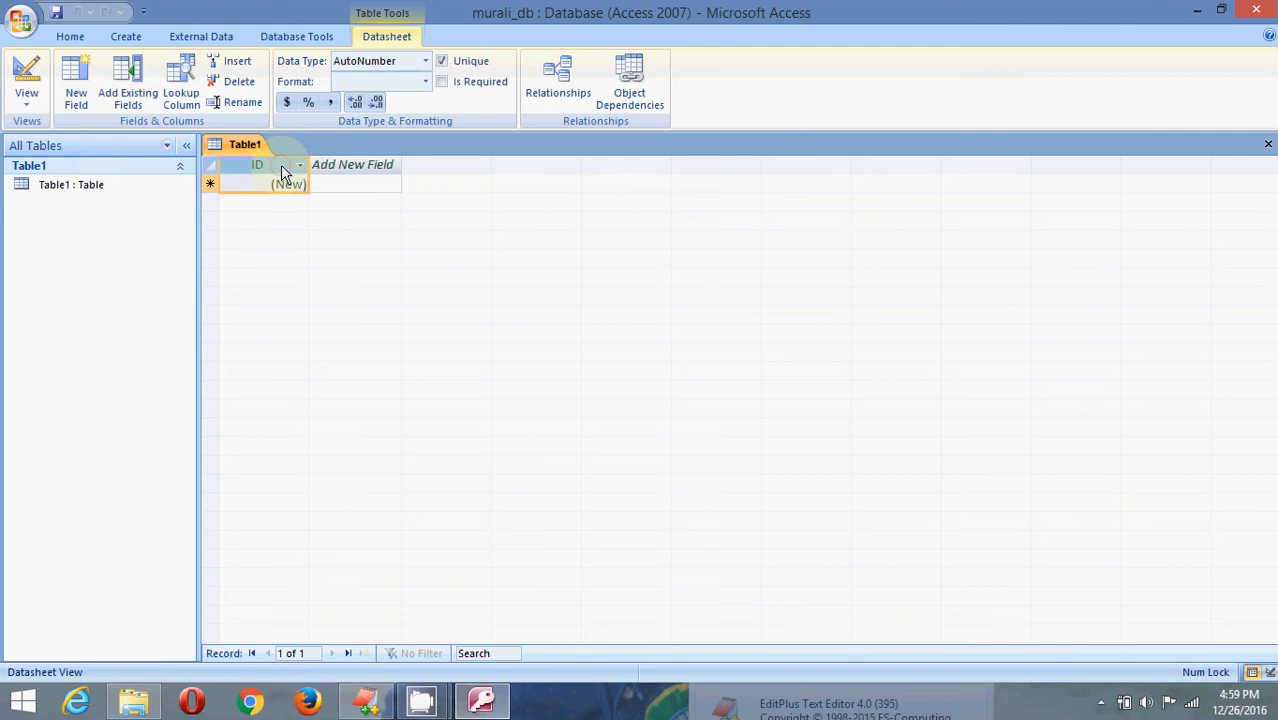
click(425, 61)
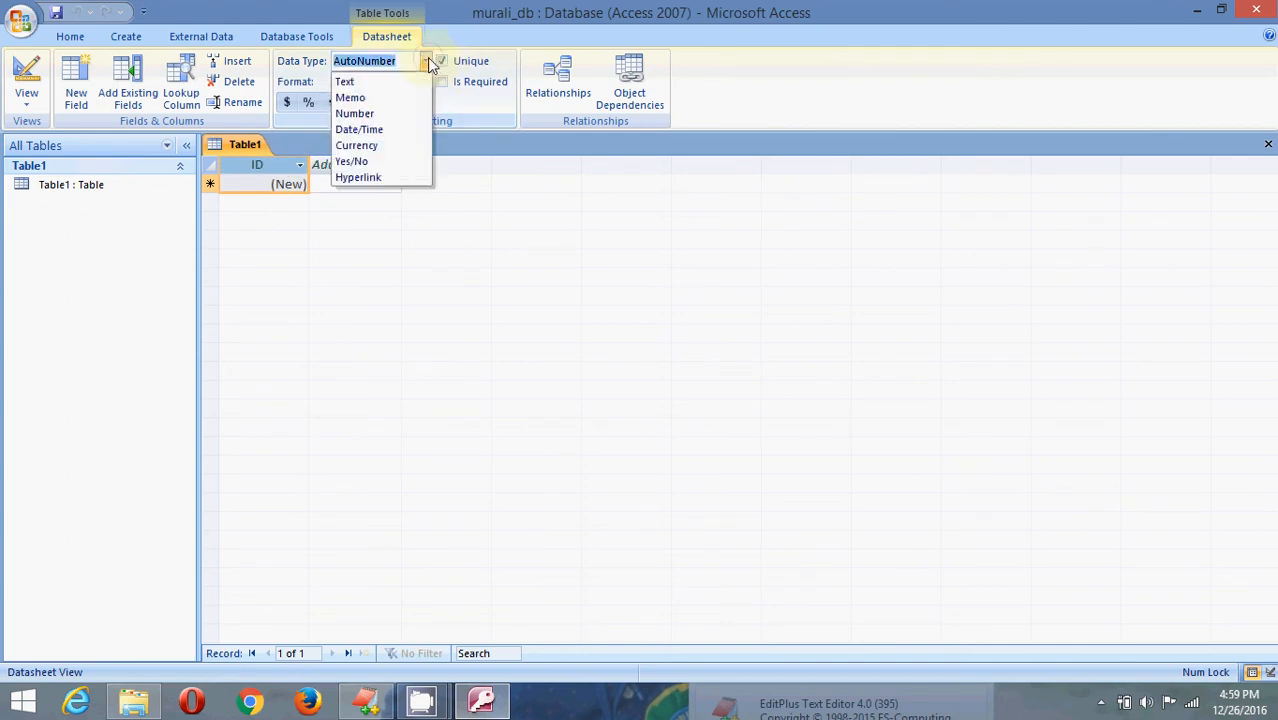
click(354, 113)
text(1)
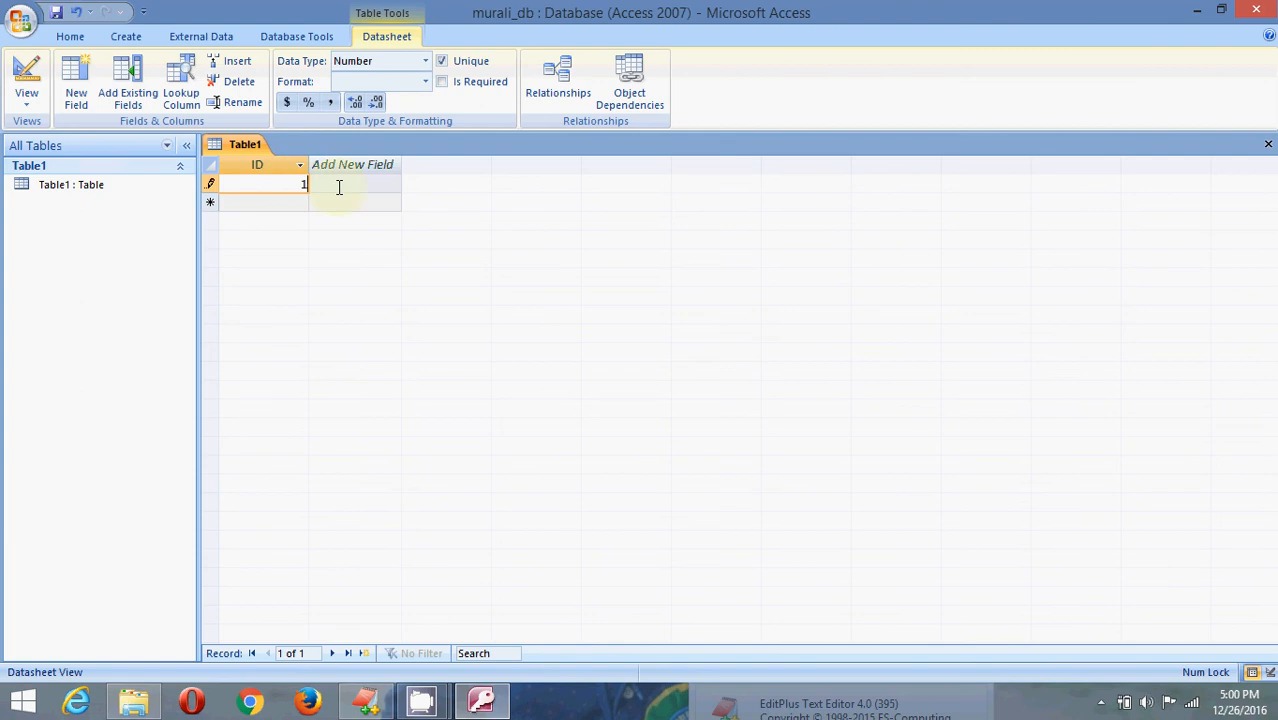
click(352, 164)
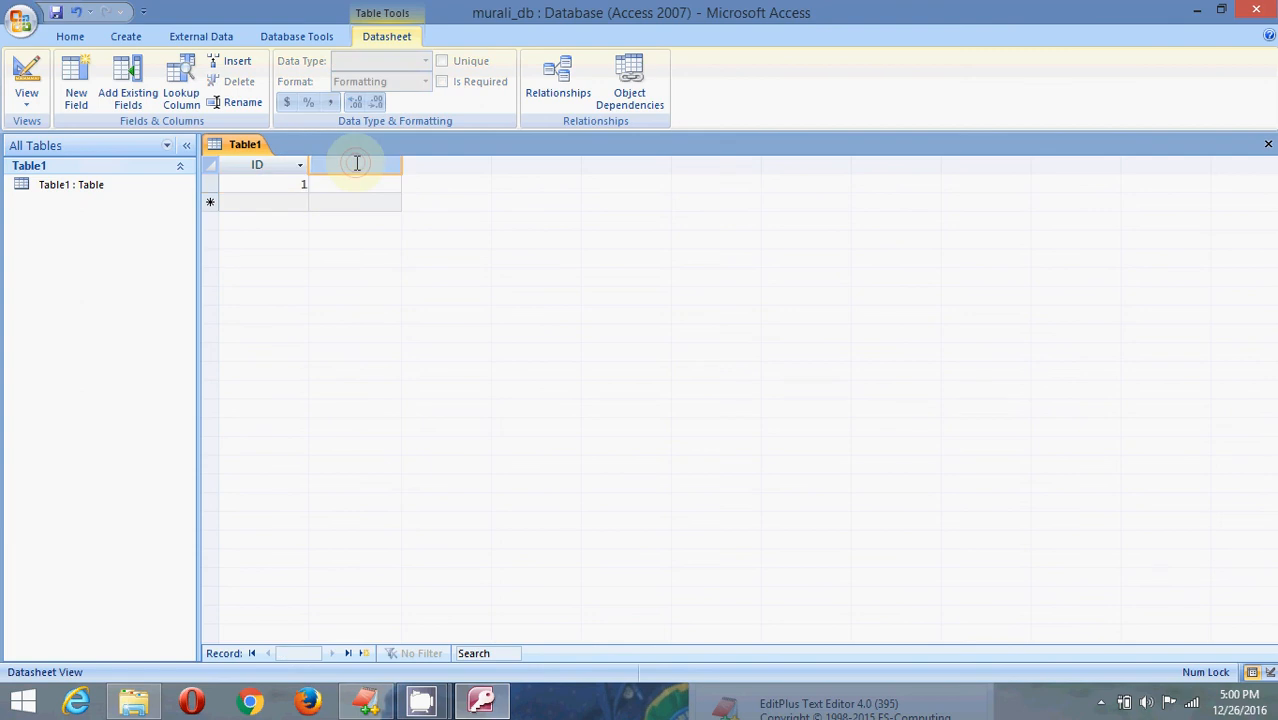
text(name)
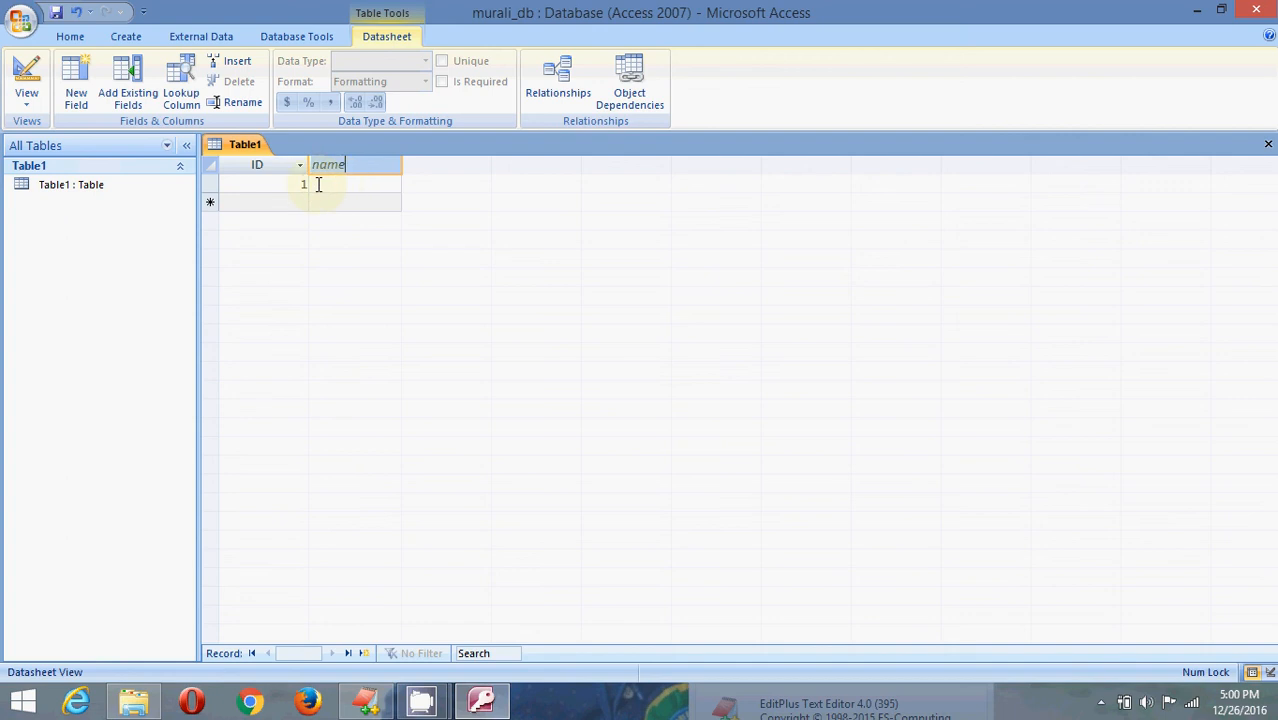
mouse_move(435, 161)
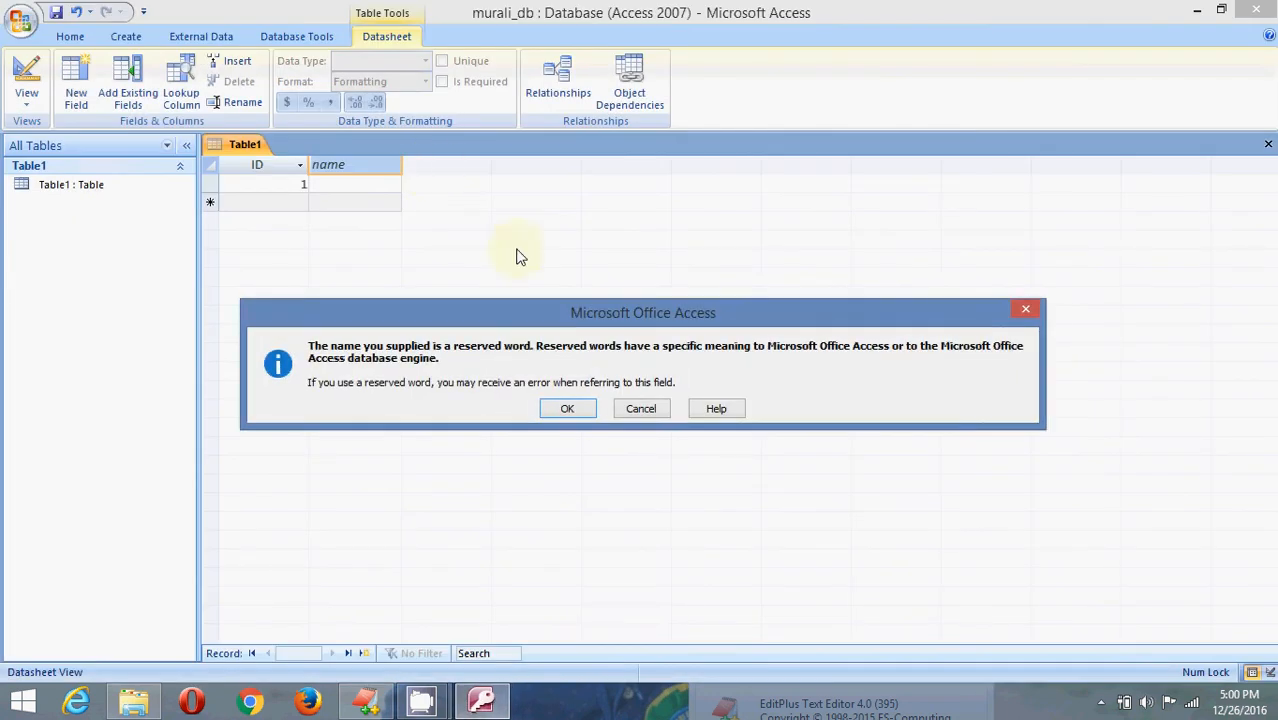
click(567, 408)
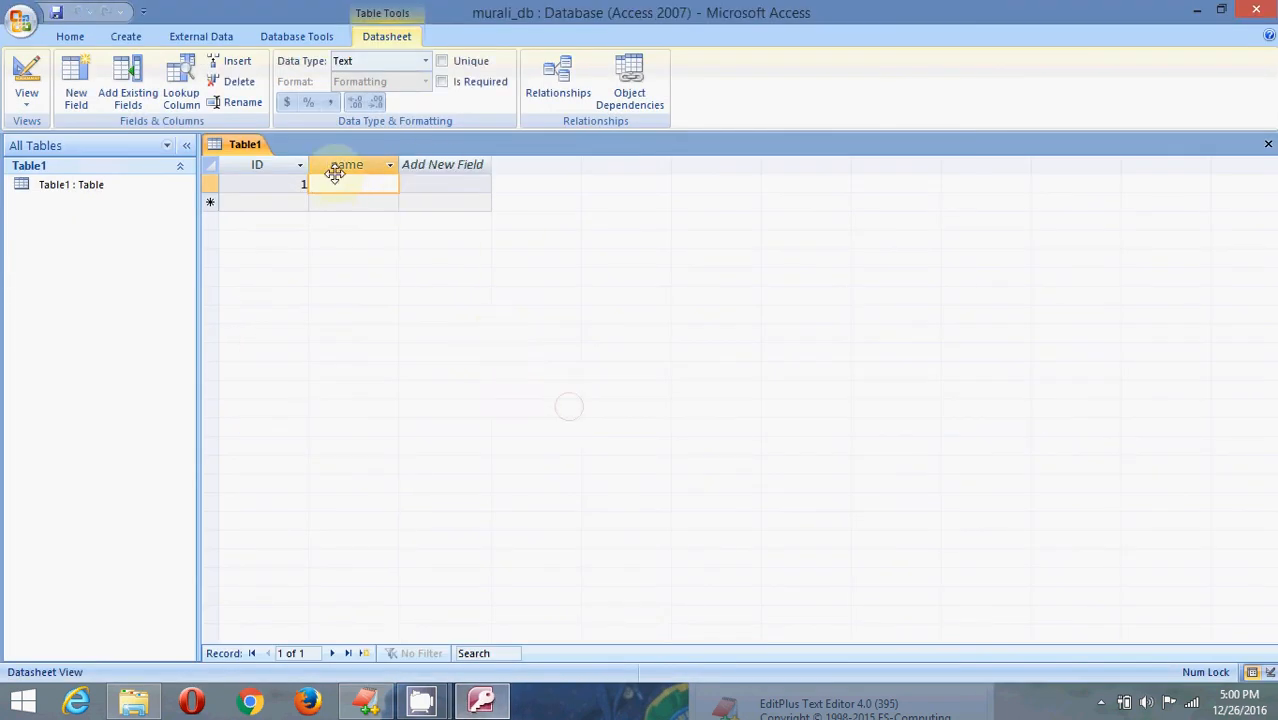
Step: Enter record 1 as Murali/KNR and begin record 2 with MMR
click(340, 184)
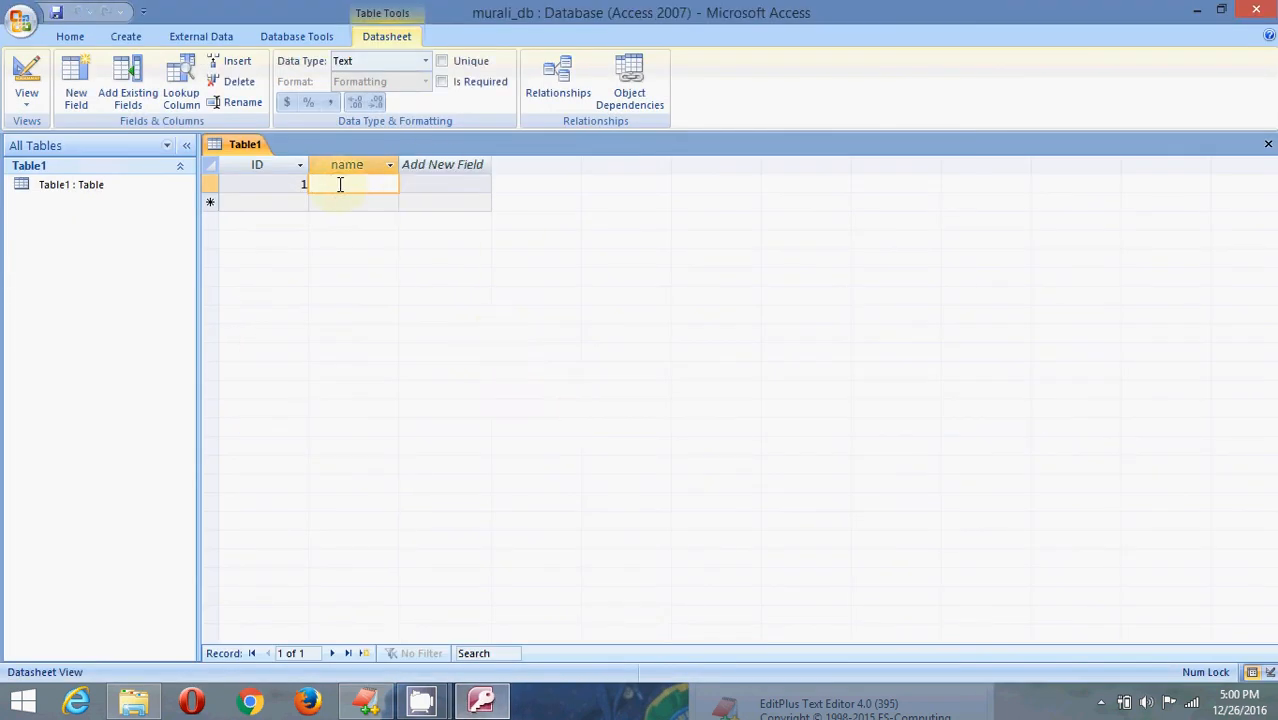
text(Murali)
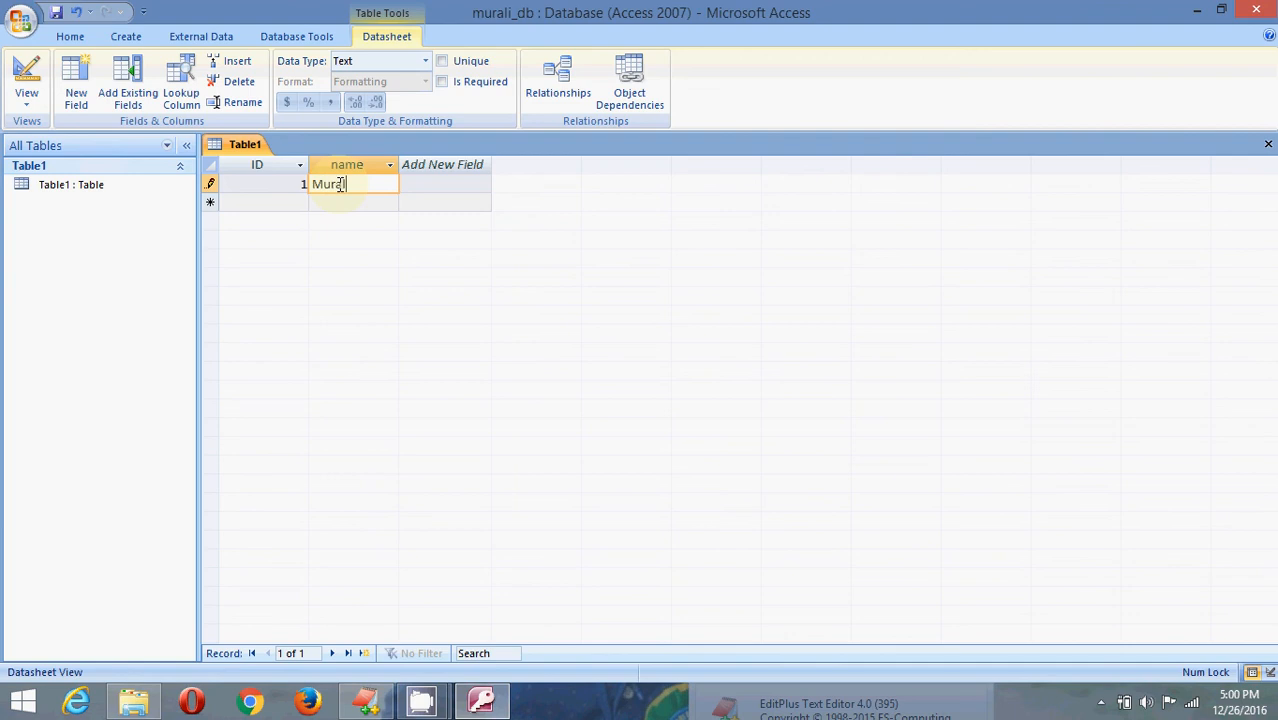
text(i)
click(444, 184)
text(K)
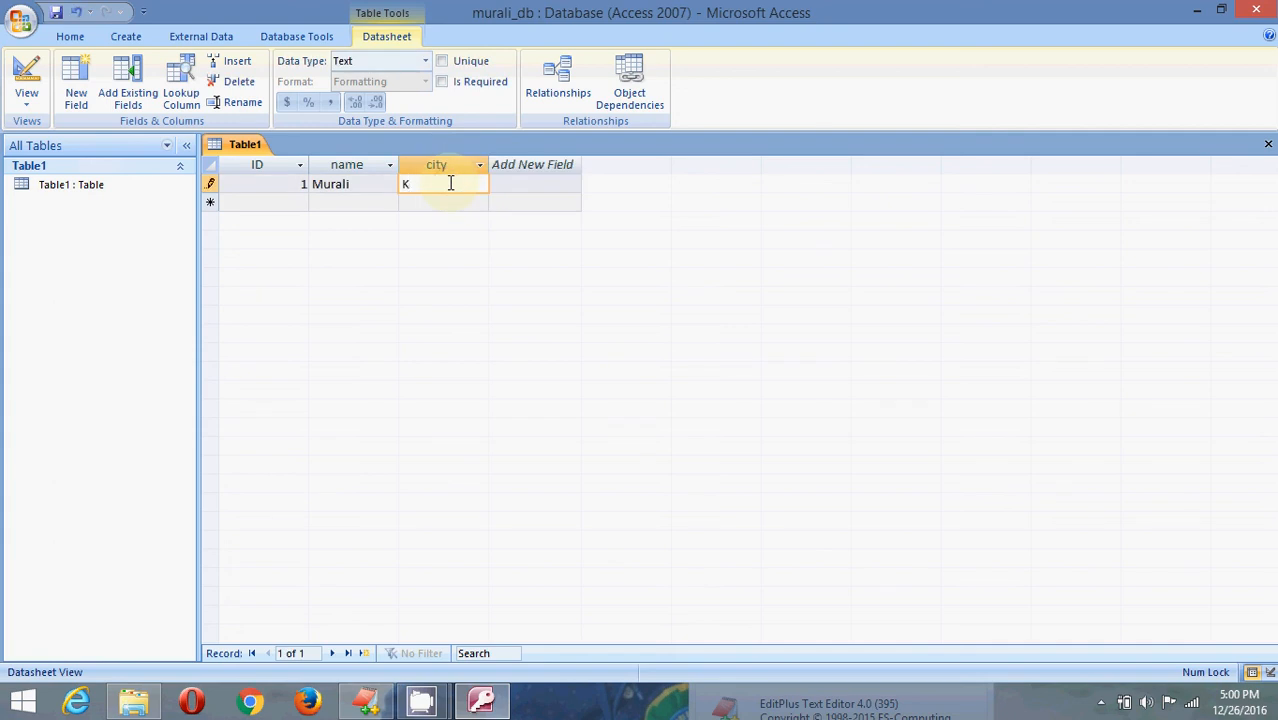
text(NR)
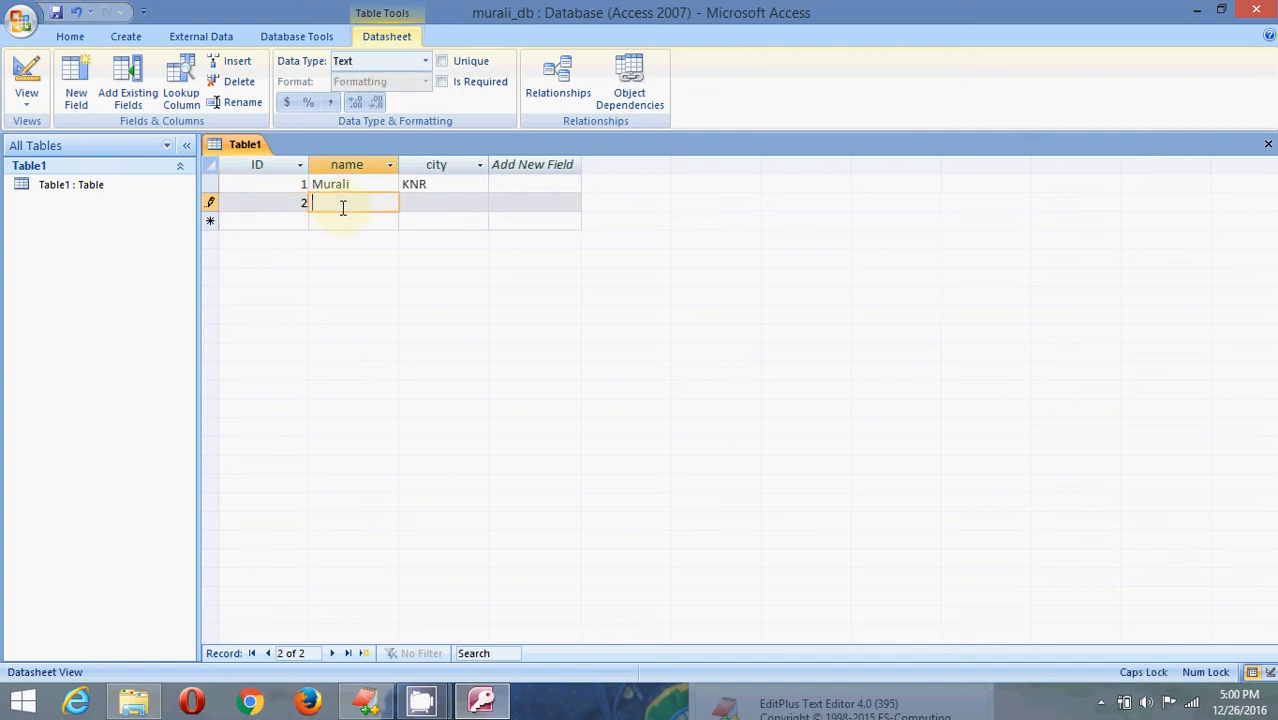
text(MMR)
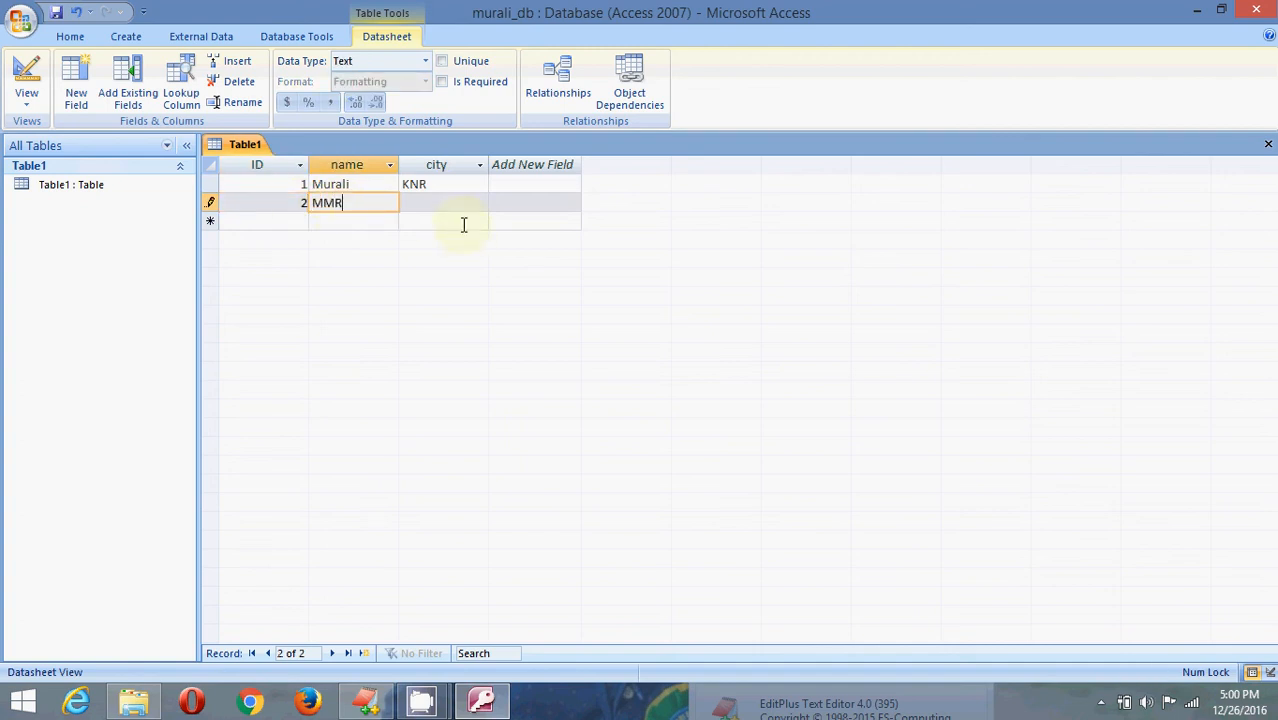
Step: Enter HYD as record 2's city and save the table as User
click(443, 202)
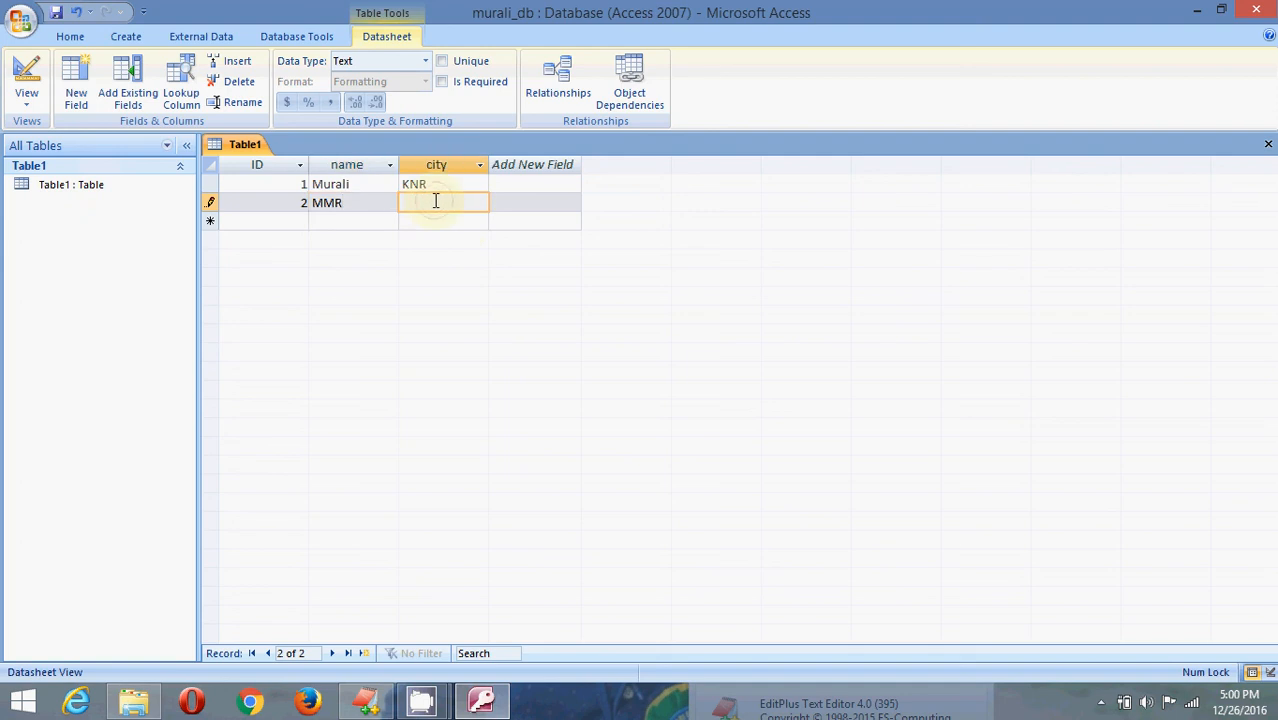
text(HYD)
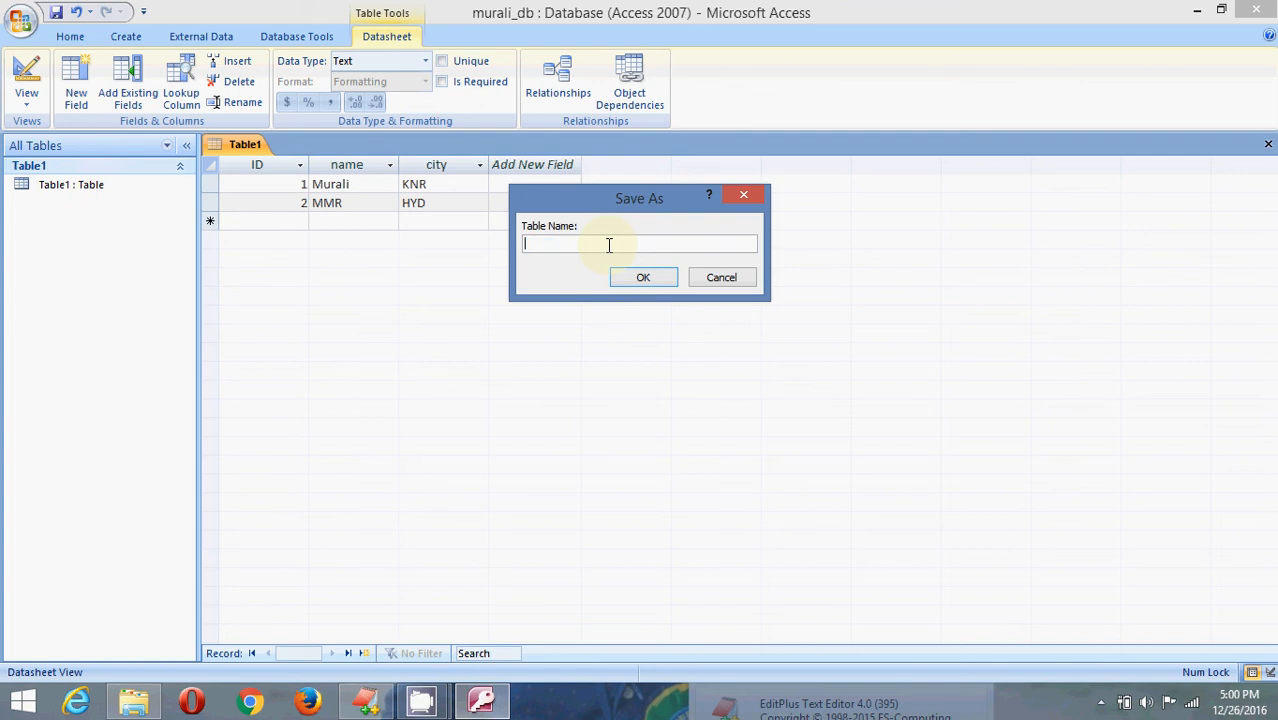
text(User)
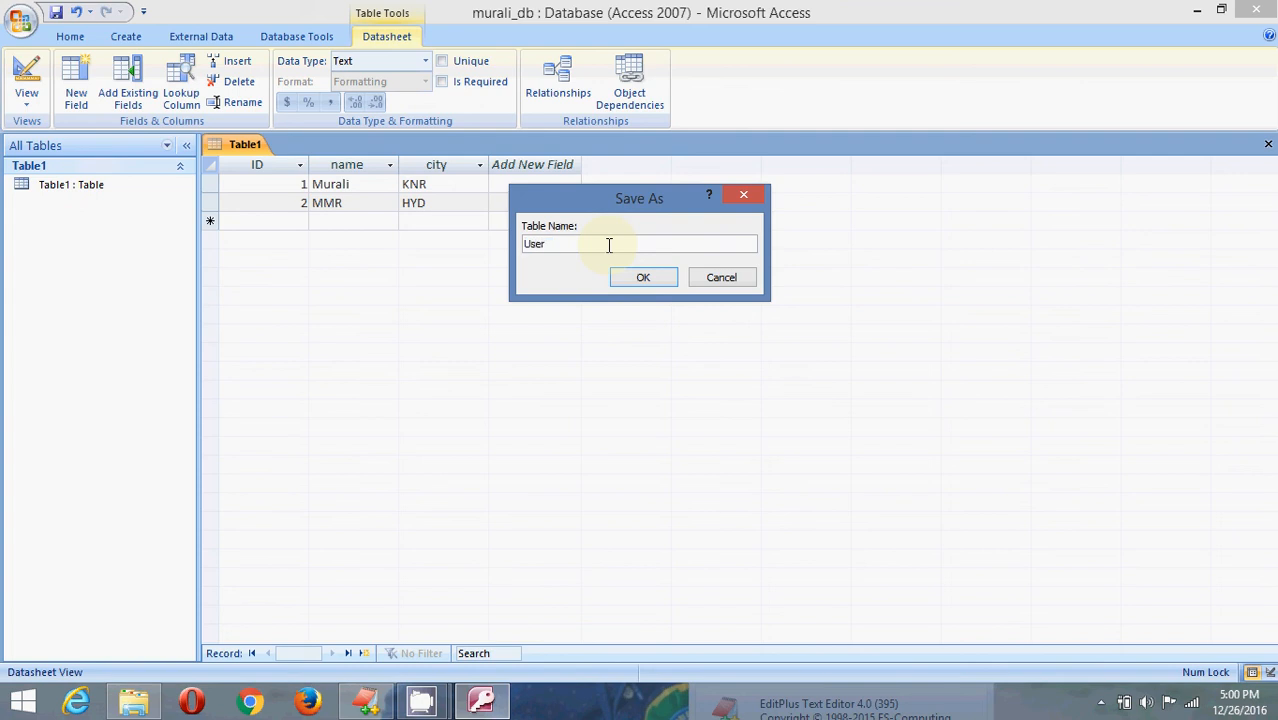
click(643, 277)
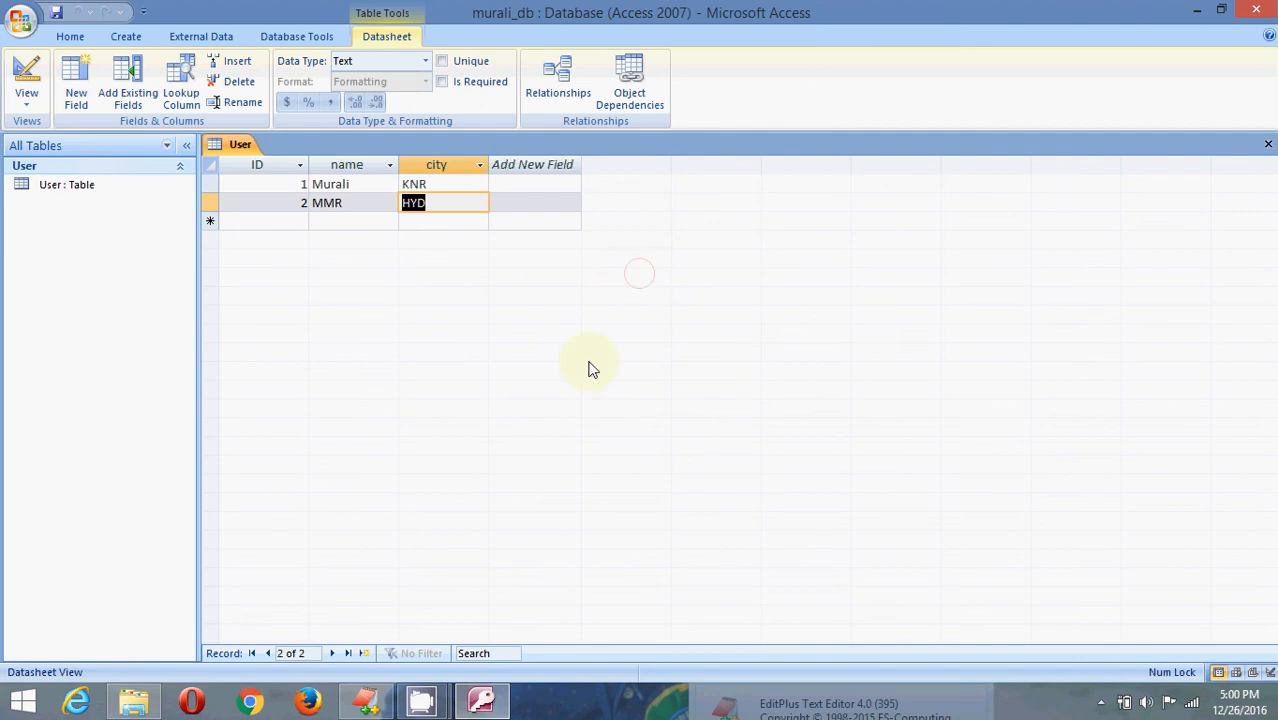
click(420, 700)
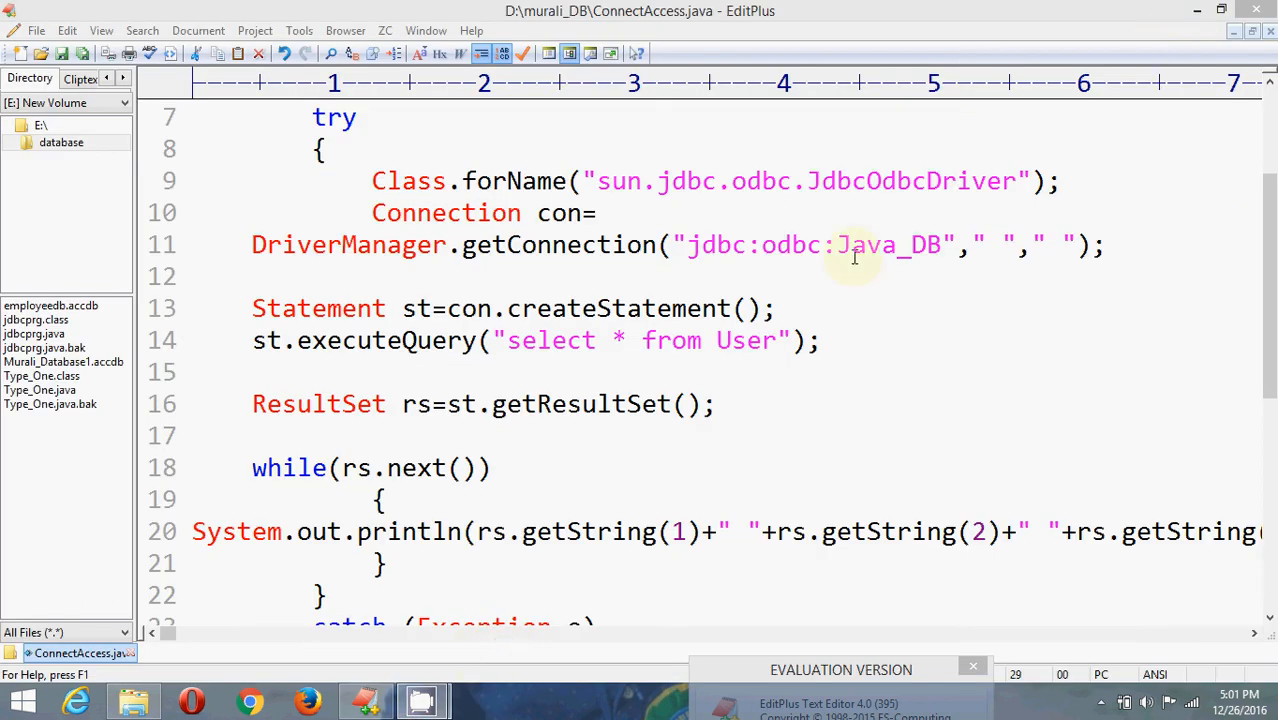
Step: Select Java_DB in the code, then open Control Panel's Administrative Tools and select ODBC Data Sources (32-bit)
double_click(889, 245)
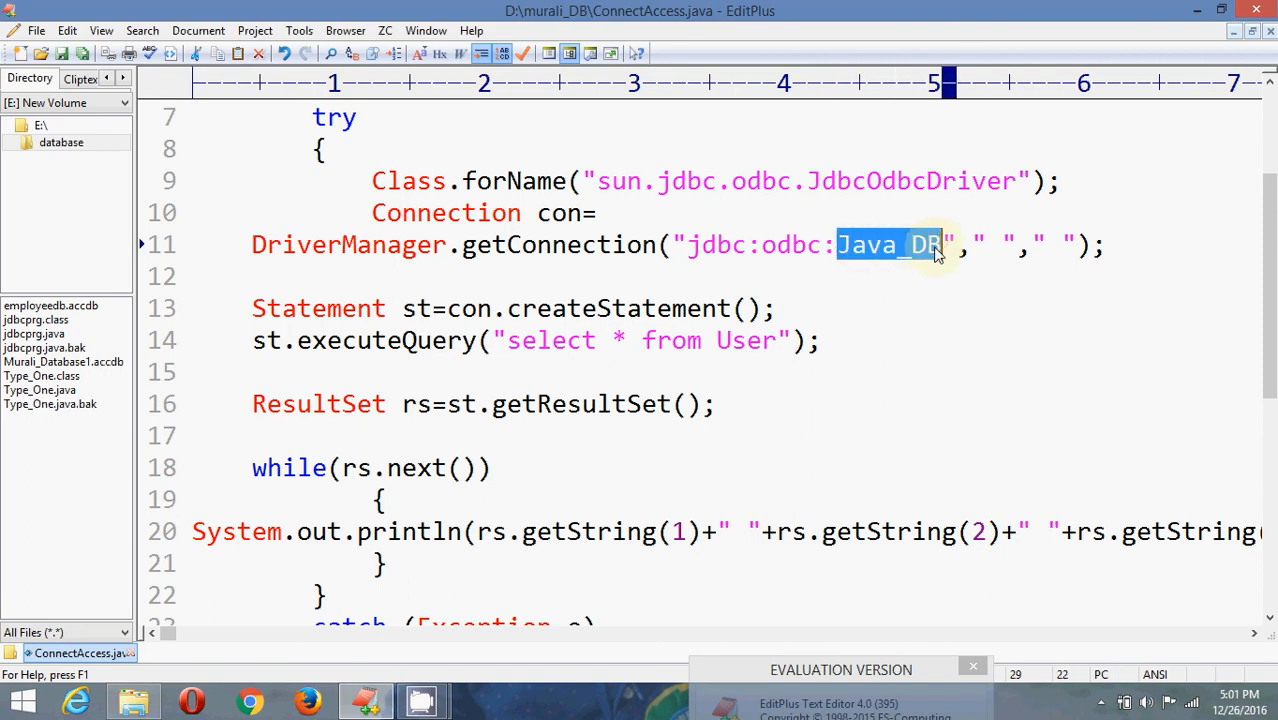
mouse_move(1258, 95)
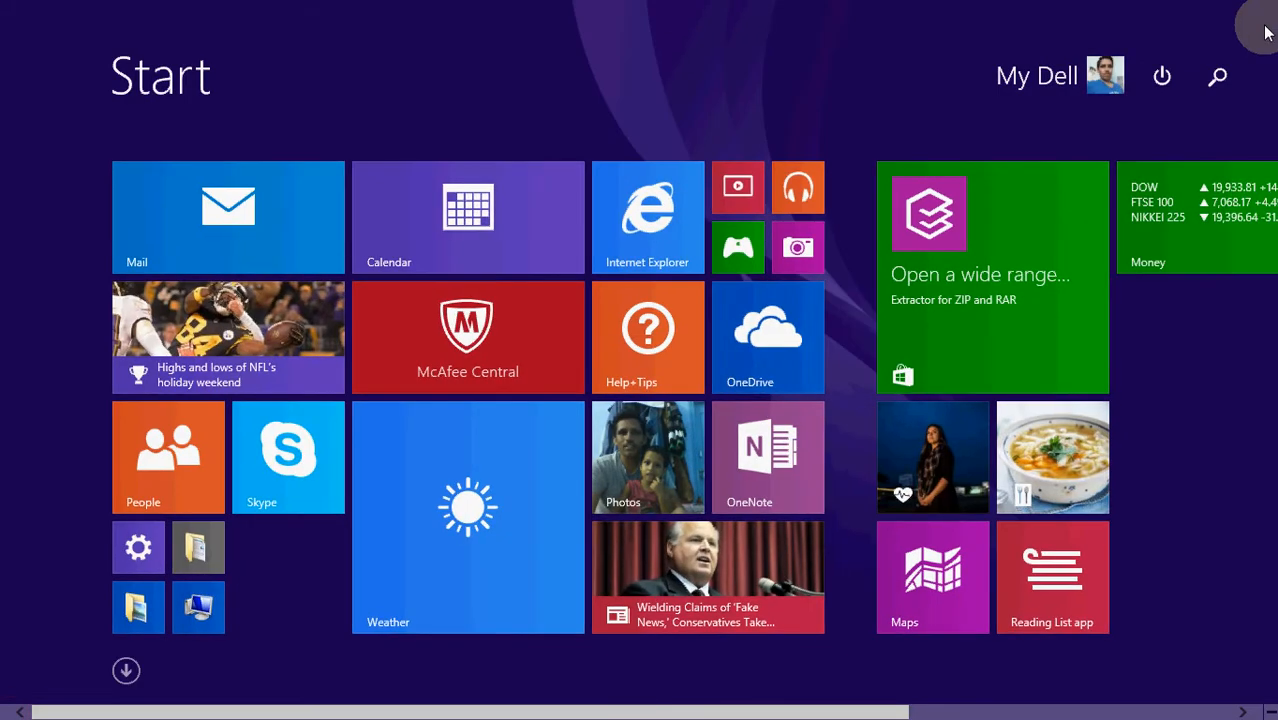
click(1217, 77)
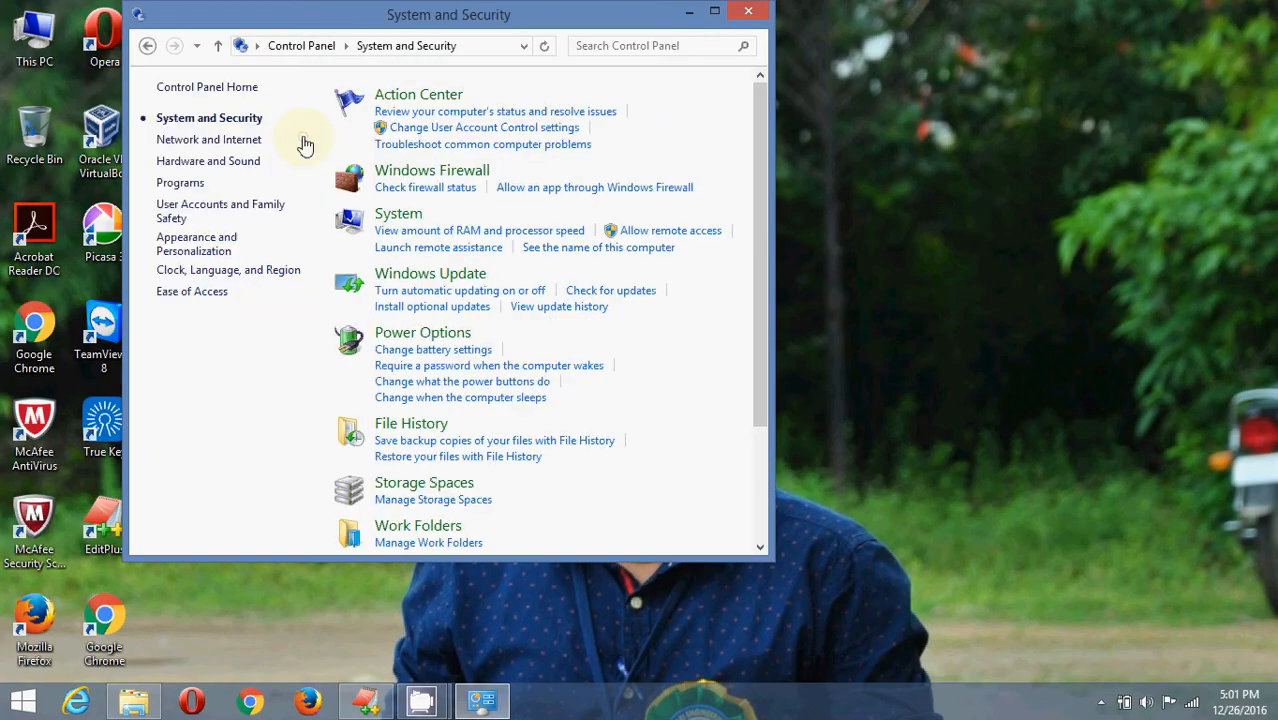
mouse_move(450, 388)
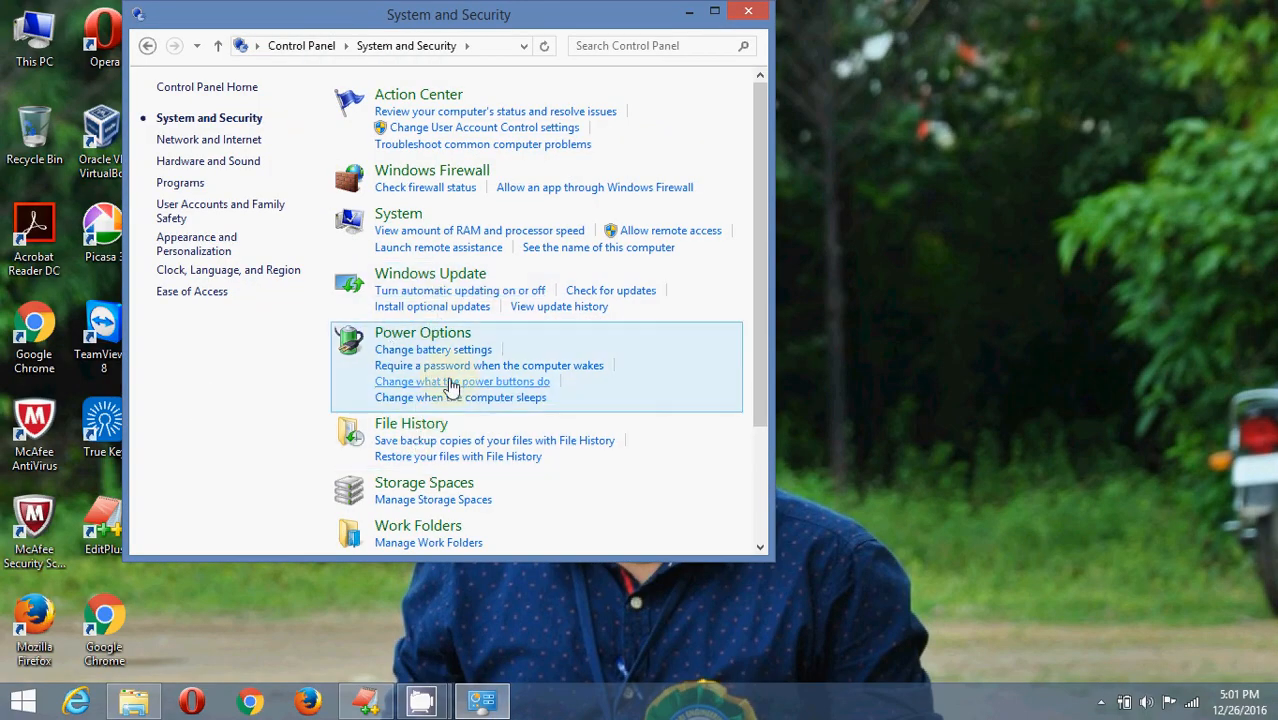
scroll(down, 3)
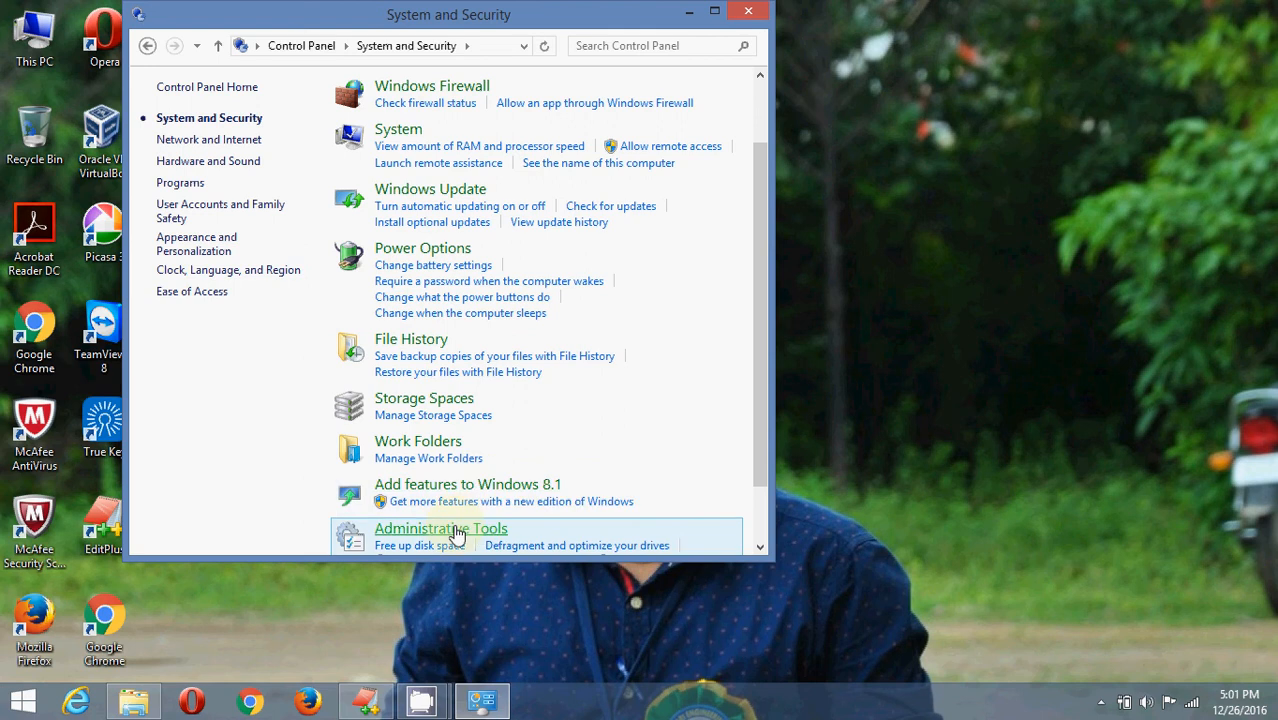
double_click(441, 528)
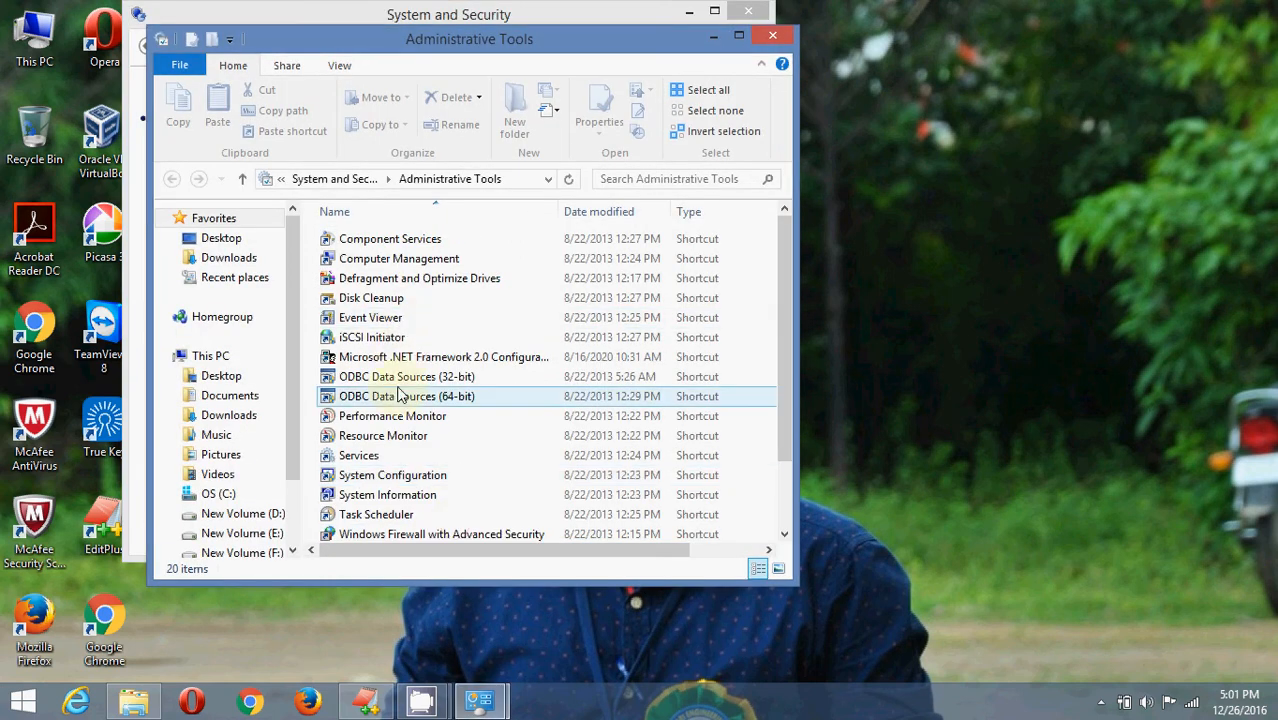
click(406, 376)
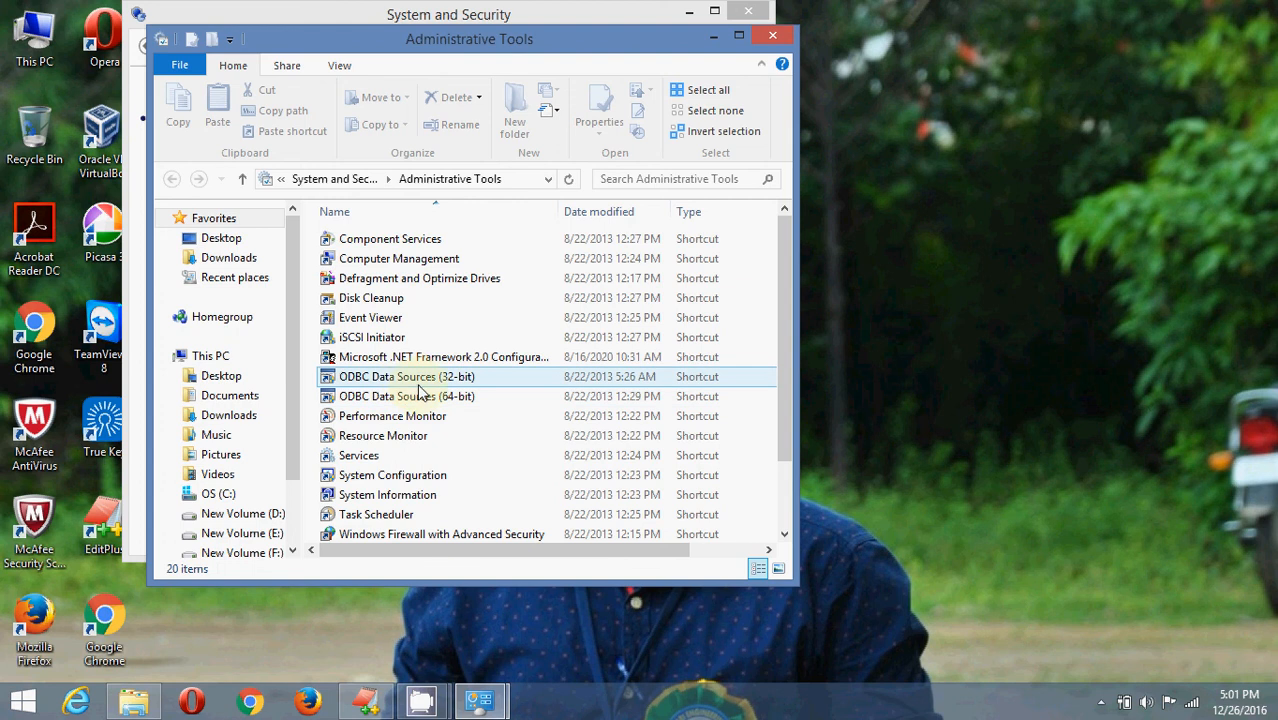
Step: Add a System DSN in the 32-bit ODBC administrator using Microsoft Access Driver (*.mdb, *.accdb)
double_click(406, 376)
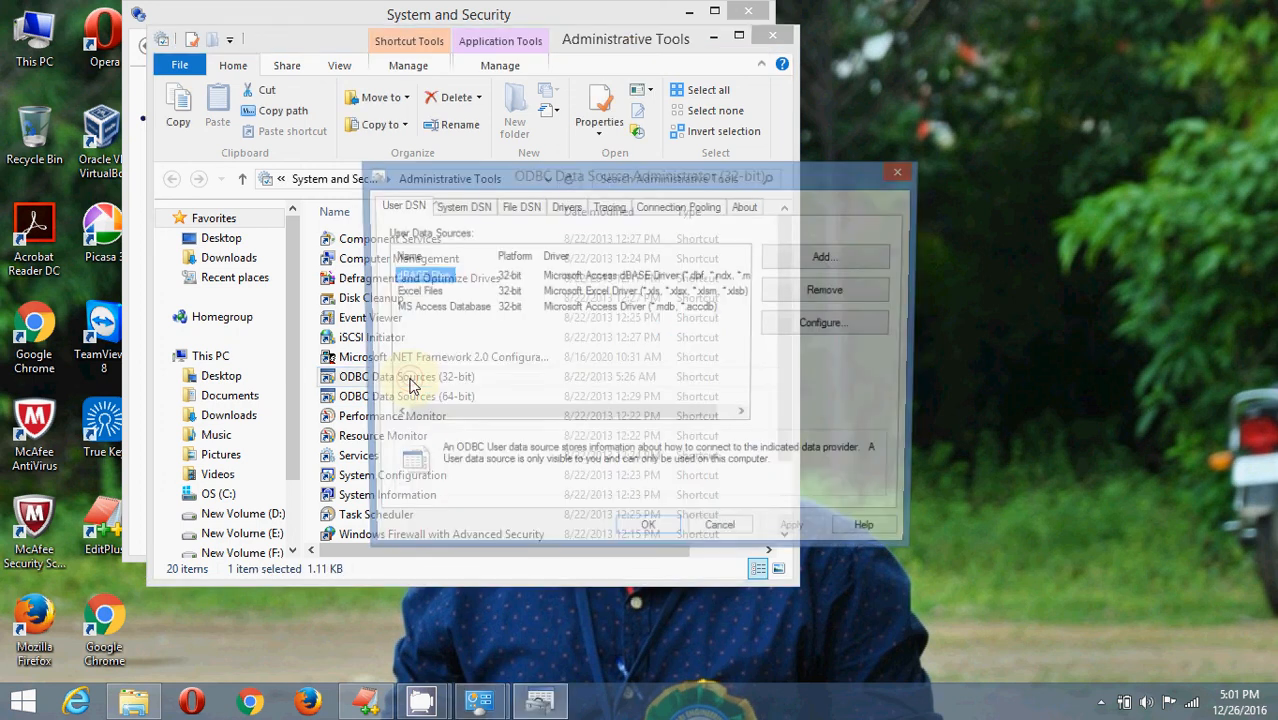
click(459, 206)
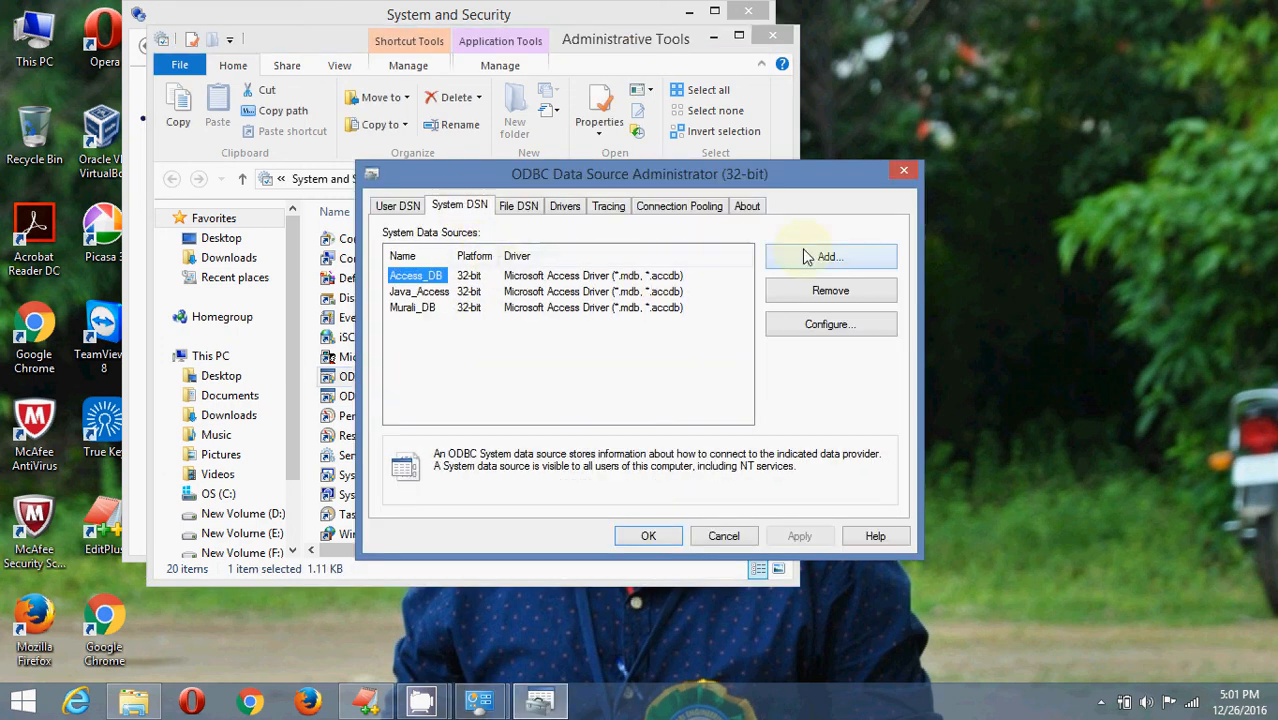
click(829, 256)
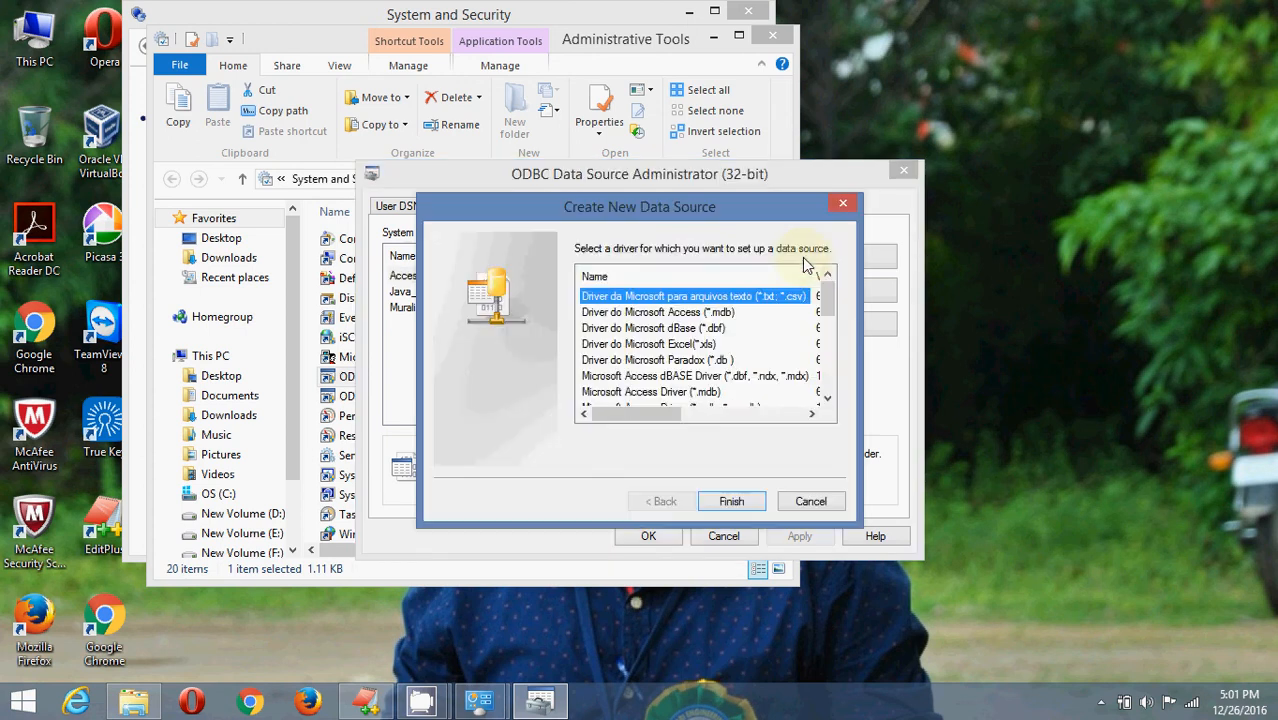
scroll(down, 3)
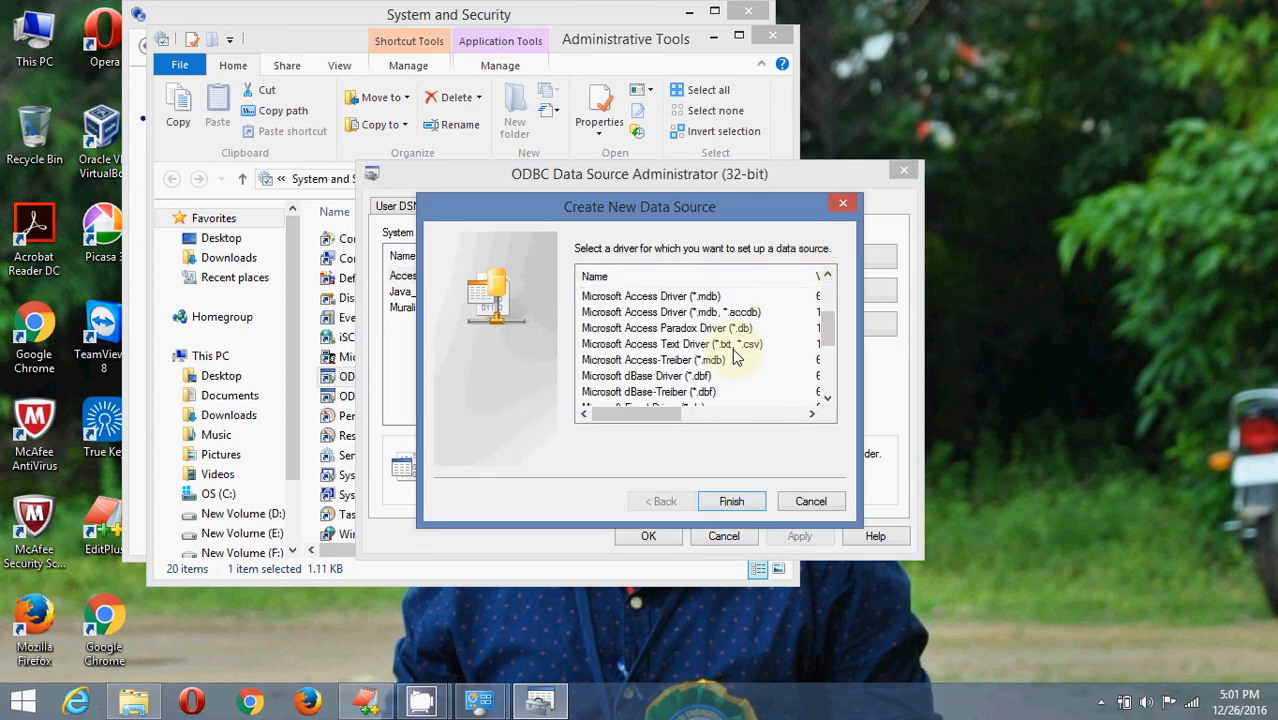
scroll(down, 3)
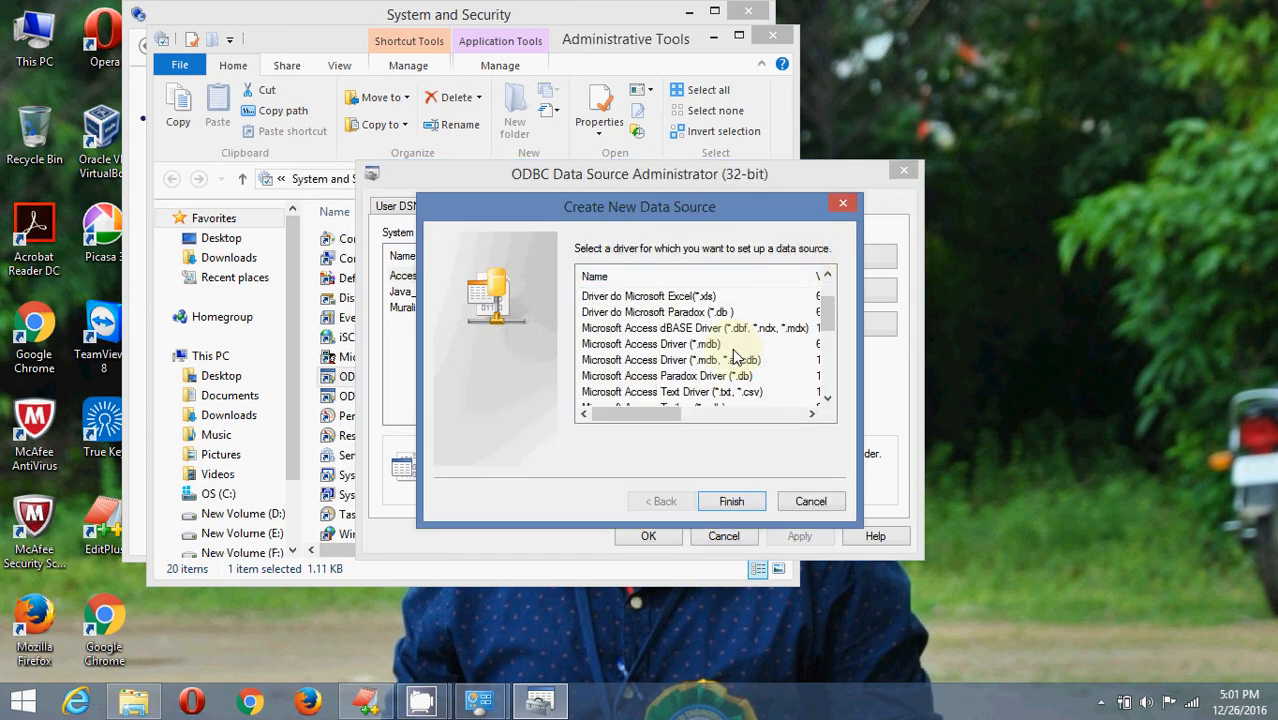
scroll(down, 3)
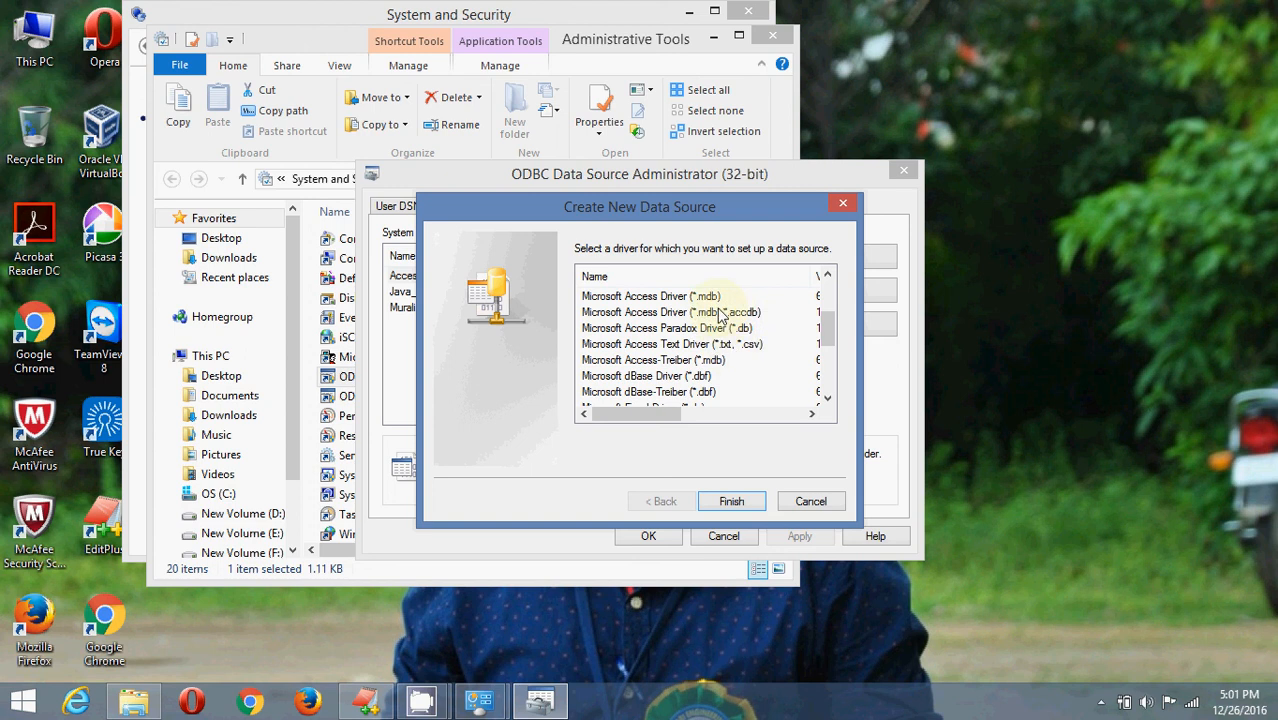
click(672, 312)
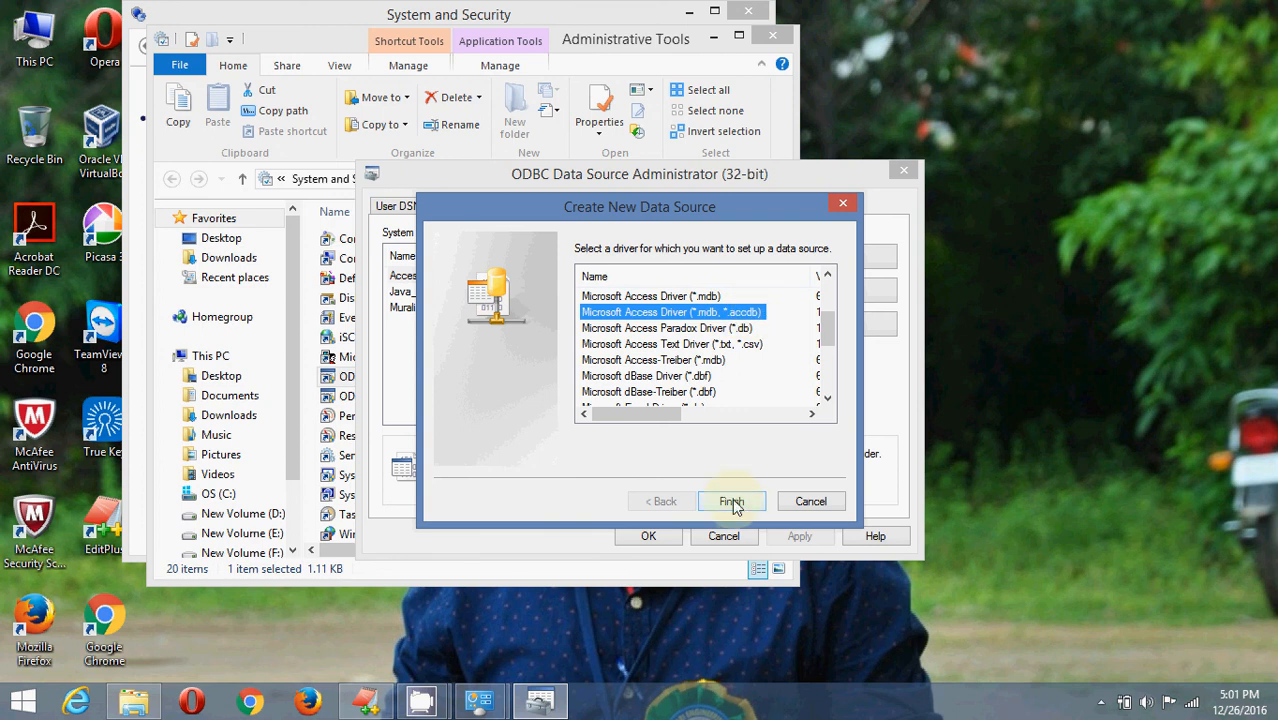
Step: Name the data source Java_DB and link it to D:\murali_DB\murali_db.accdb
click(731, 501)
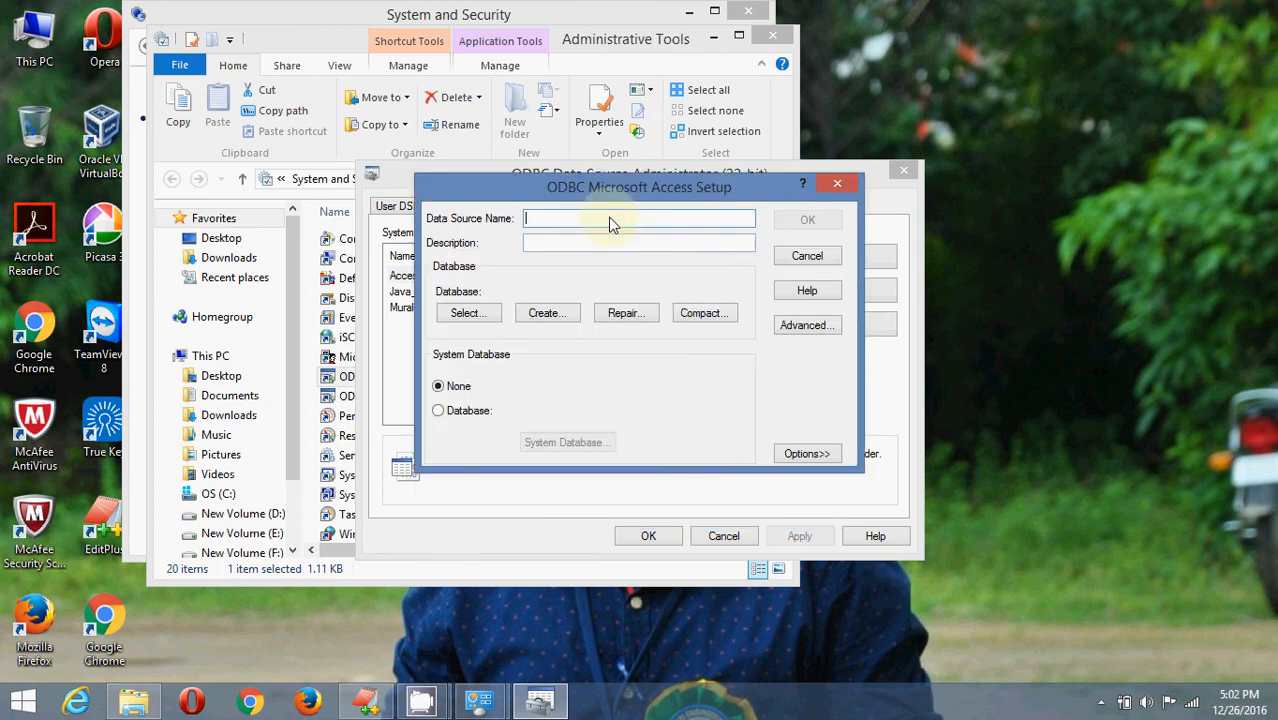
text(Java_DB)
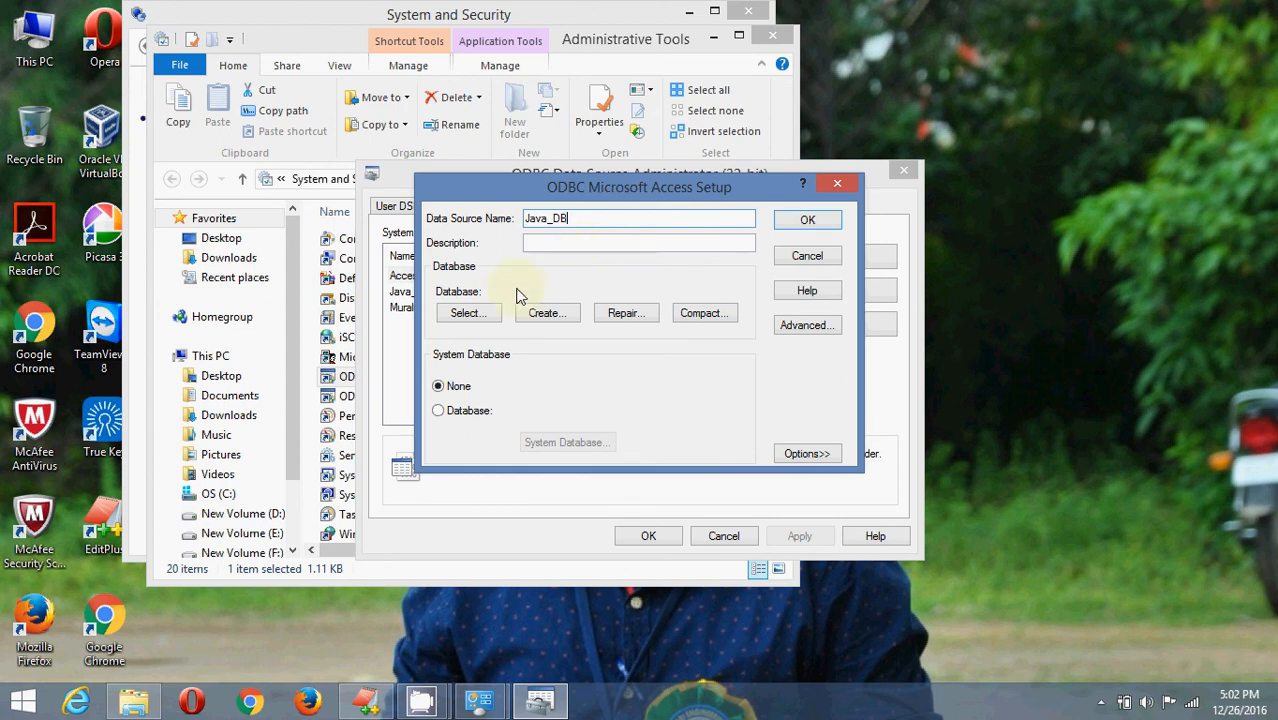
click(468, 313)
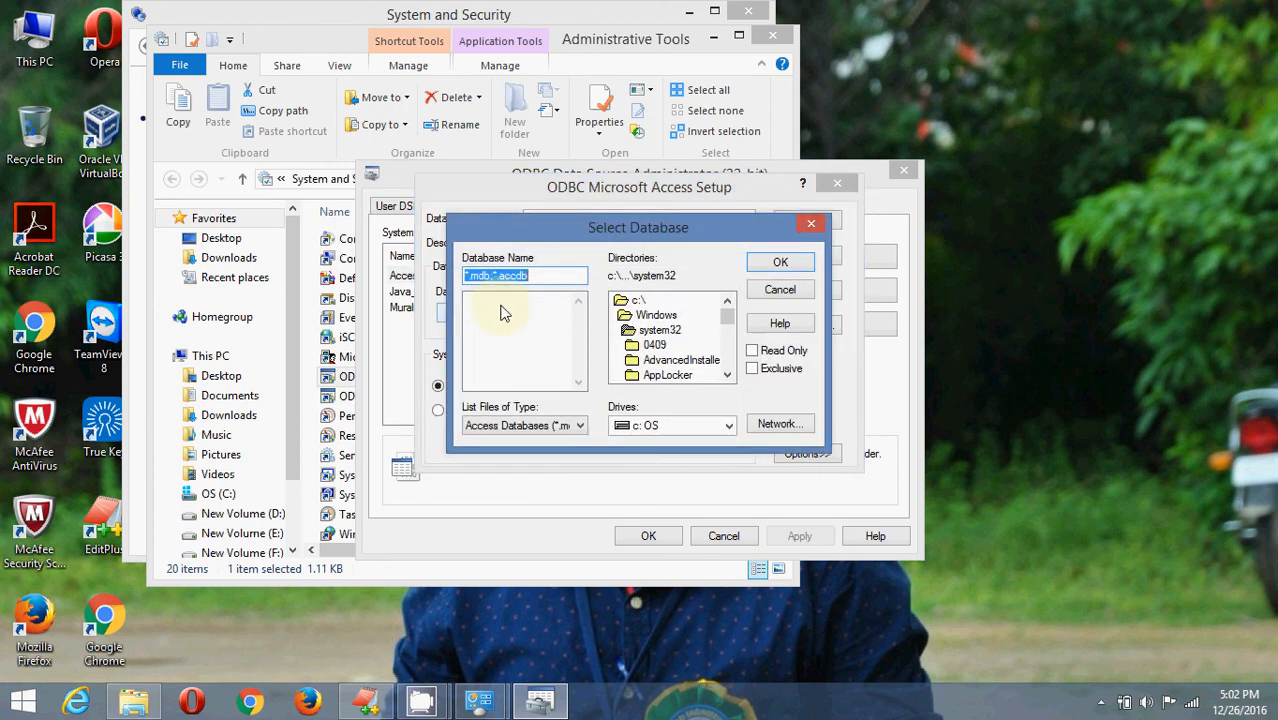
click(728, 425)
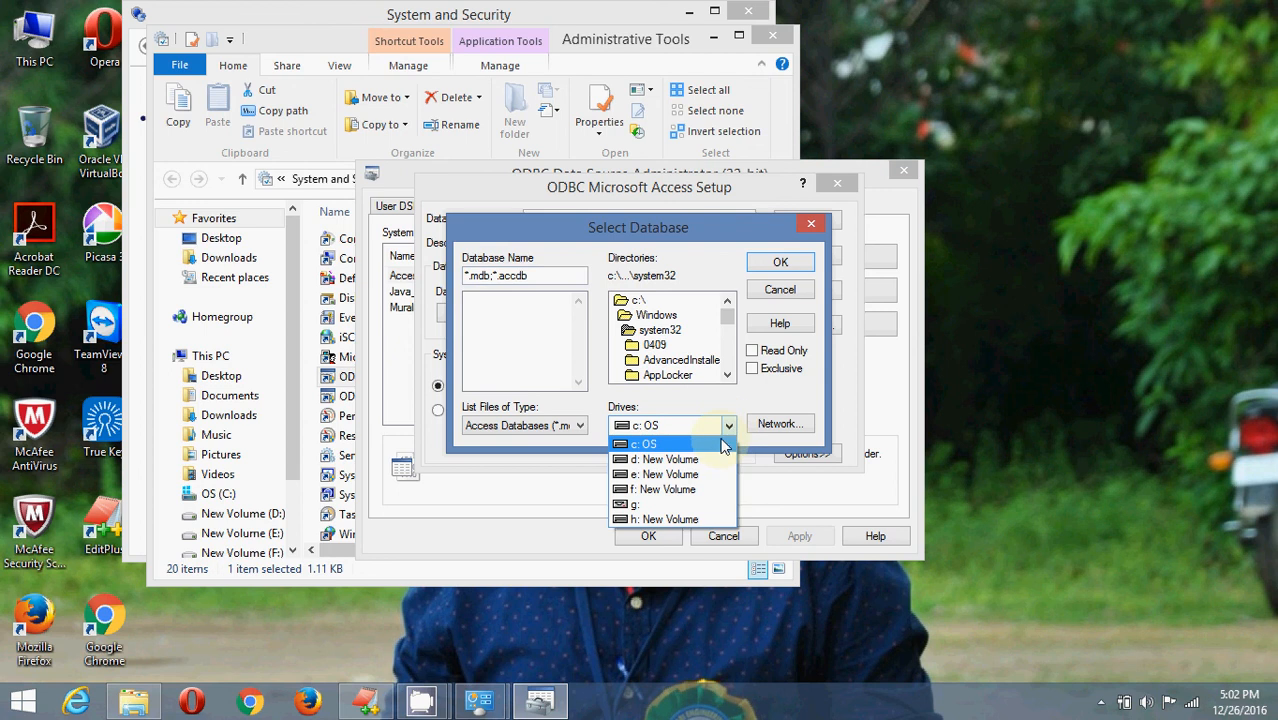
click(666, 458)
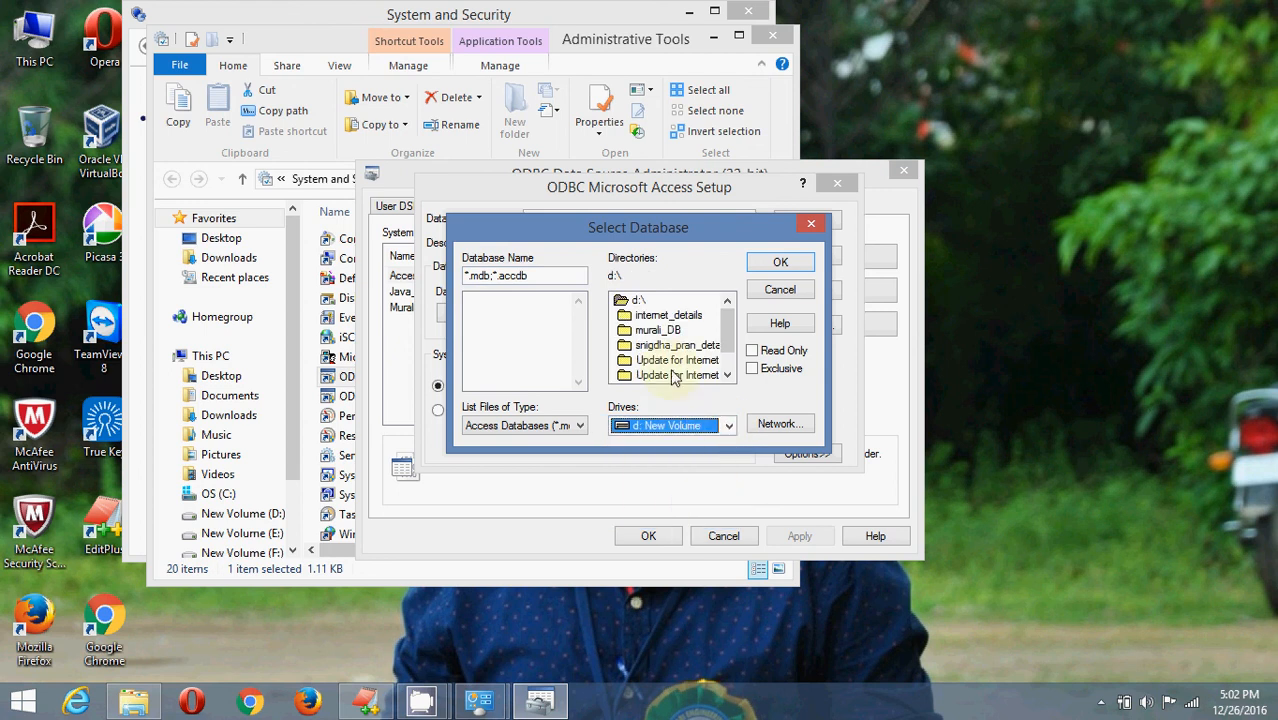
double_click(658, 330)
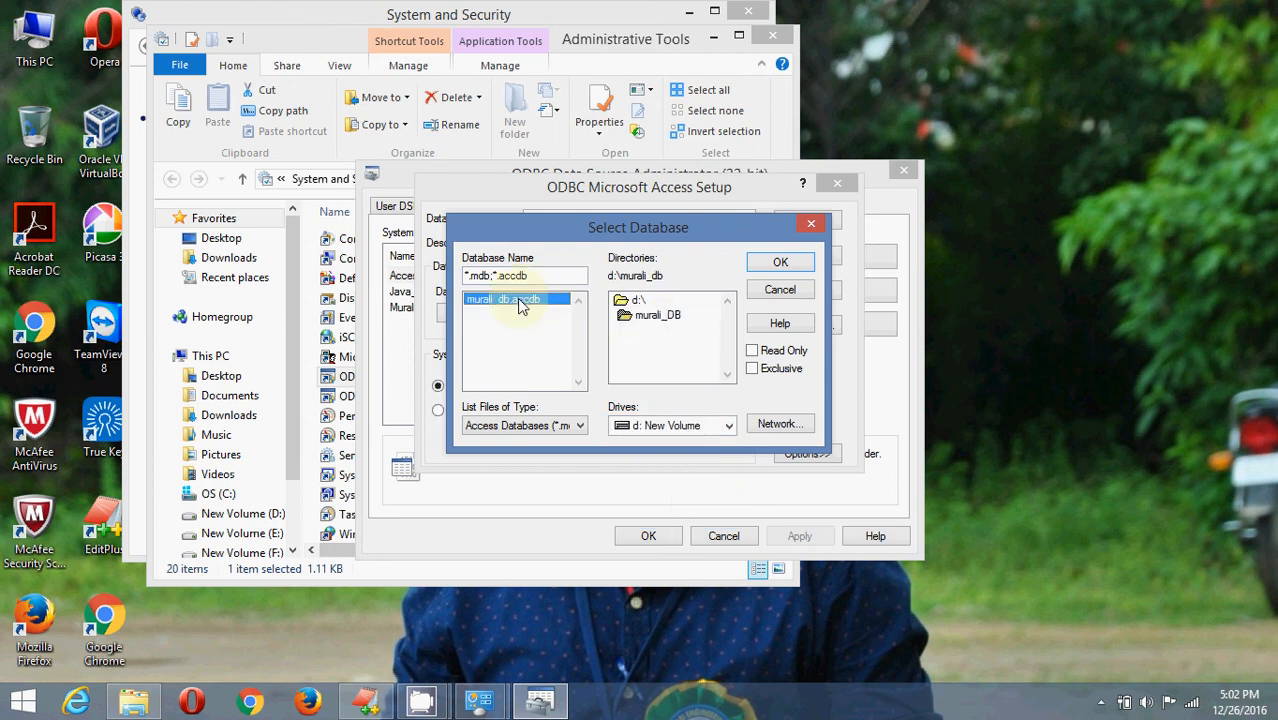
click(519, 299)
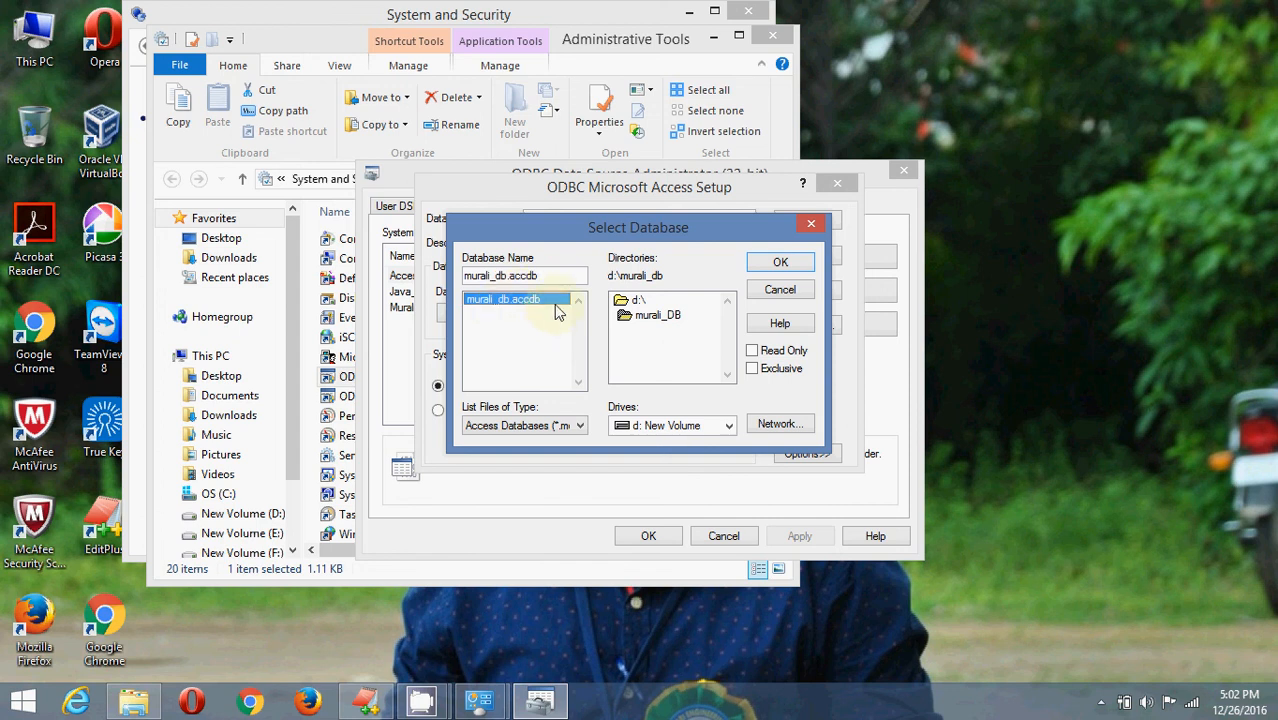
click(780, 262)
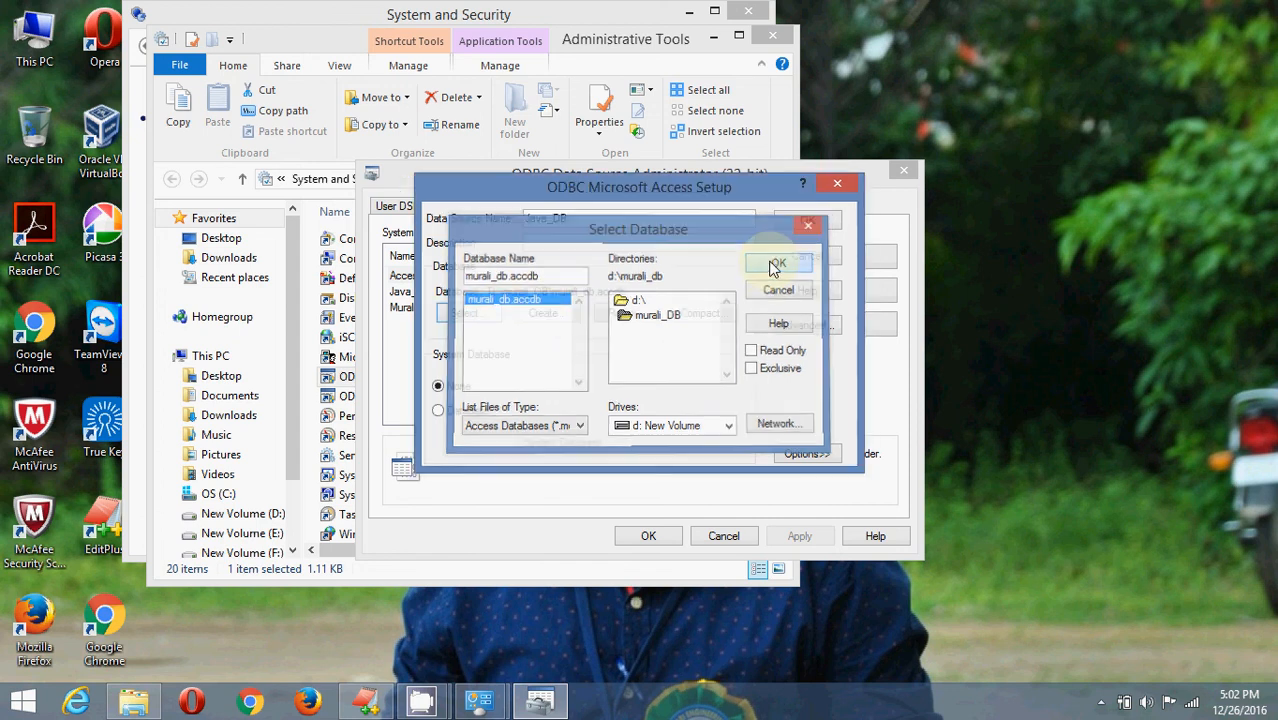
click(778, 263)
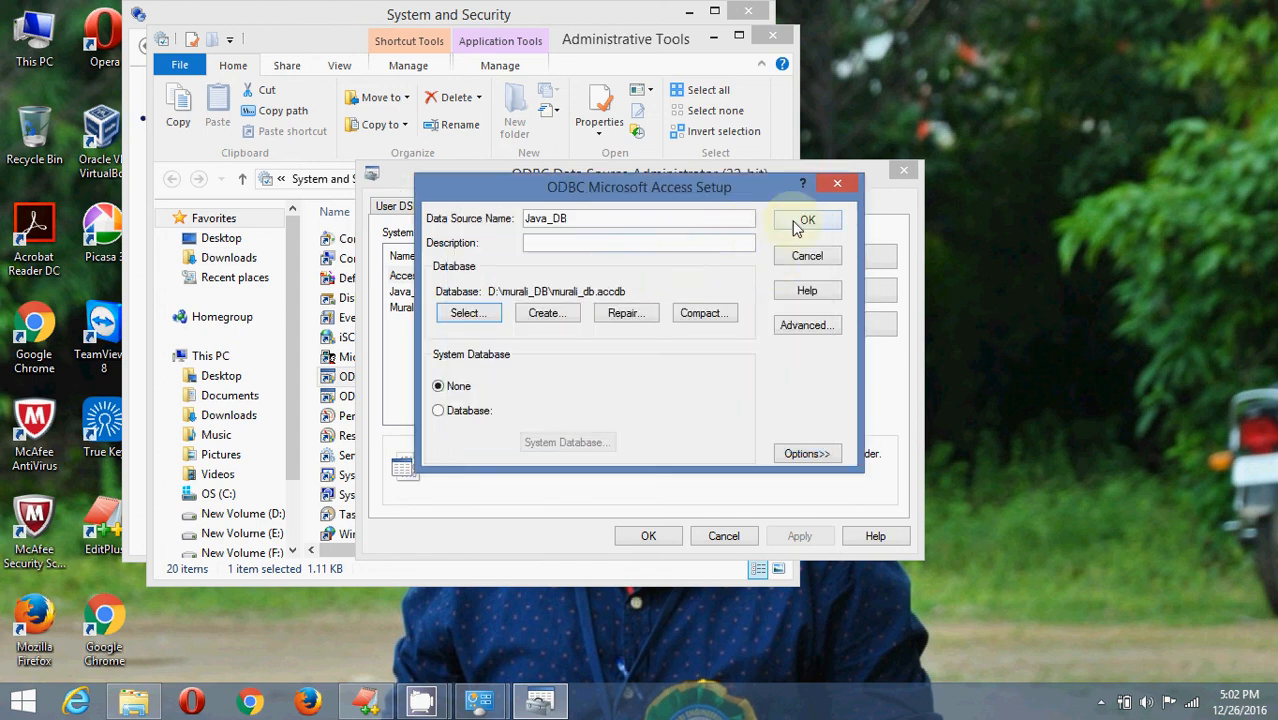
click(807, 219)
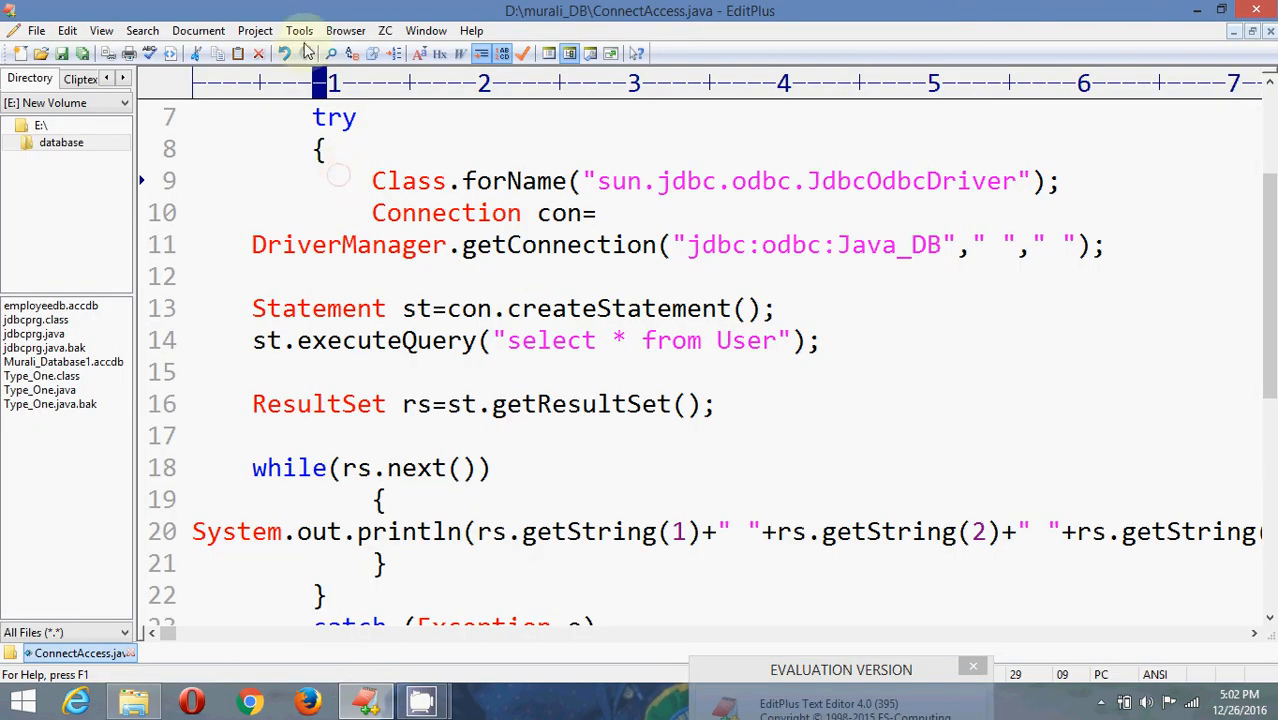
Step: Compile ConnectAccess with Tools > javac, then run it with javarun
click(298, 30)
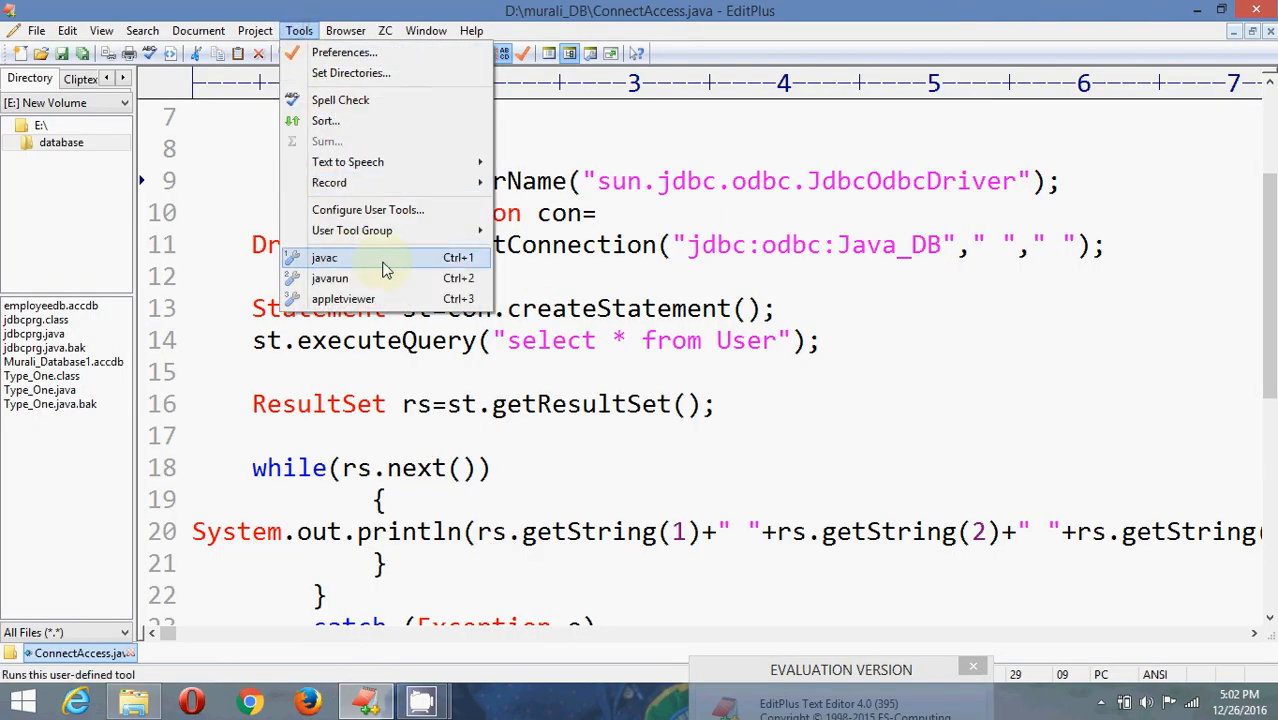
mouse_move(400, 262)
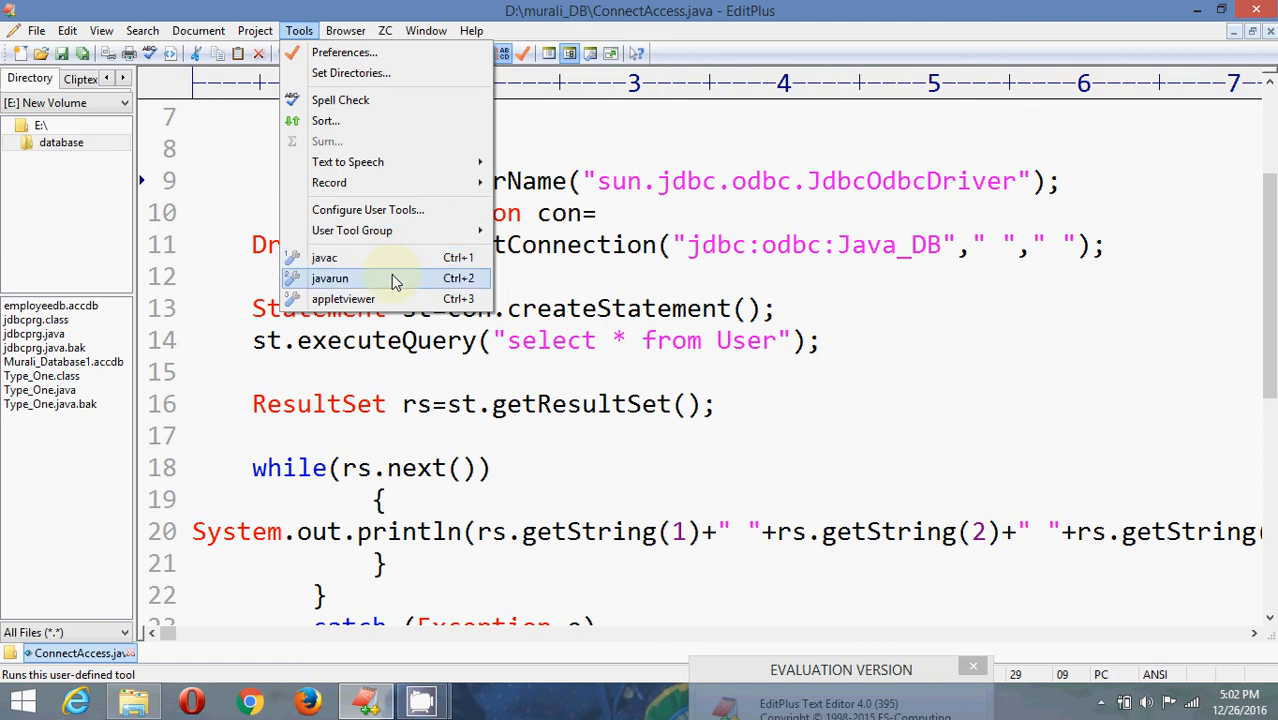
click(330, 278)
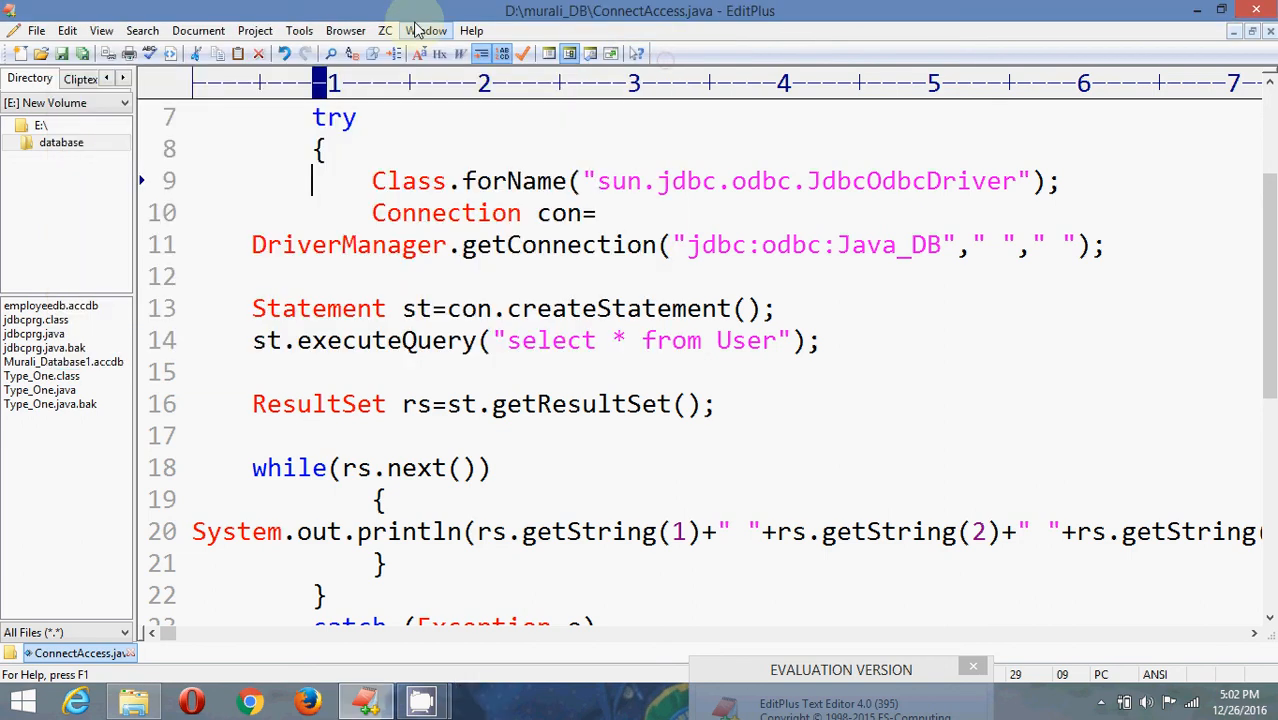
click(299, 30)
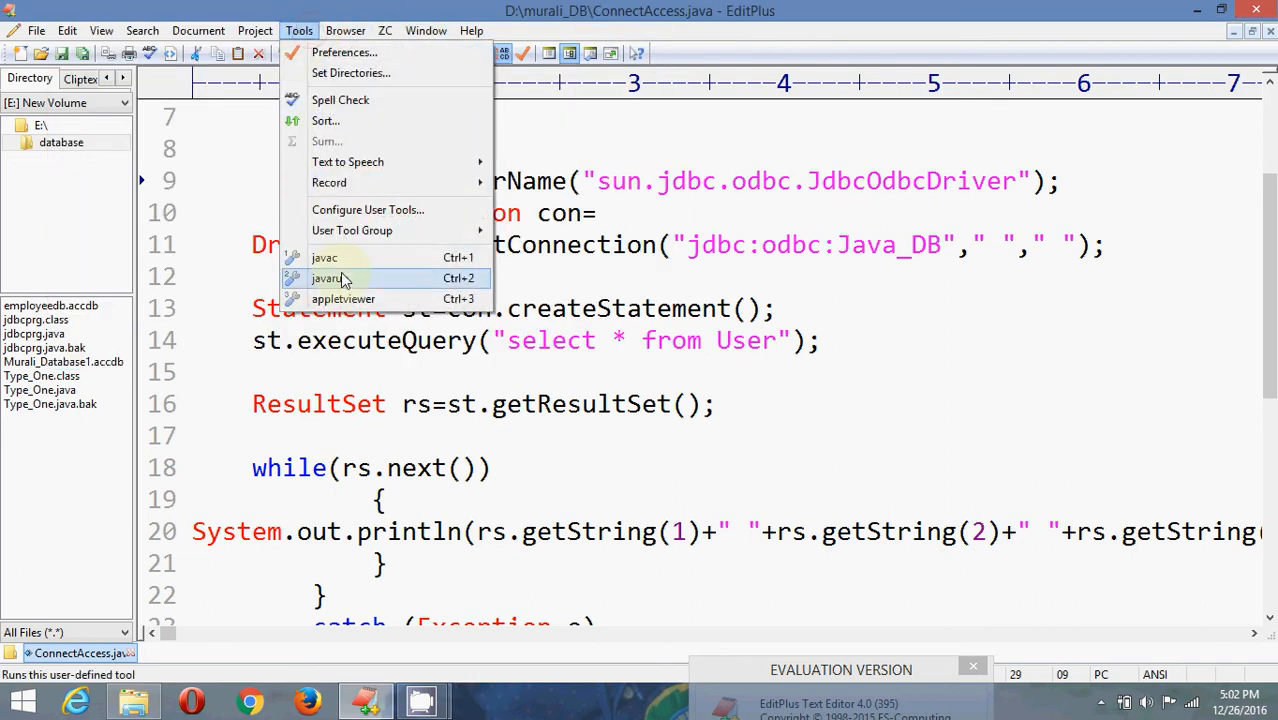
click(324, 257)
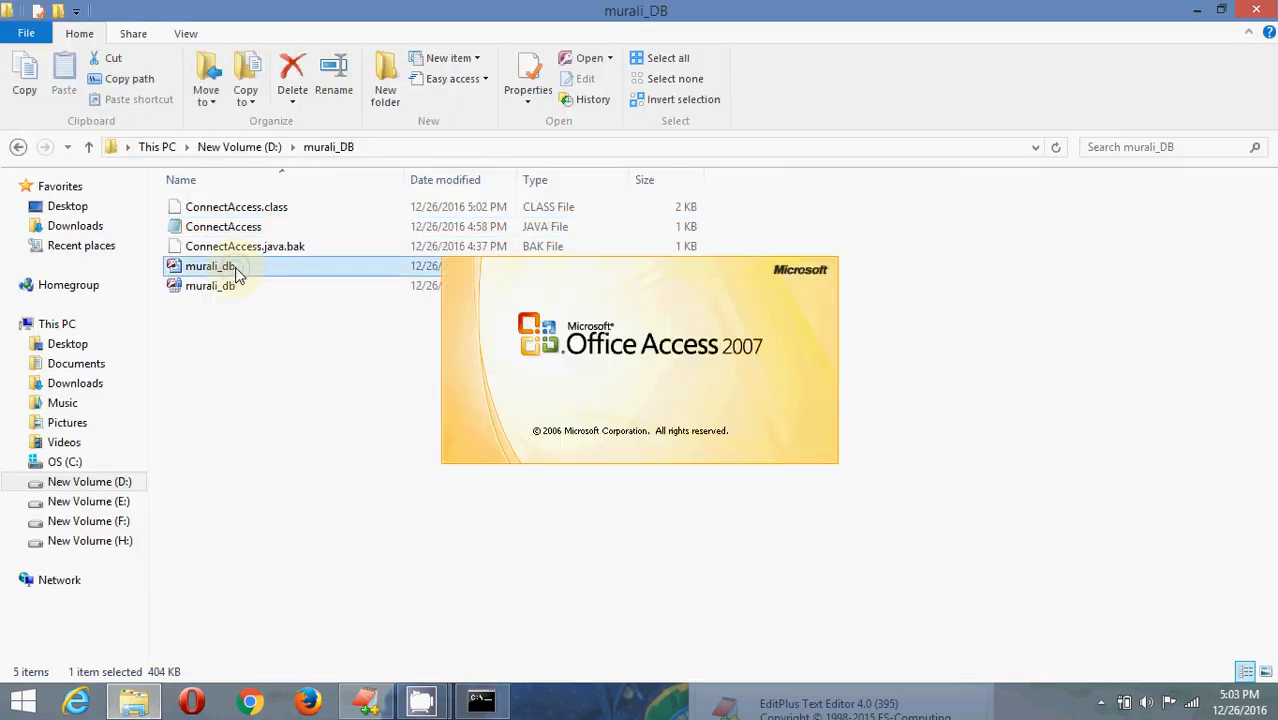
Step: Reopen murali_db's User table and confirm the console shows 1 Murali KNR and 2 MMR HYD
double_click(209, 265)
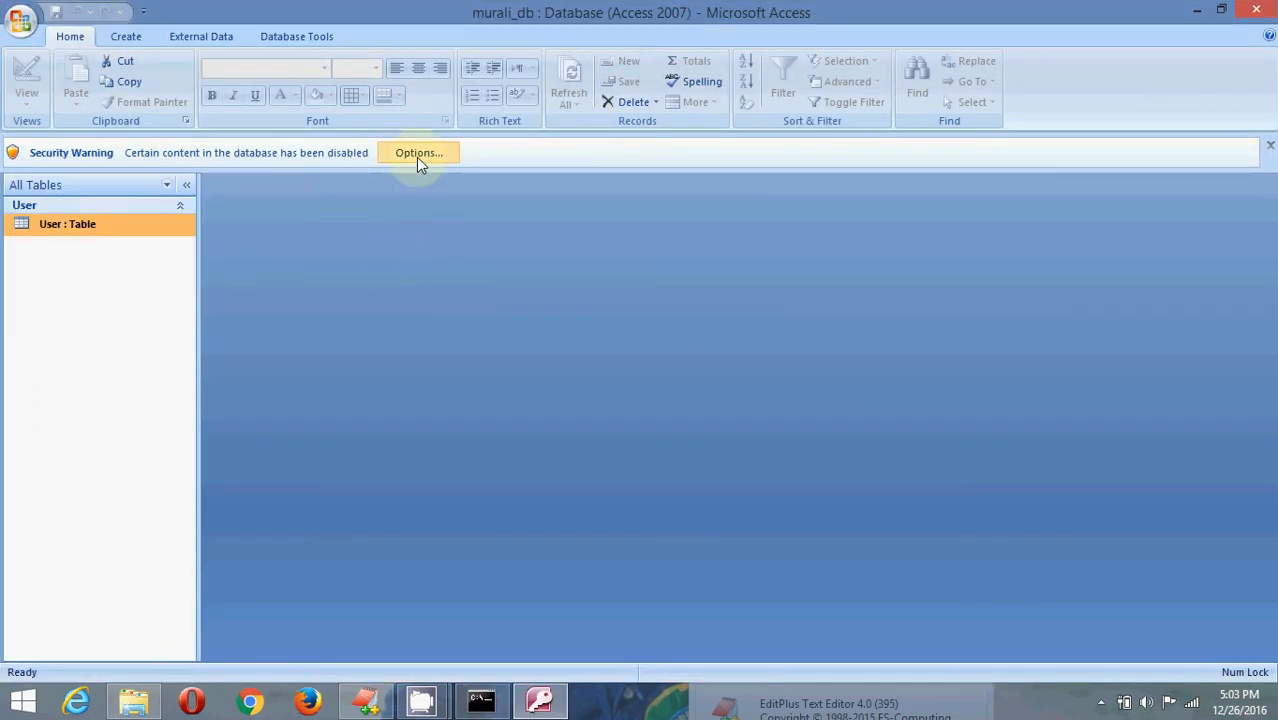
click(418, 152)
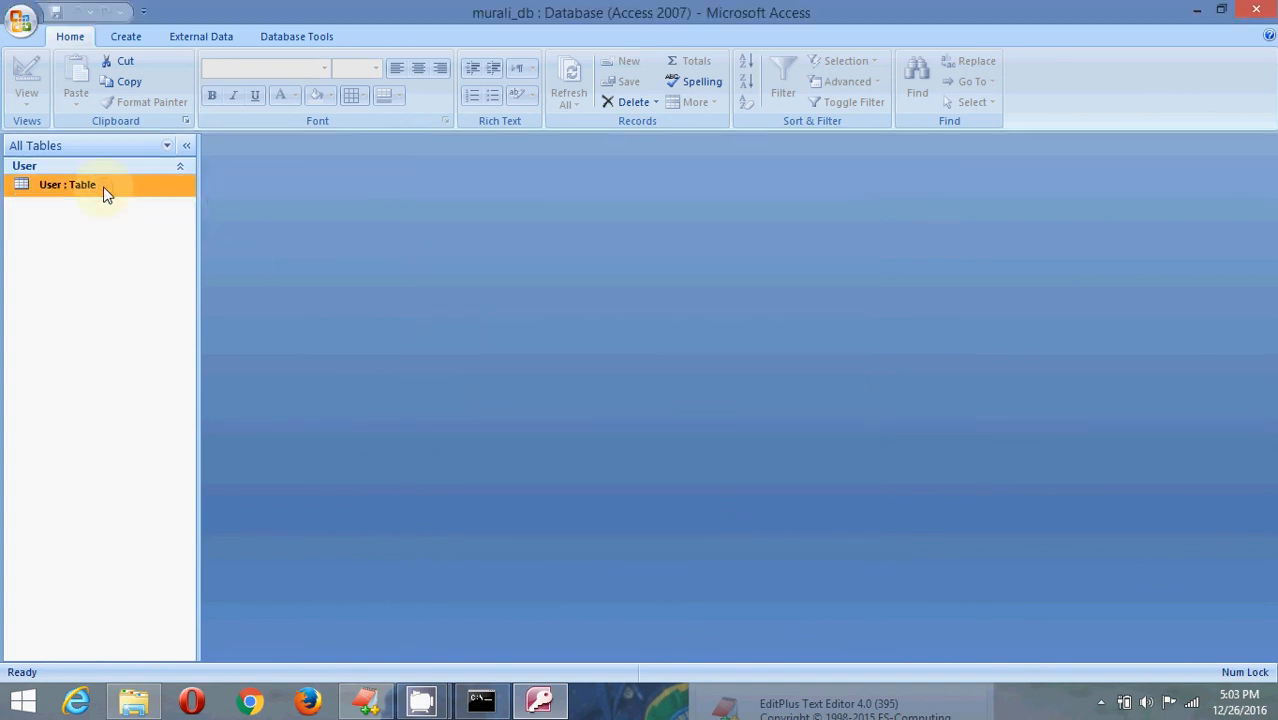
double_click(67, 184)
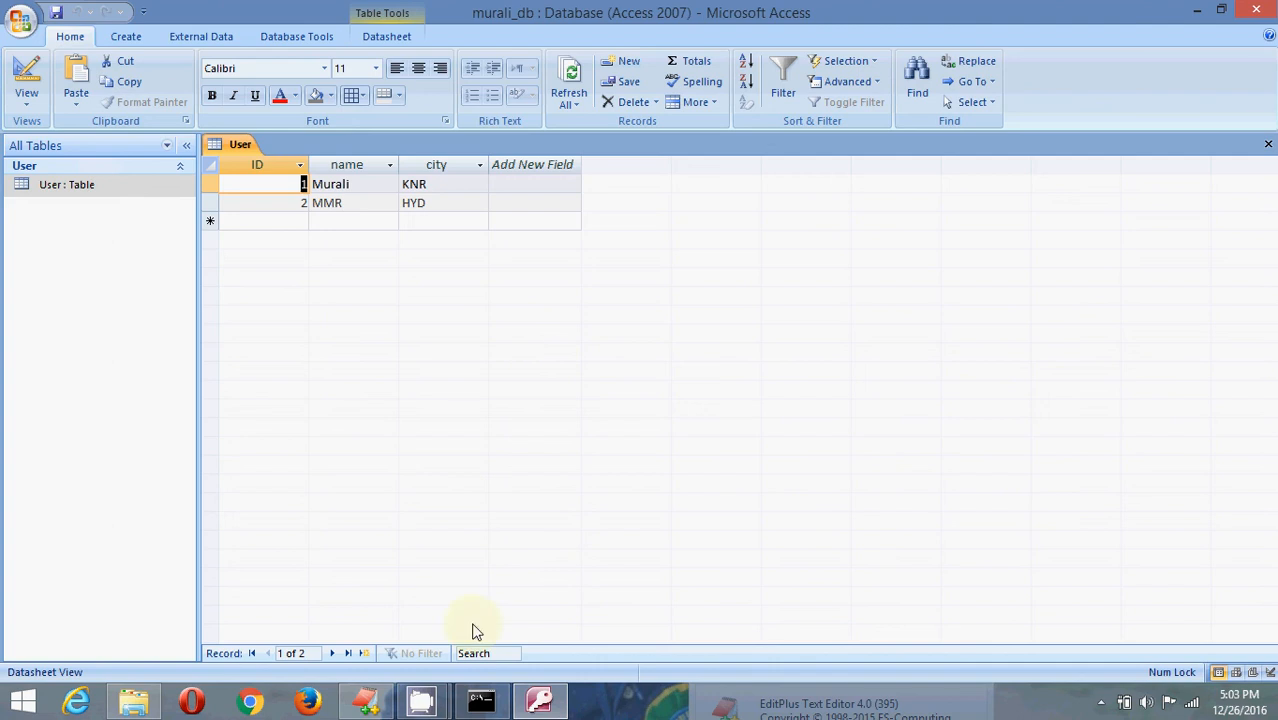
click(481, 700)
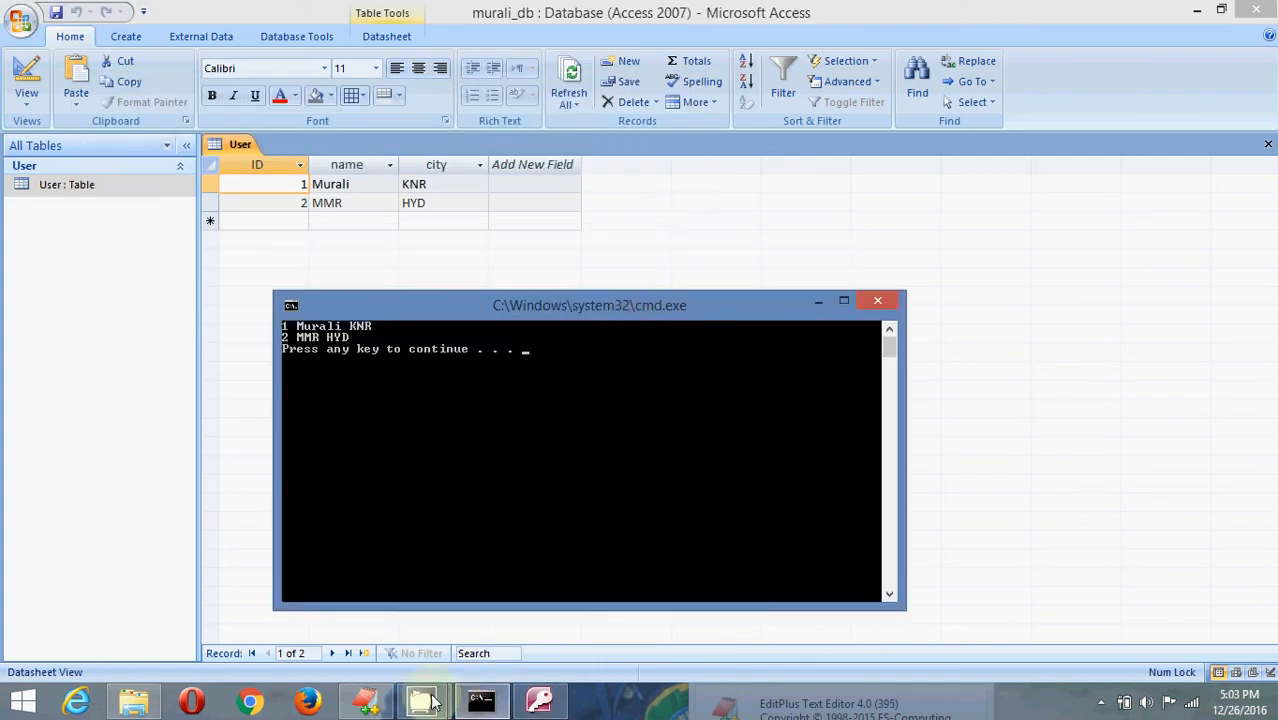
click(420, 700)
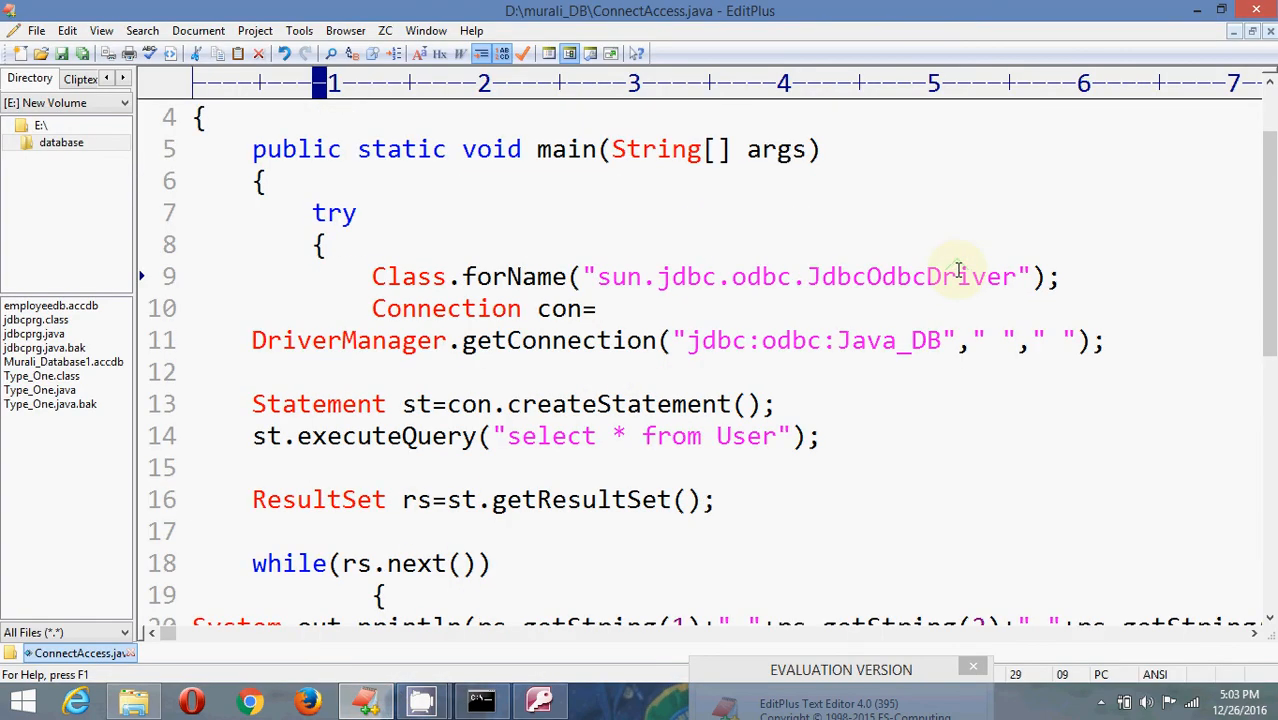
scroll(down, 3)
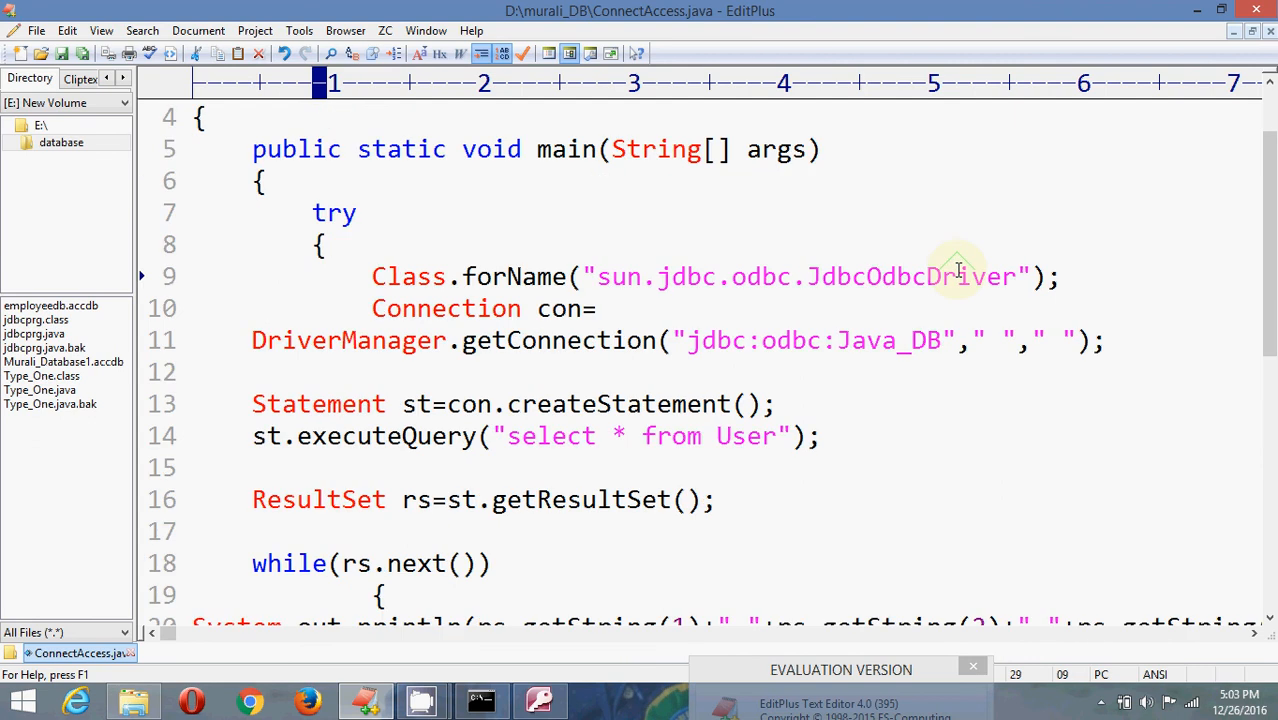
scroll(down, 3)
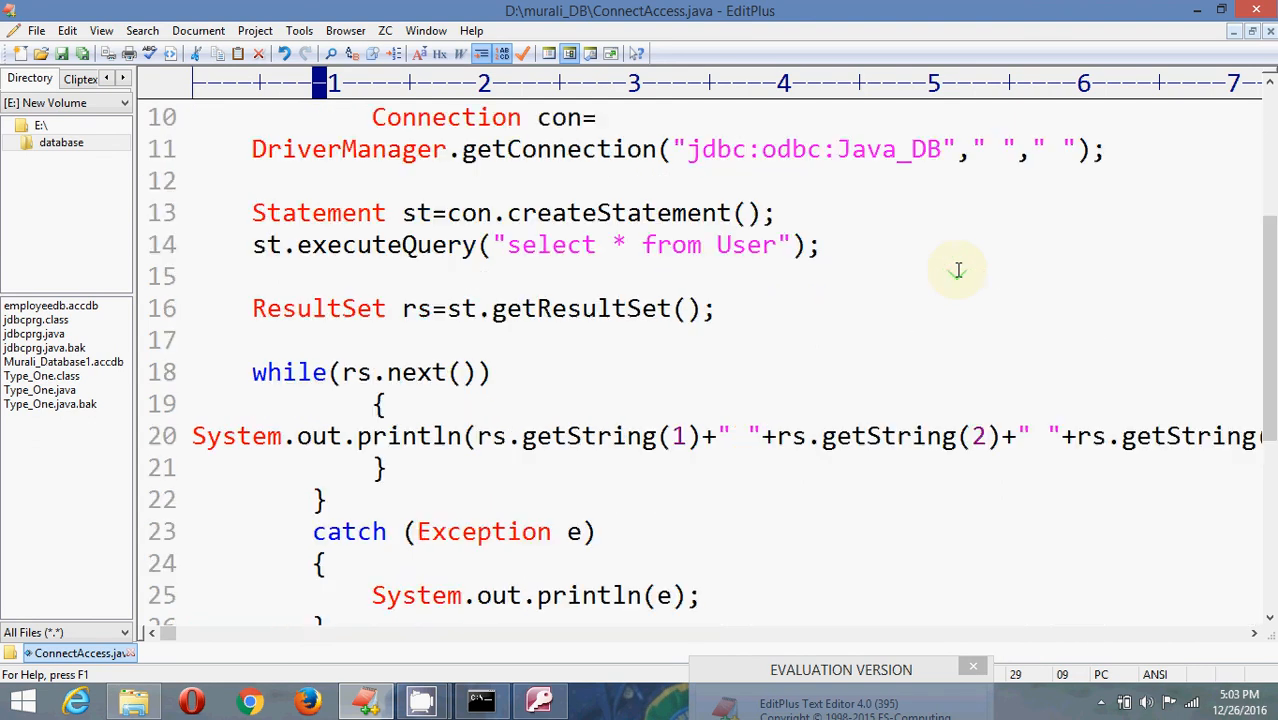
mouse_move(958, 270)
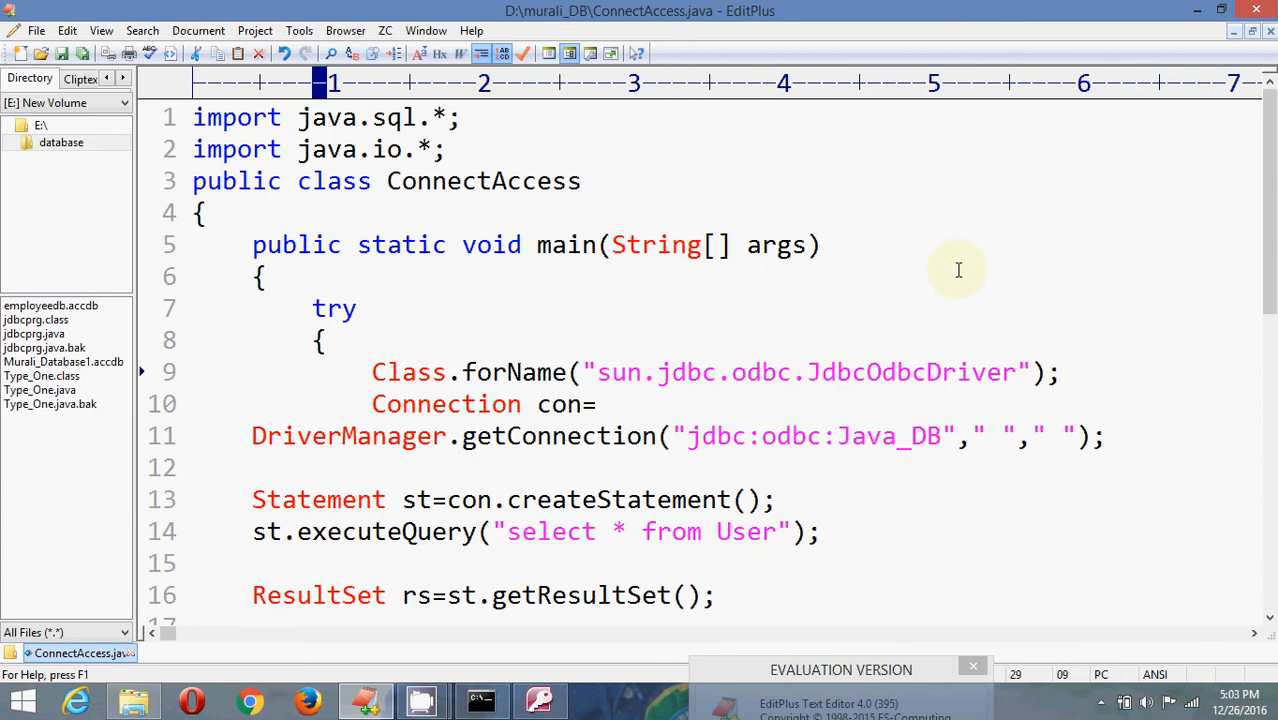
mouse_move(589, 300)
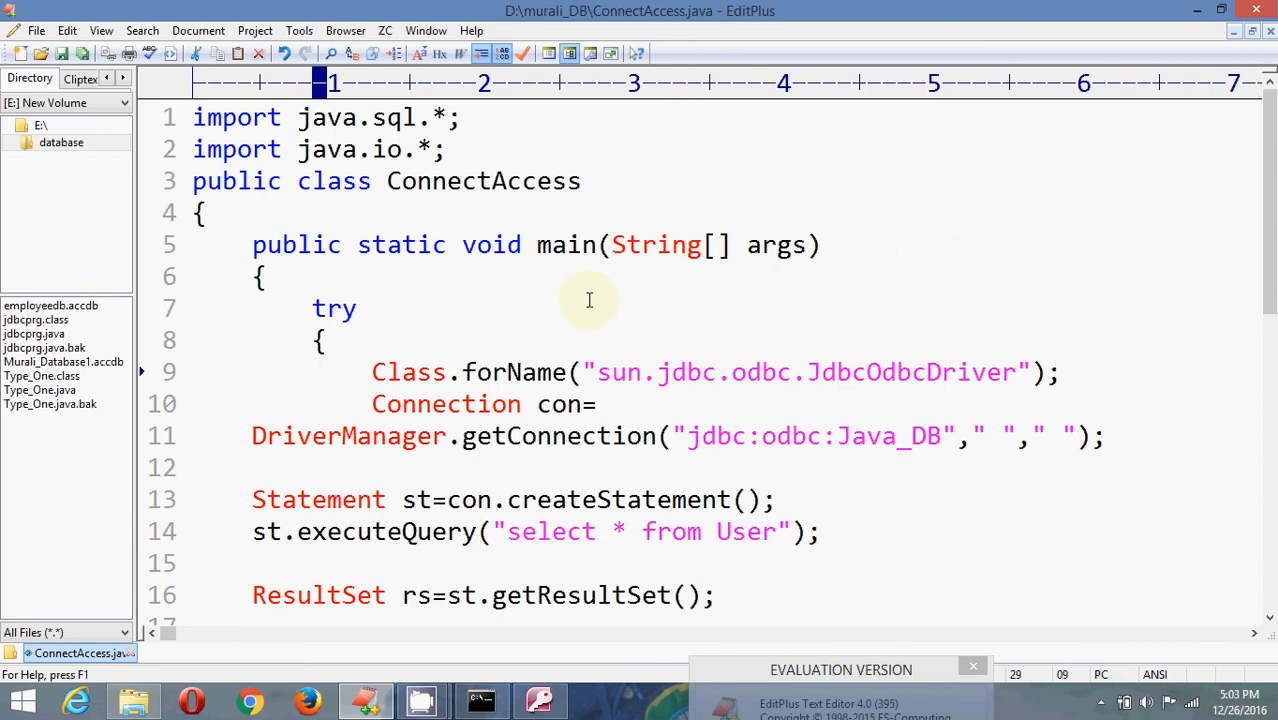
scroll(down, 3)
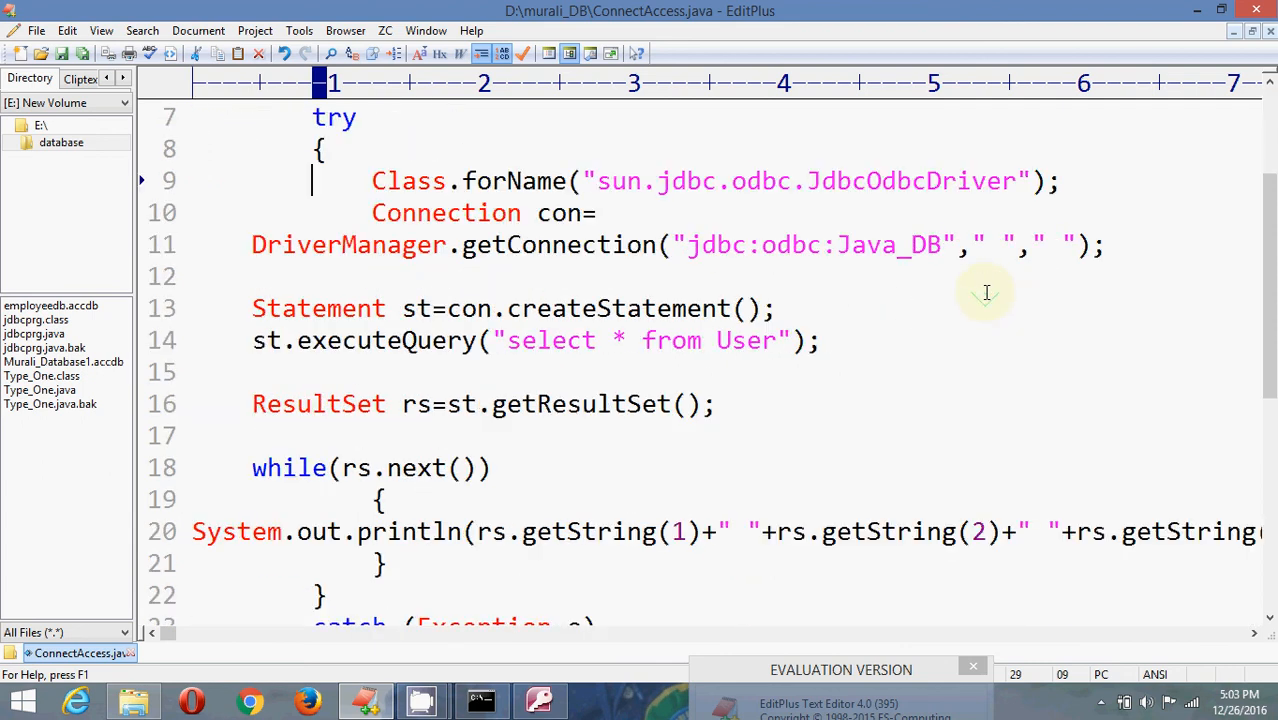
scroll(down, 3)
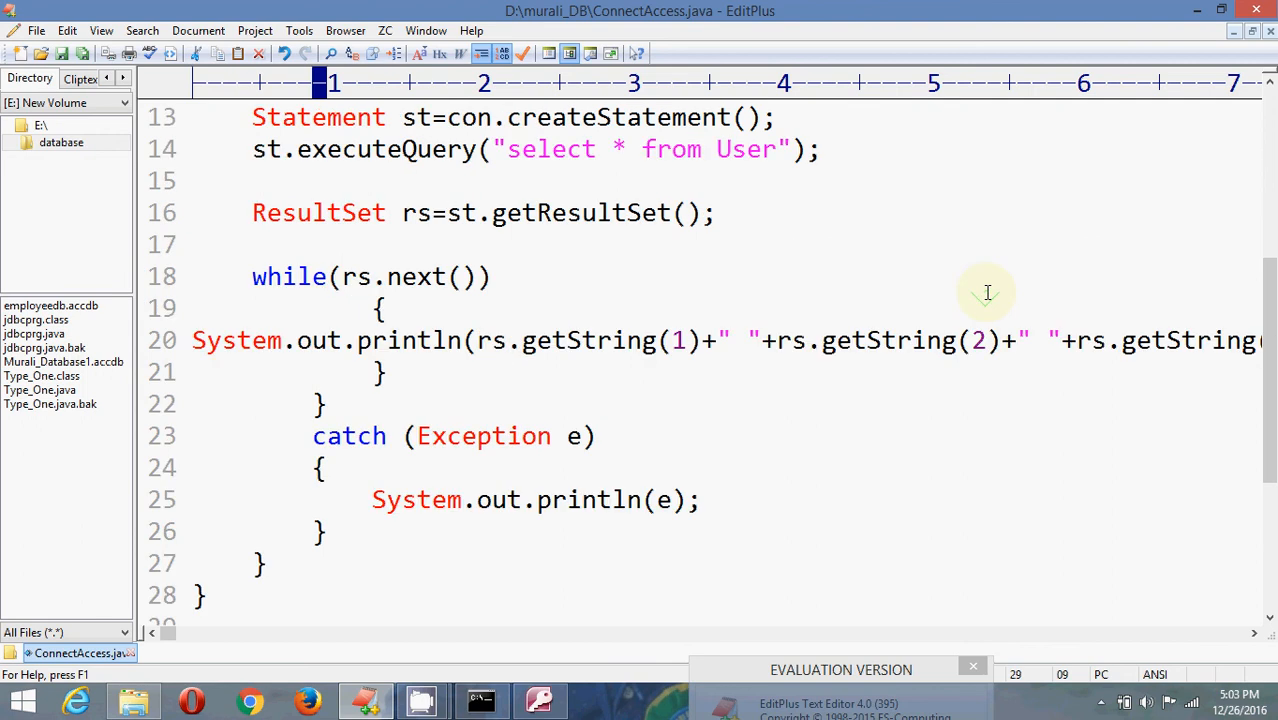
scroll(up, 3)
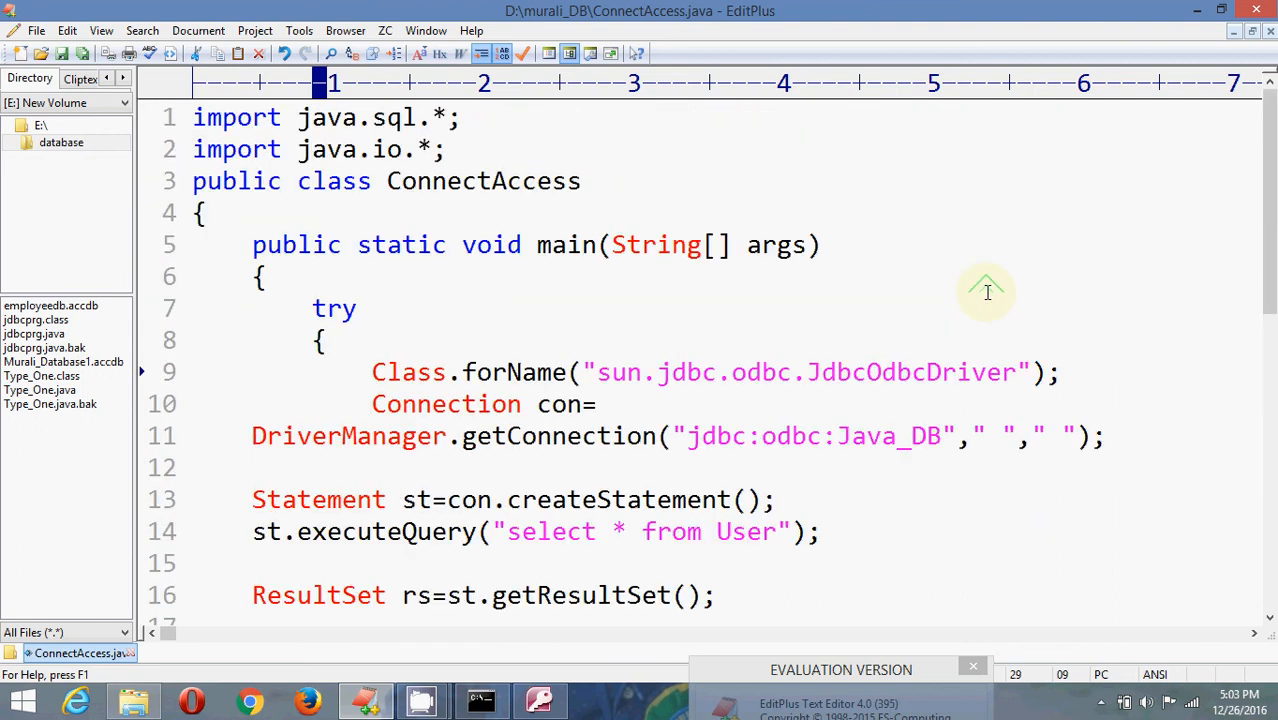